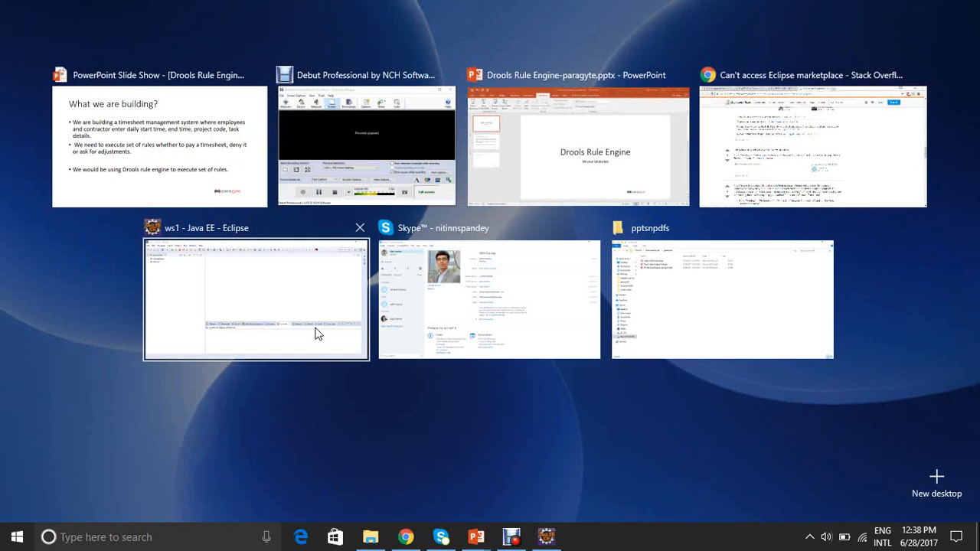
mouse_move(366, 141)
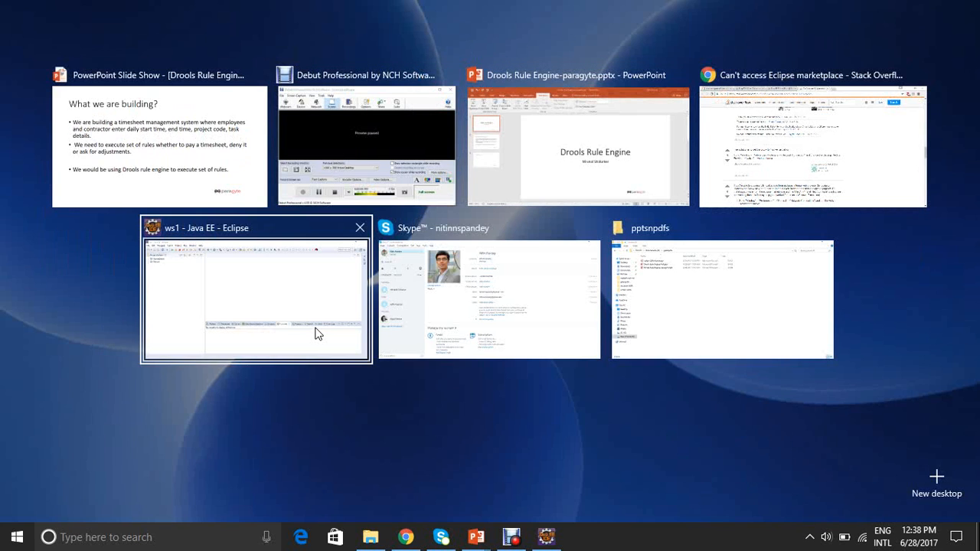
Step: Switch to Eclipse and expand the DroolsDemo project in Project Explorer
left_click(255, 299)
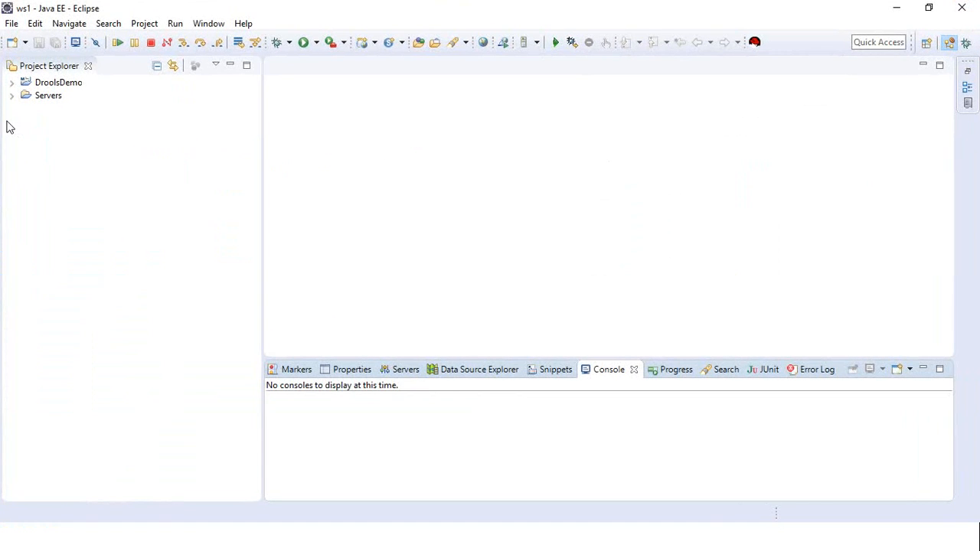
mouse_move(15, 86)
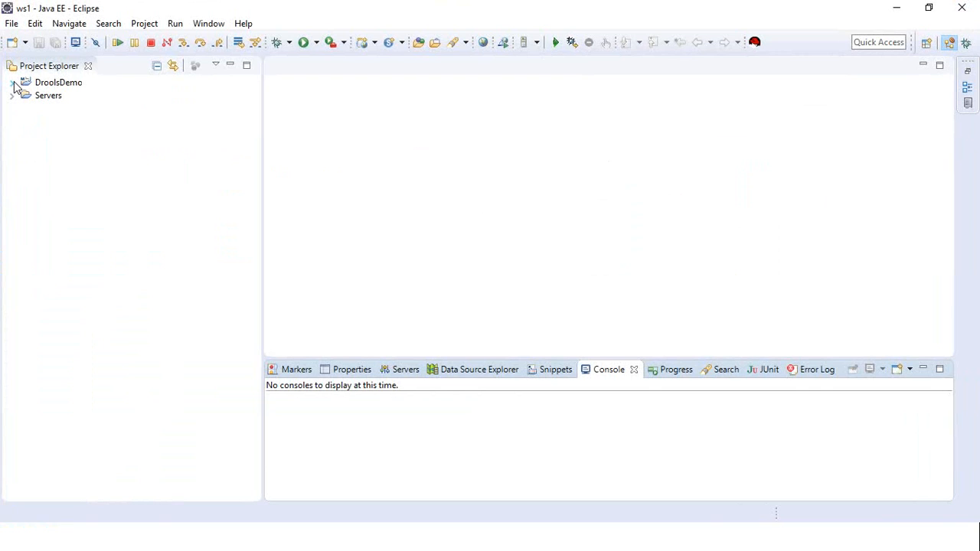
left_click(12, 82)
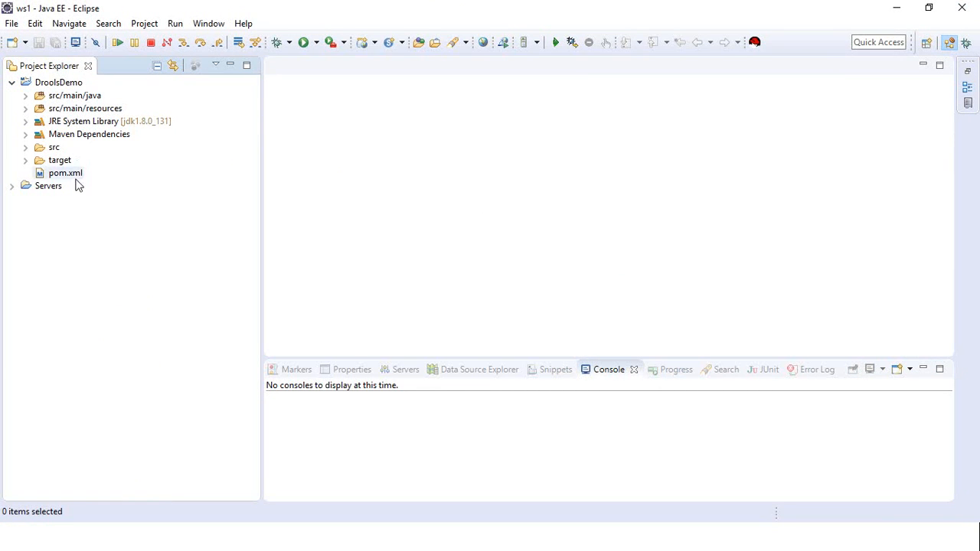
mouse_move(76, 174)
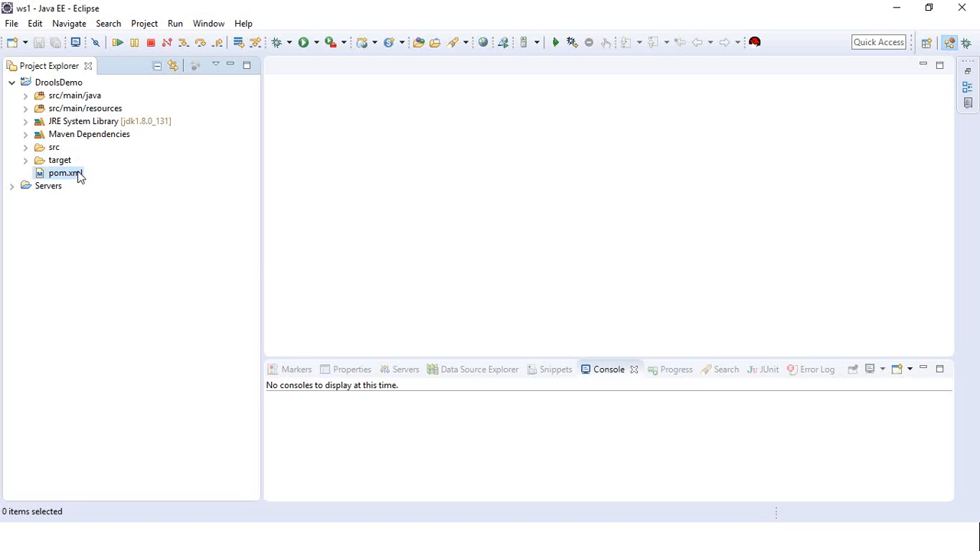
Step: Scroll through pom.xml's Drools 6.4.0 dependencies, then expand src/main/java
double_click(64, 173)
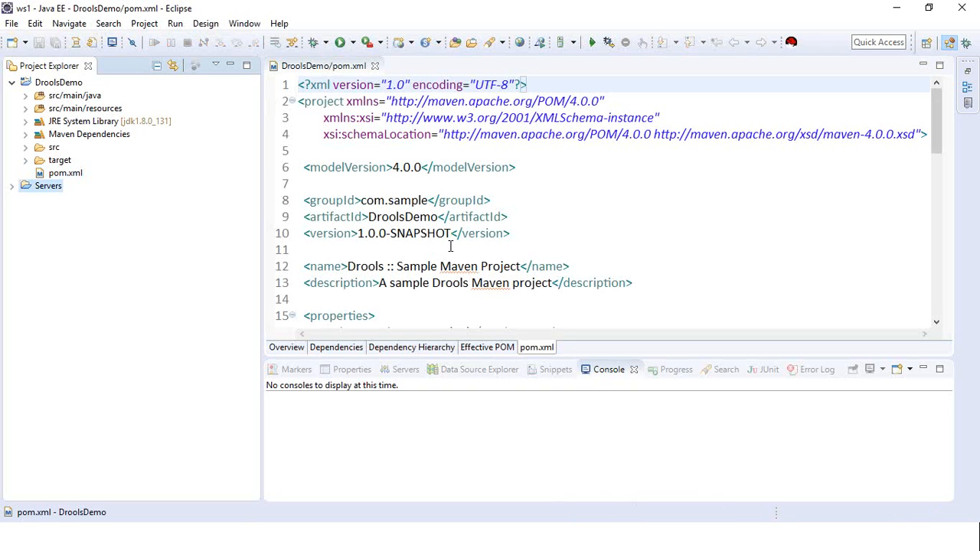
left_click(48, 185)
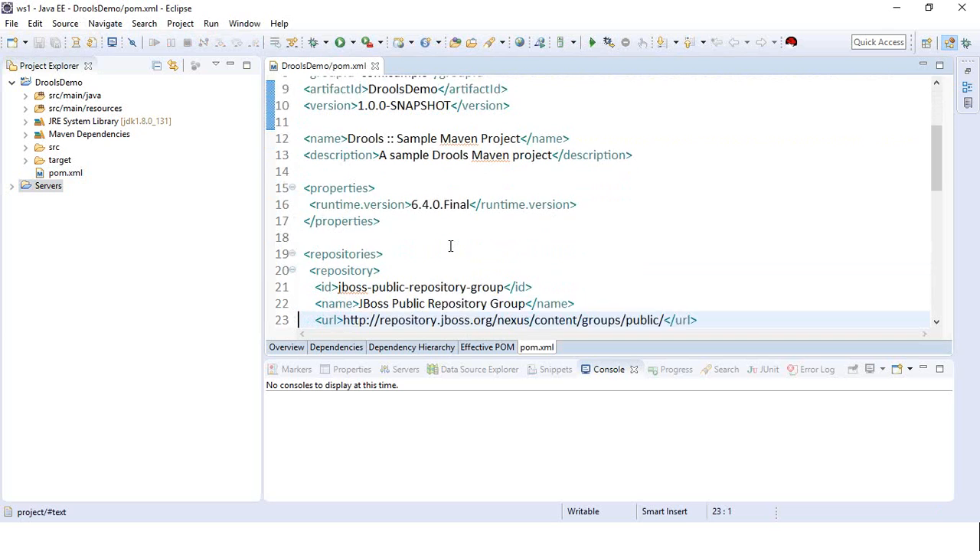
scroll("down", 3)
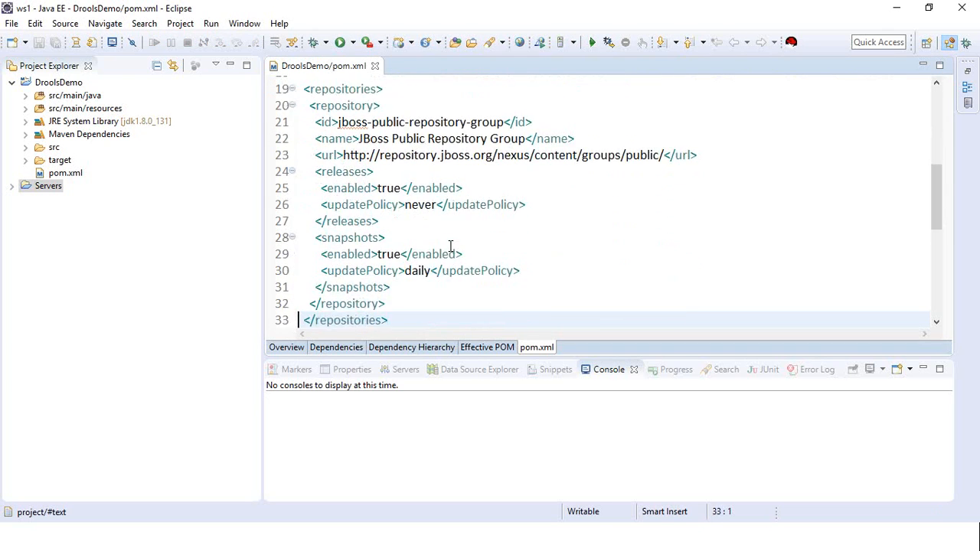
scroll("down", 3)
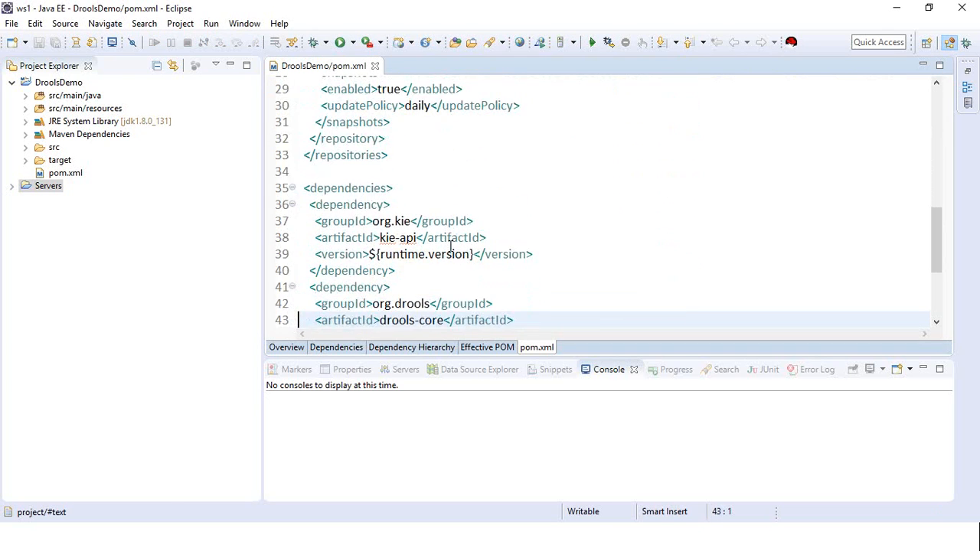
left_click(401, 303)
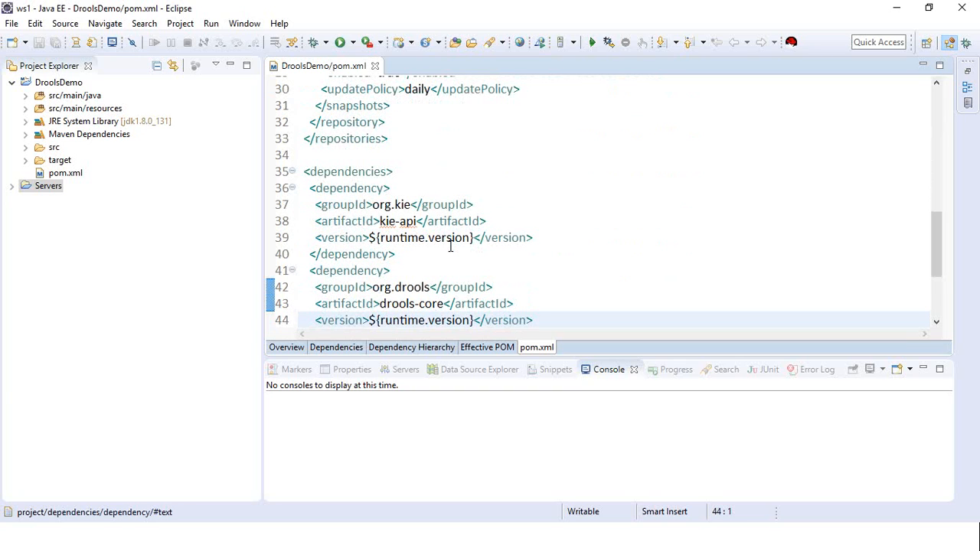
scroll("down", 3)
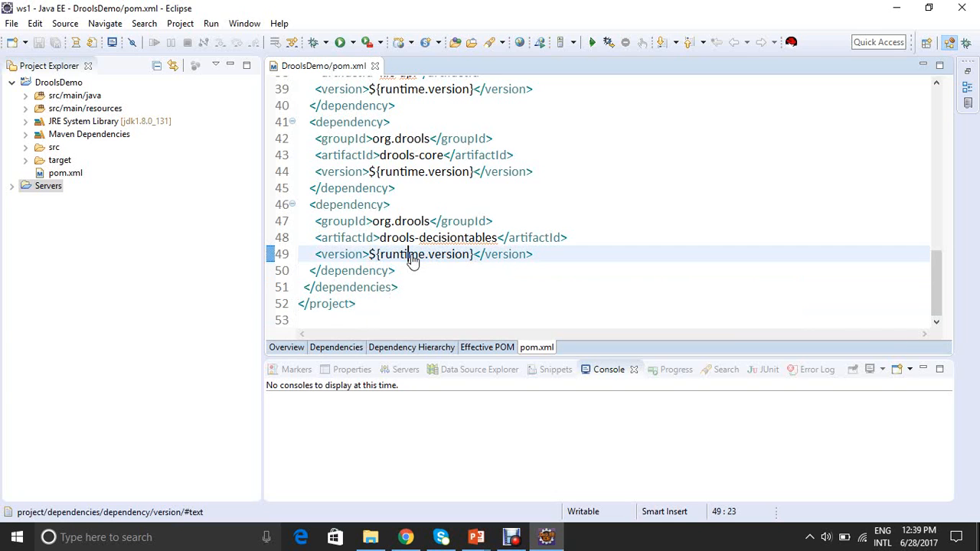
mouse_move(405, 254)
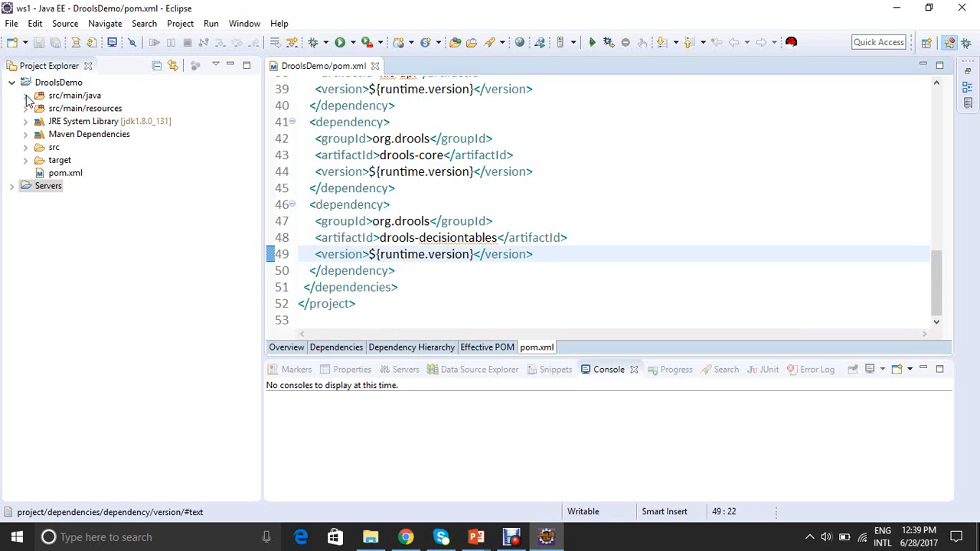
left_click(25, 95)
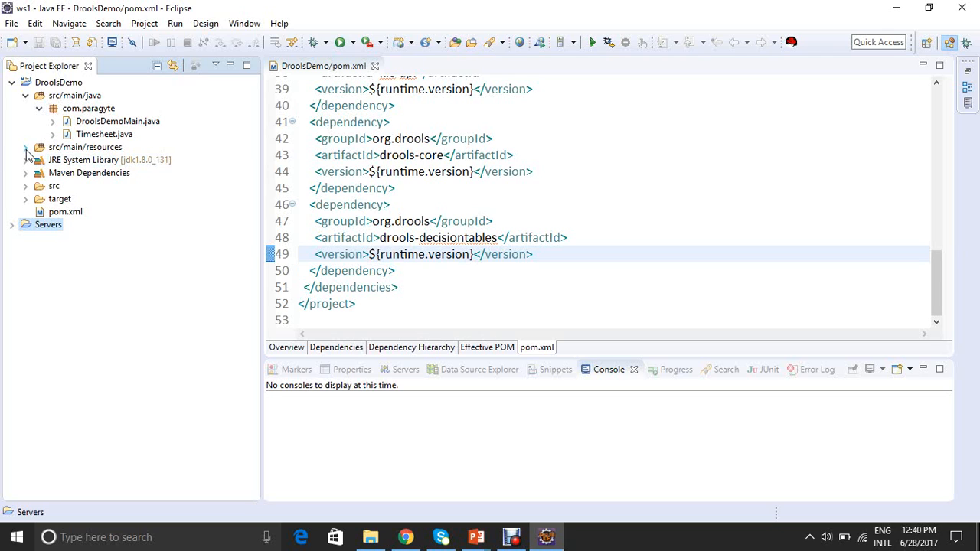
Step: Expand src/main/resources and its rules folder, then select timesheet.drl
left_click(25, 146)
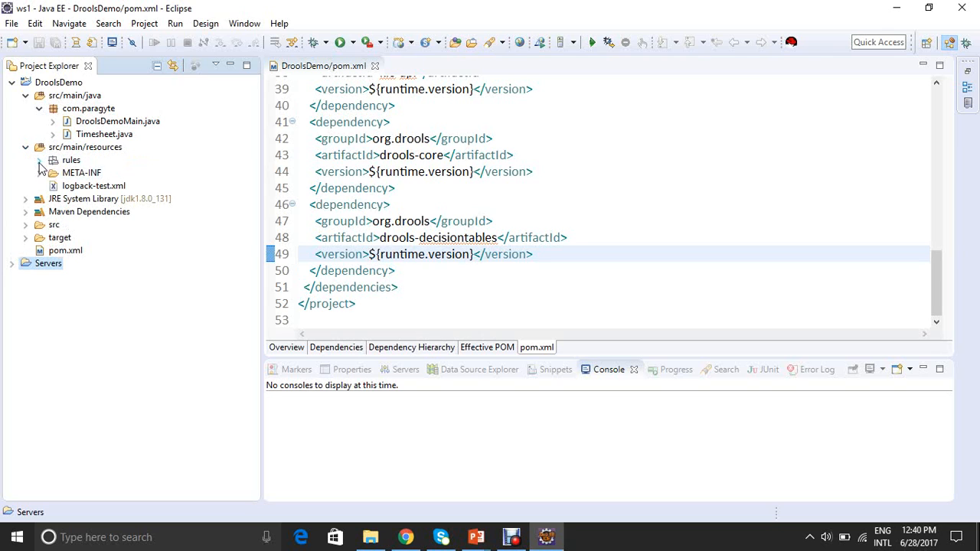
left_click(40, 159)
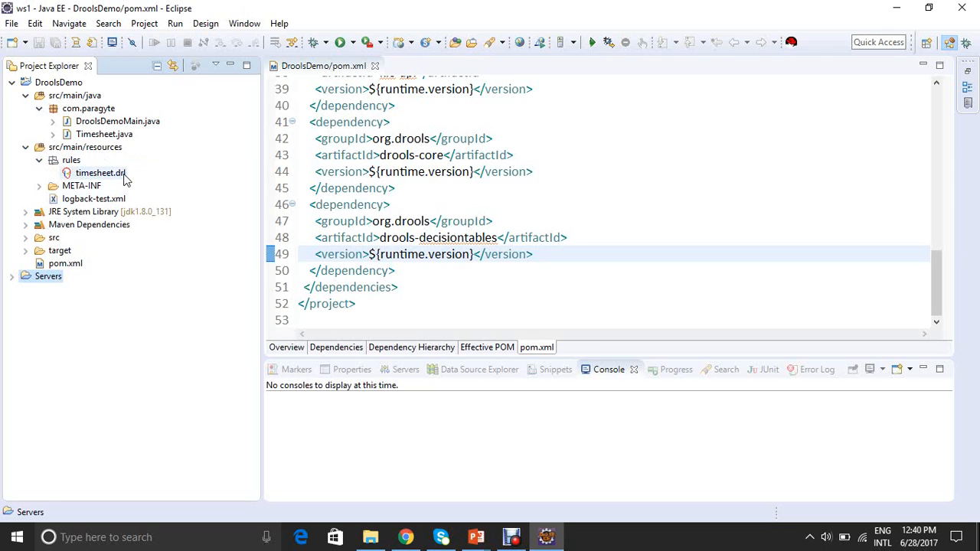
left_click(100, 172)
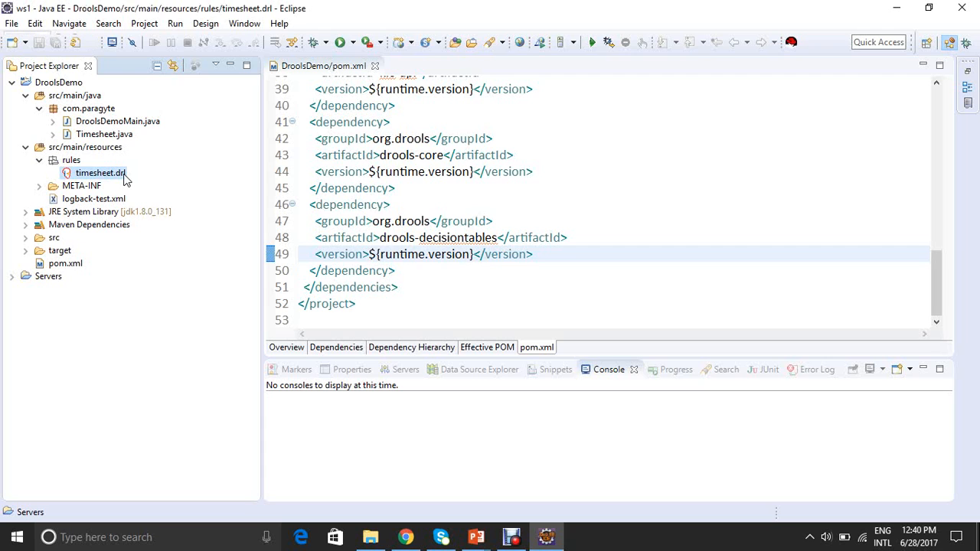
Step: Open timesheet.drl and review the Hours Less, Hours more and Budget Less rules
double_click(100, 172)
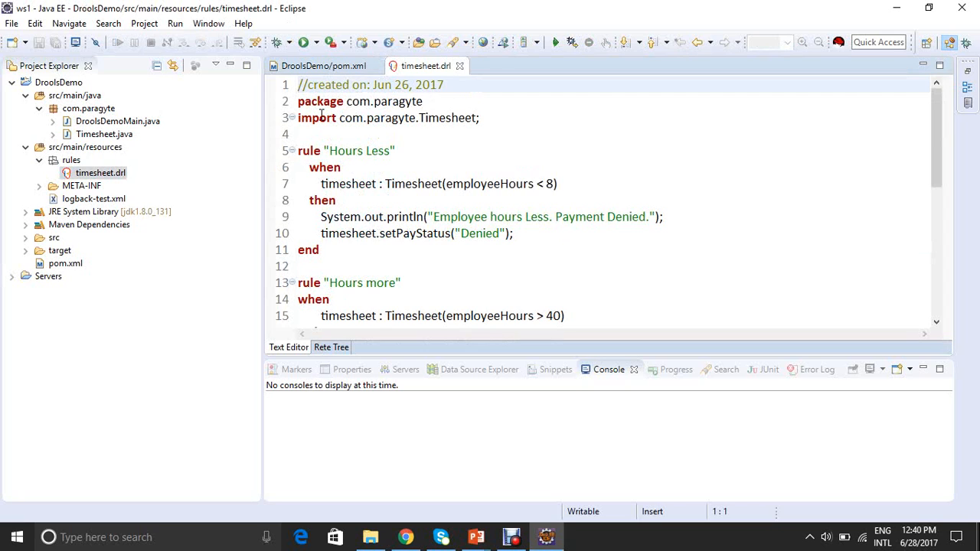
mouse_move(344, 133)
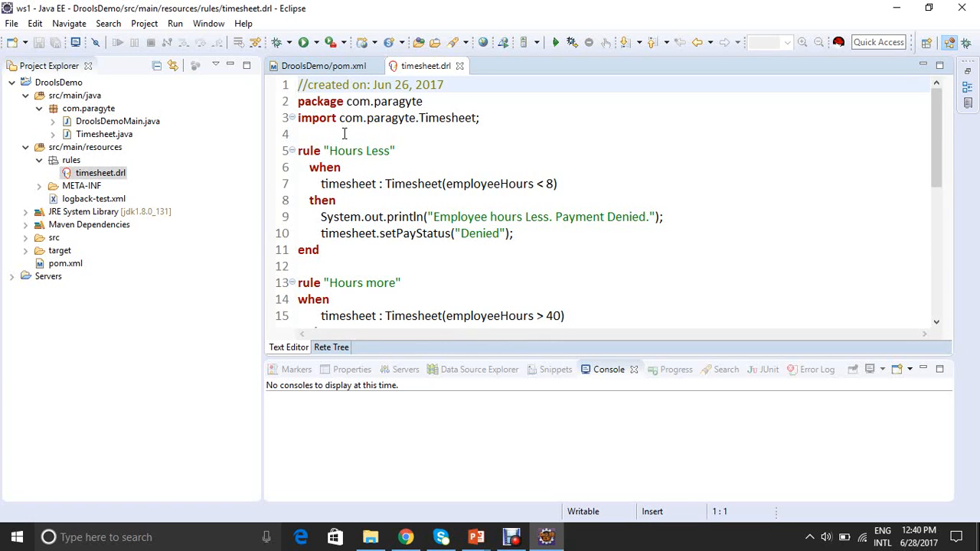
double_click(308, 150)
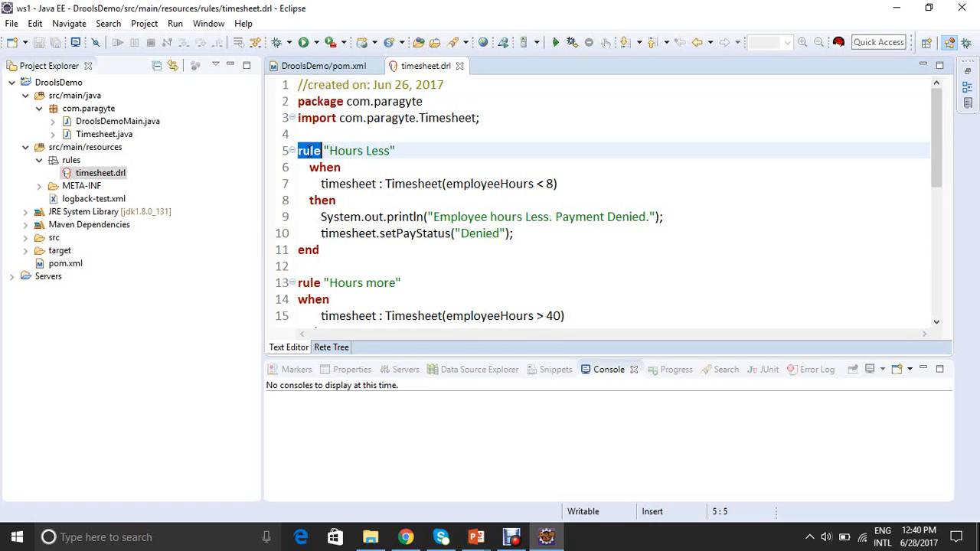
double_click(344, 151)
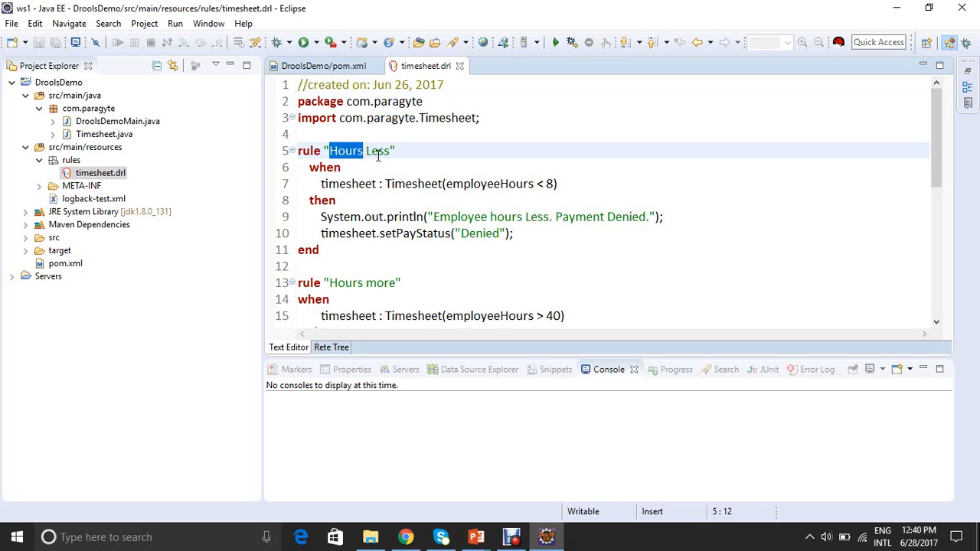
mouse_move(329, 169)
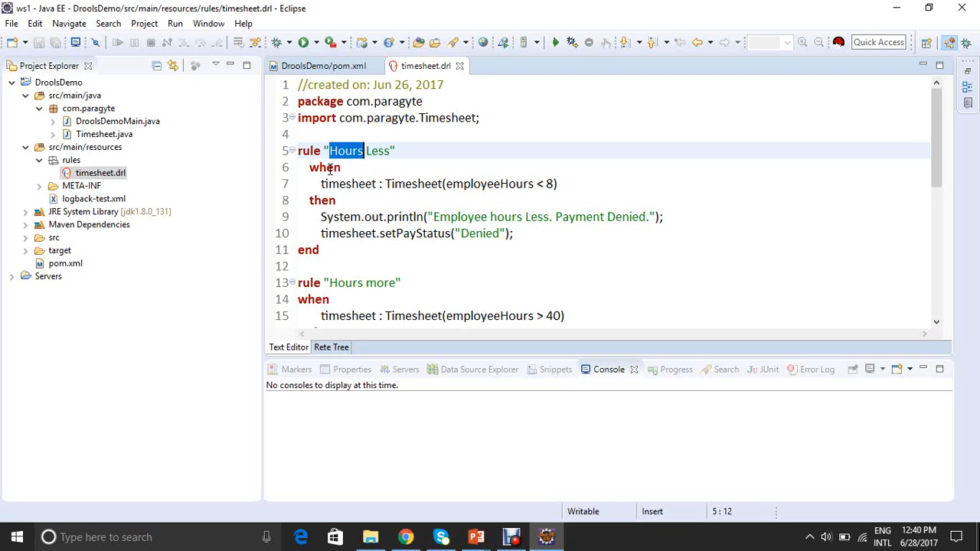
left_click(324, 168)
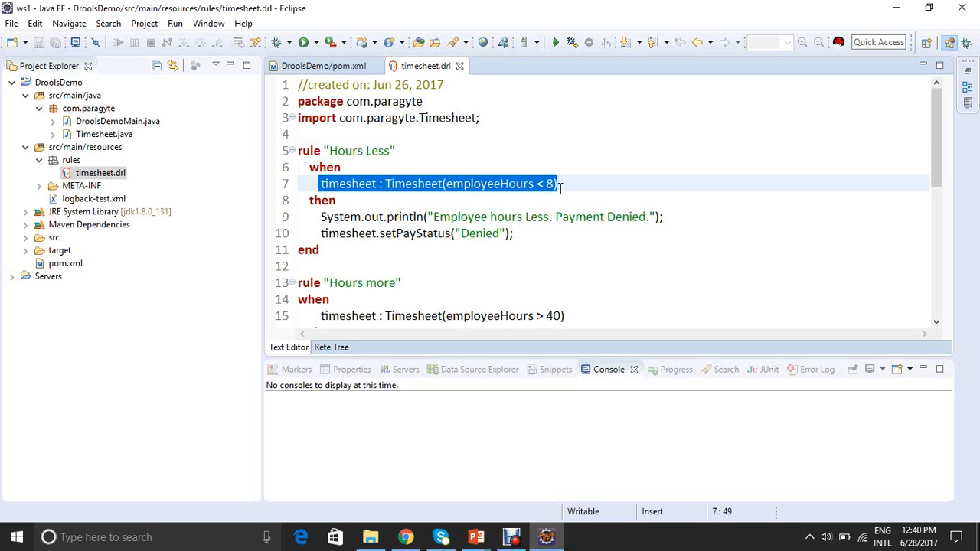
mouse_move(413, 194)
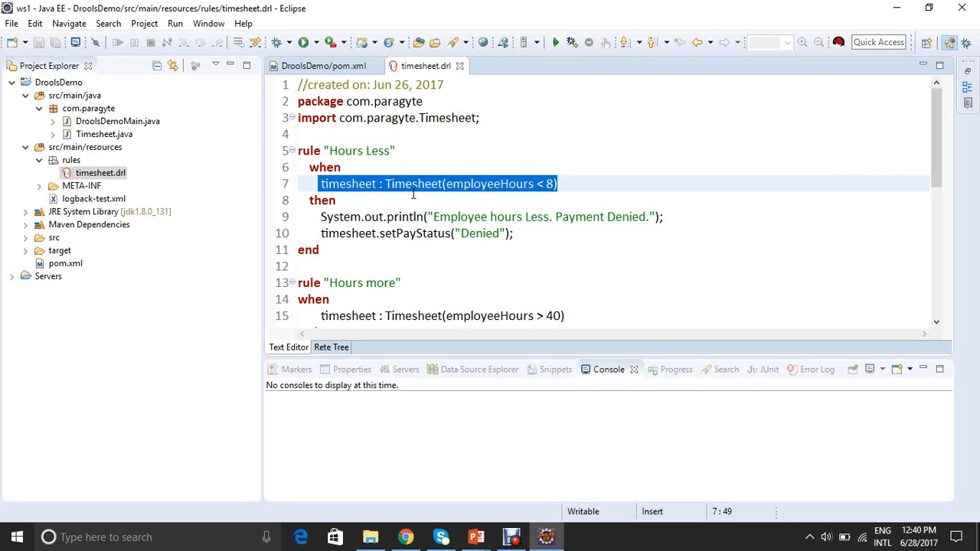
mouse_move(343, 170)
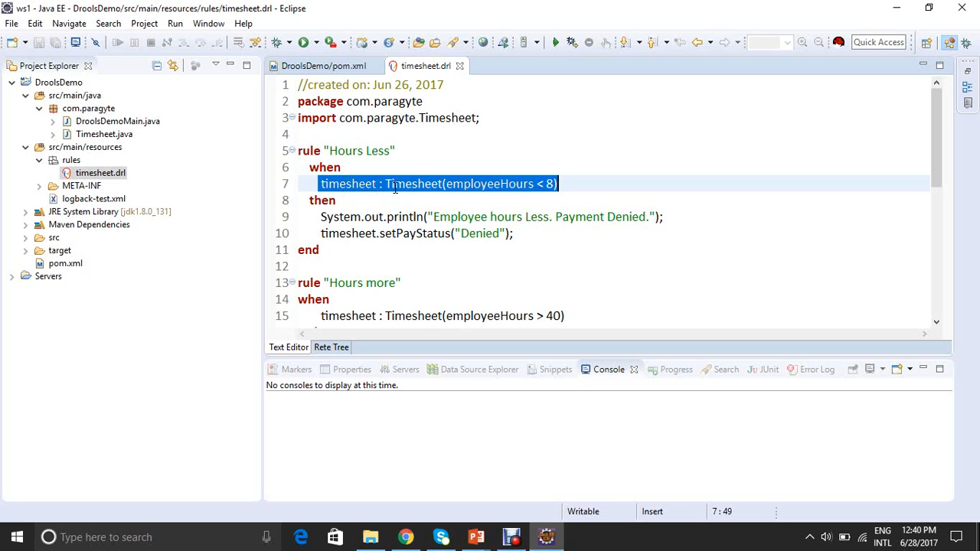
mouse_move(345, 200)
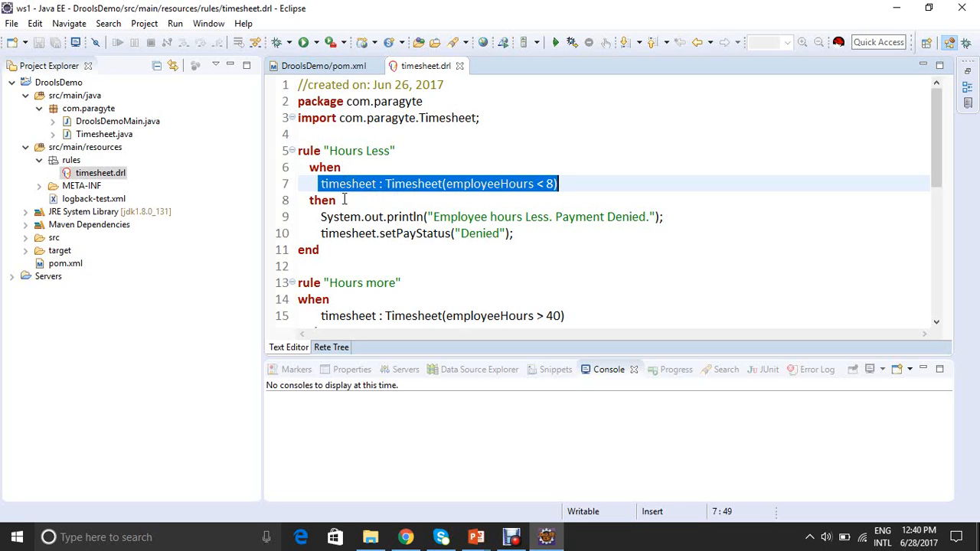
left_click(325, 216)
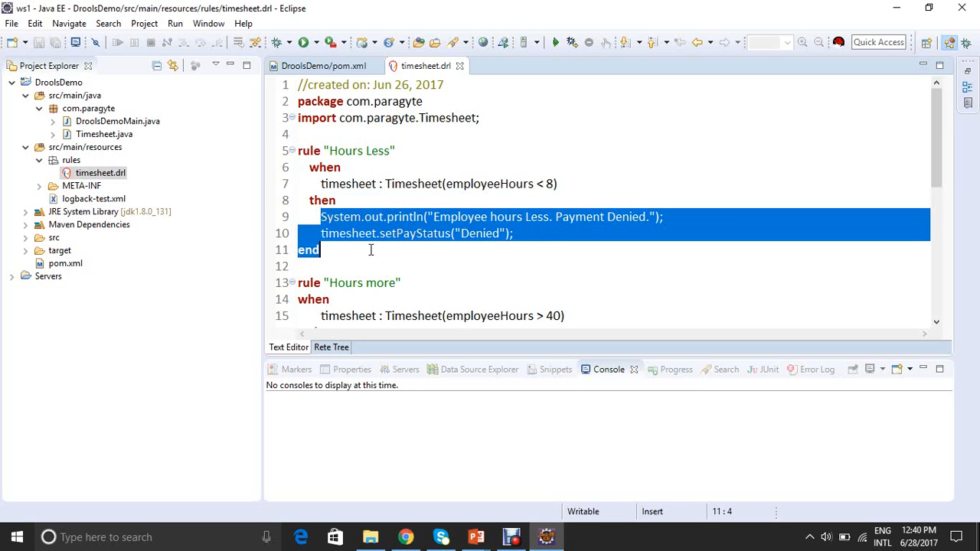
left_click(321, 250)
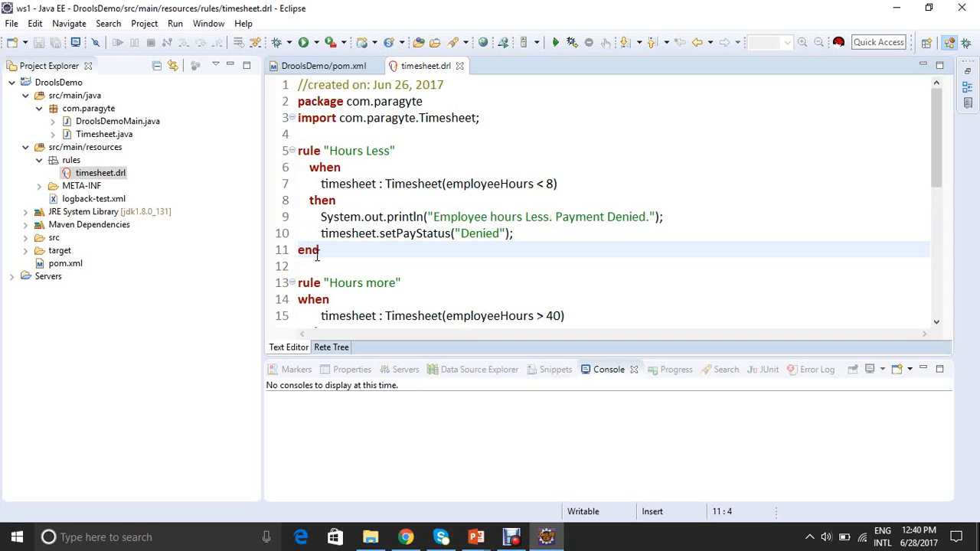
Step: Add the 'timesheet overlap' rule matching overlappingTimesheet, with a then section
left_click(300, 266)
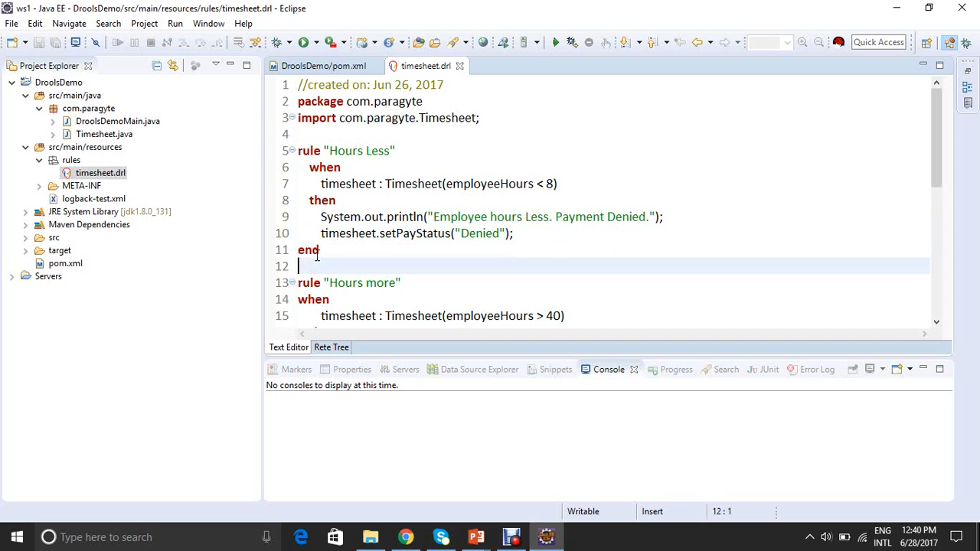
type("then")
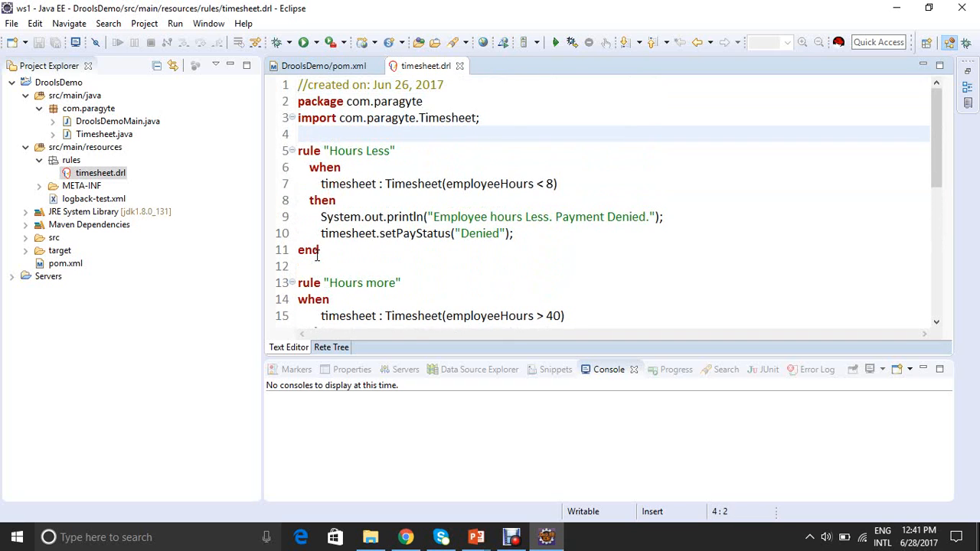
left_click(322, 199)
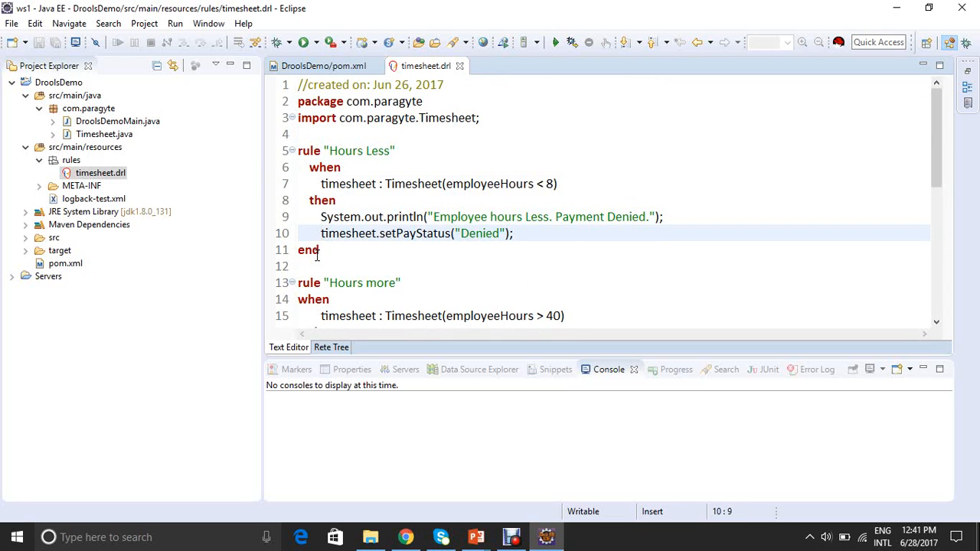
left_click(337, 282)
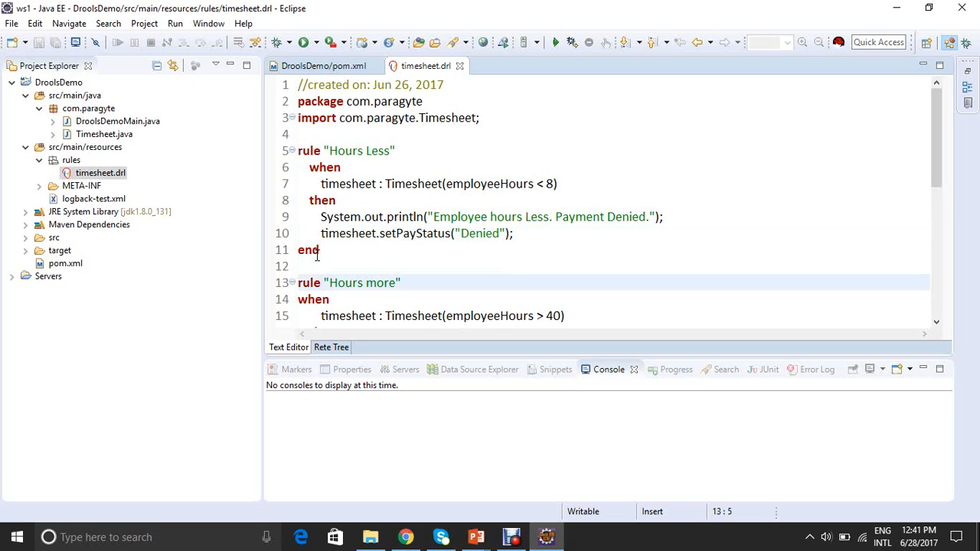
left_click(321, 282)
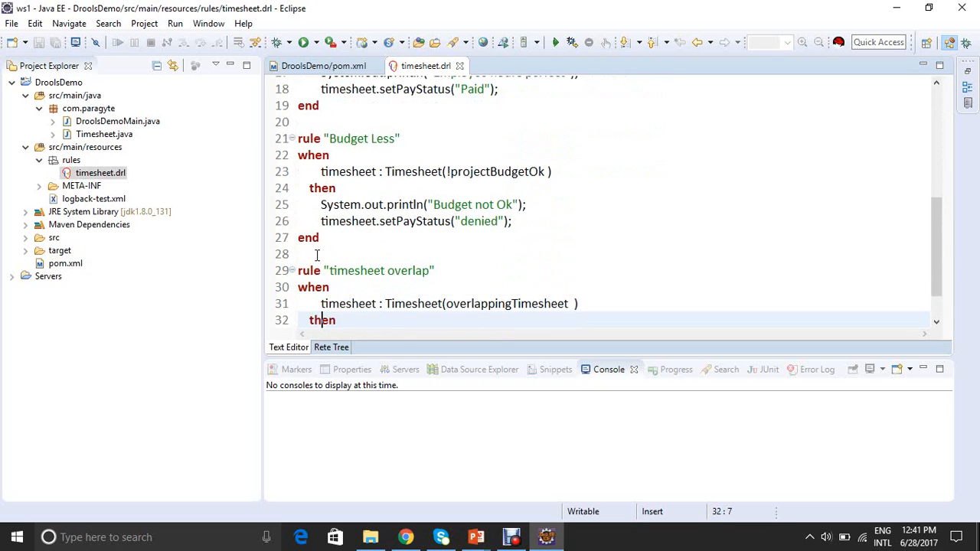
Step: Add System.out.println("overlapping timesheet") under then, then scroll back up through the rules
type("System.out.println(\"overlapping timesheet\");")
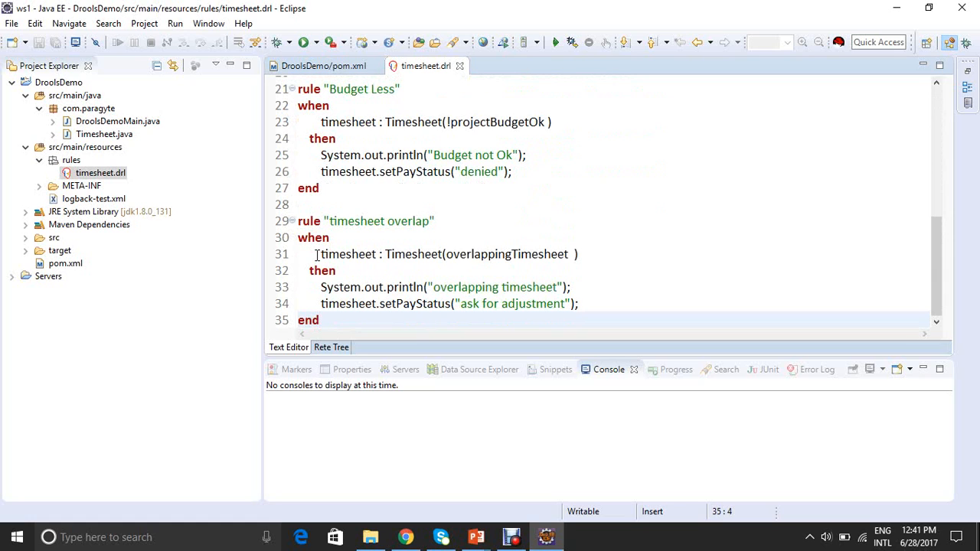
left_click(323, 270)
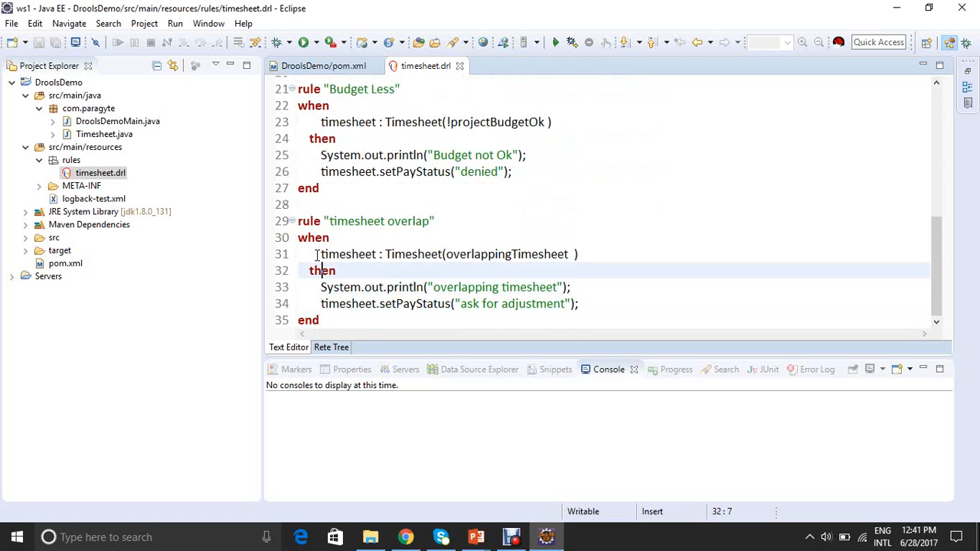
left_click(327, 105)
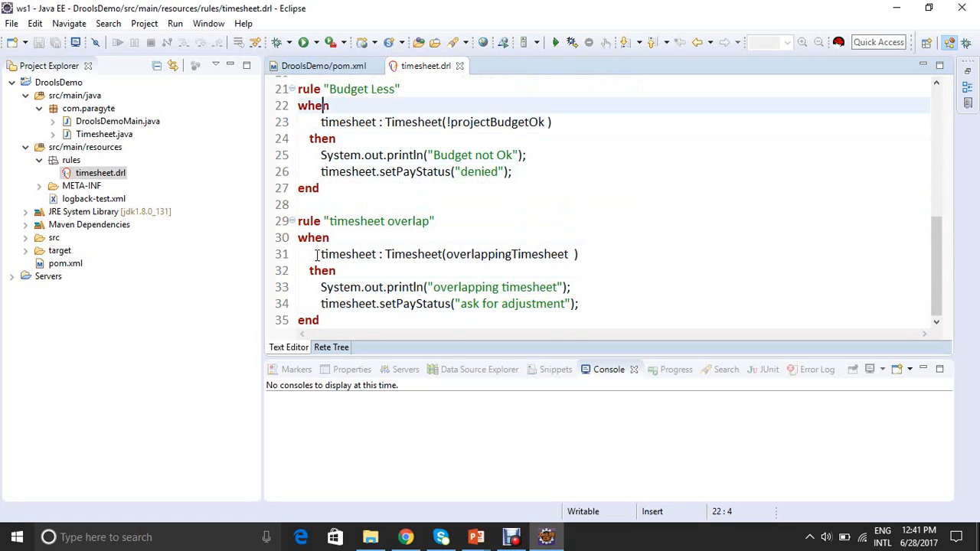
scroll("up", 3)
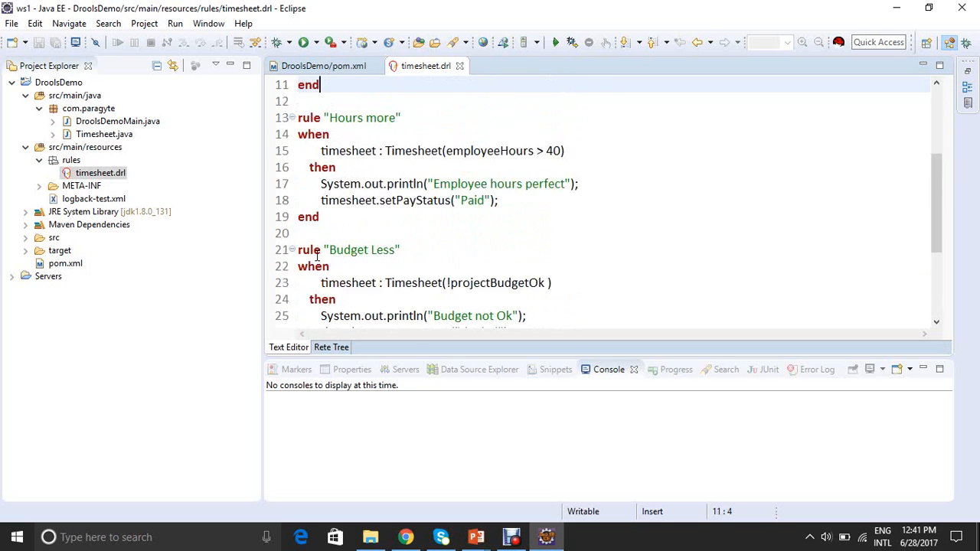
scroll("up", 3)
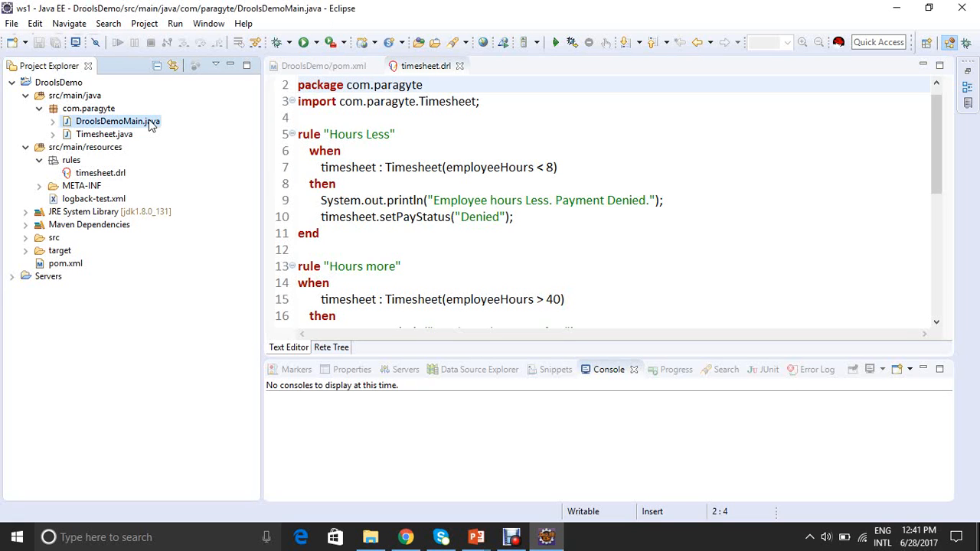
Step: Open DroolsDemoMain.java from Project Explorer in the editor
double_click(117, 121)
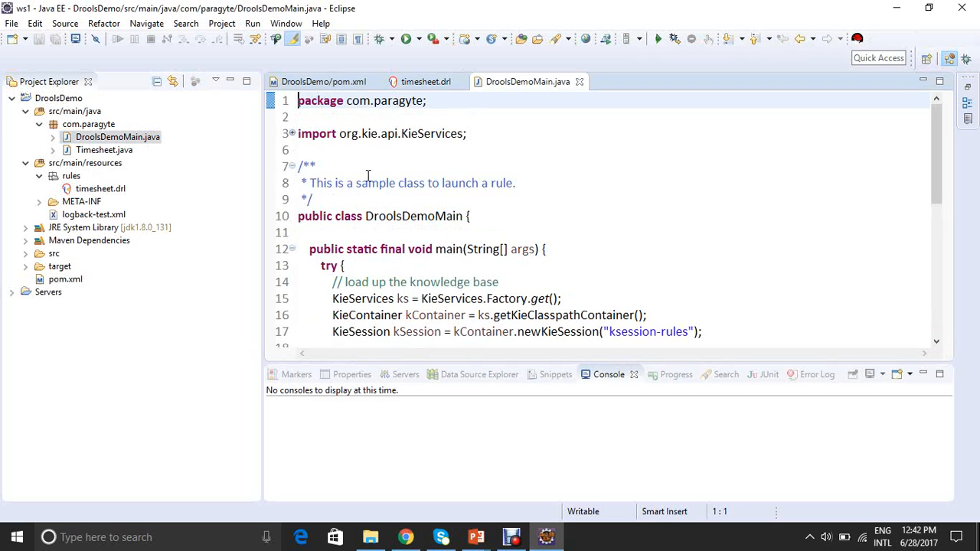
mouse_move(440, 193)
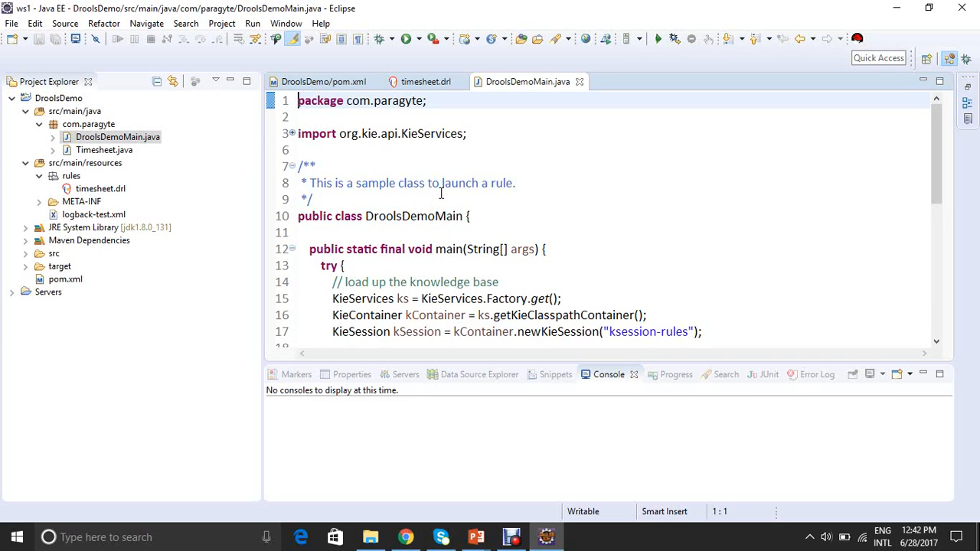
left_click(104, 149)
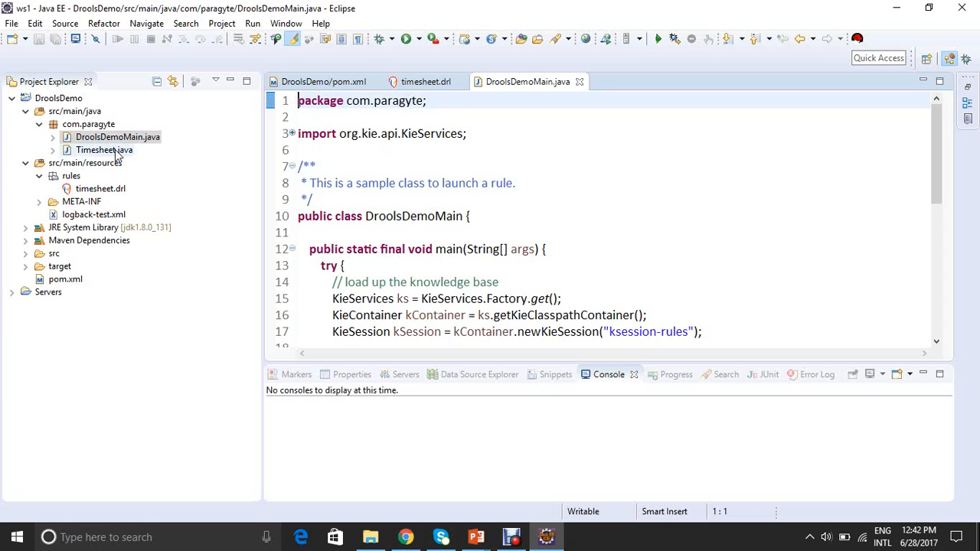
Step: Open Timesheet.java, return to timesheet.drl and select the Timesheet fact type
double_click(104, 149)
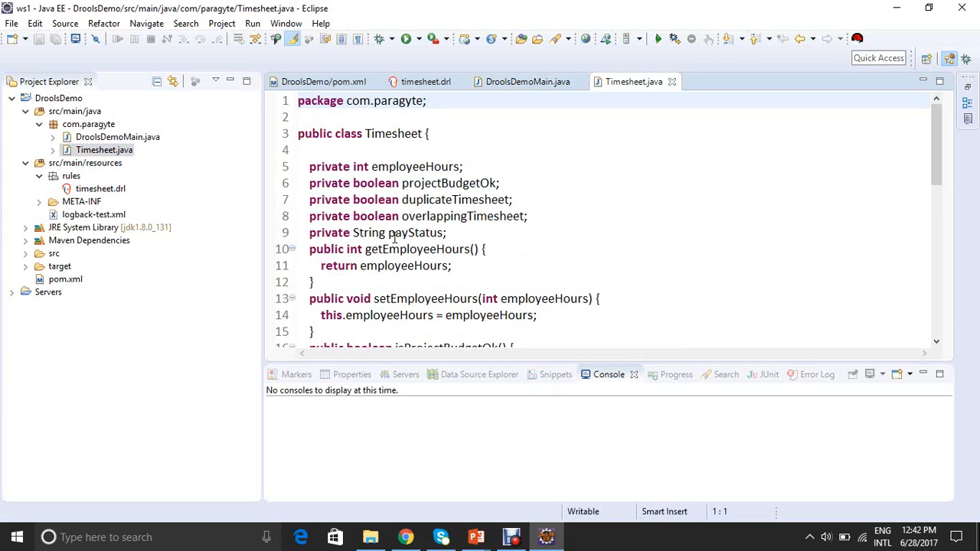
left_click(427, 100)
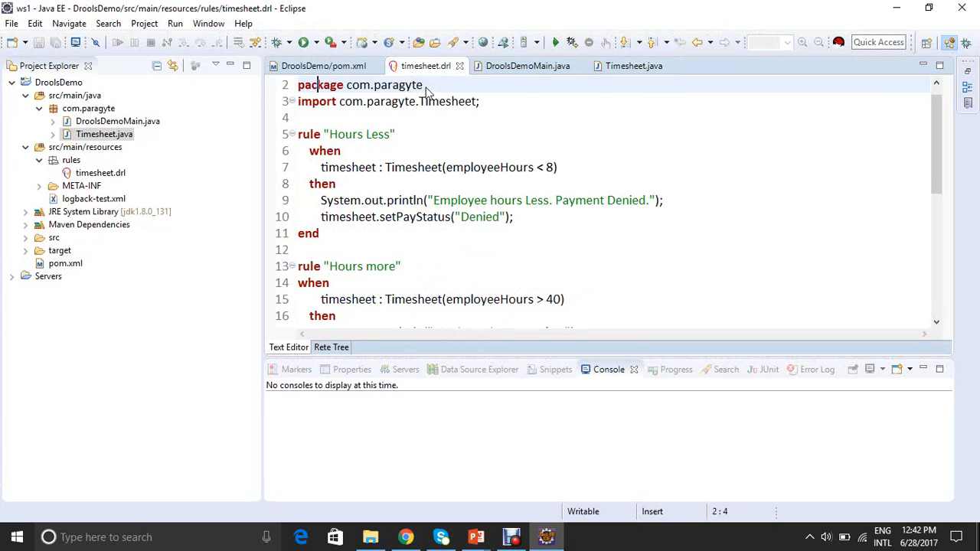
double_click(413, 167)
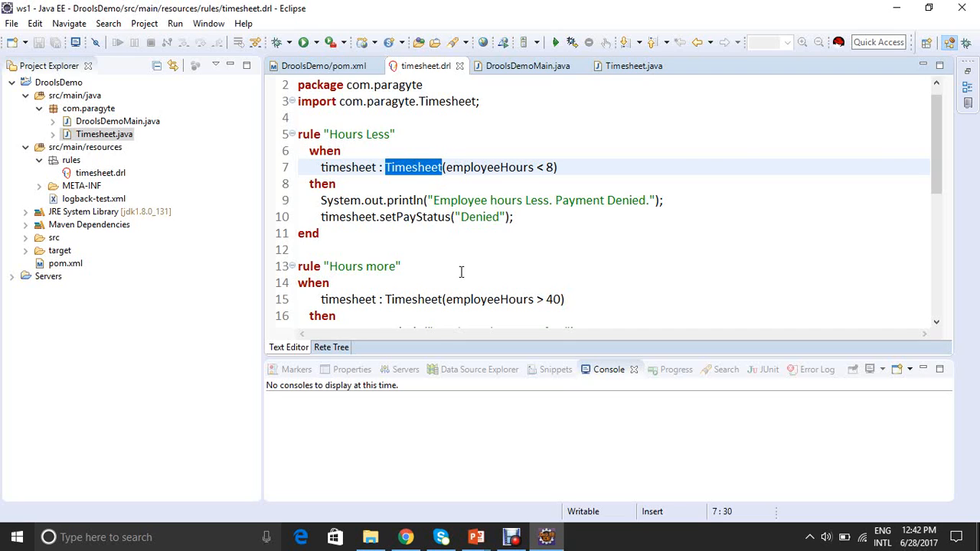
mouse_move(524, 66)
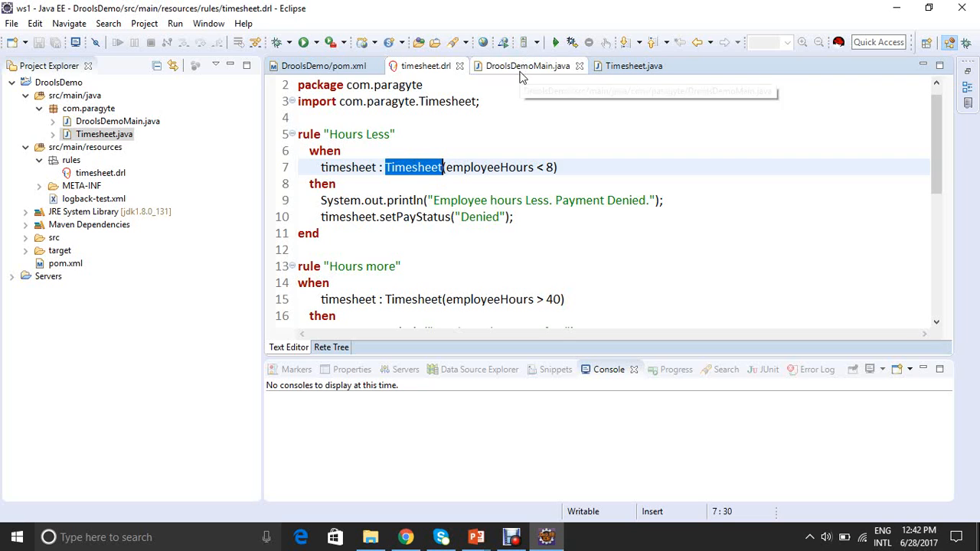
Step: Switch to the DroolsDemoMain.java editor tab
left_click(526, 65)
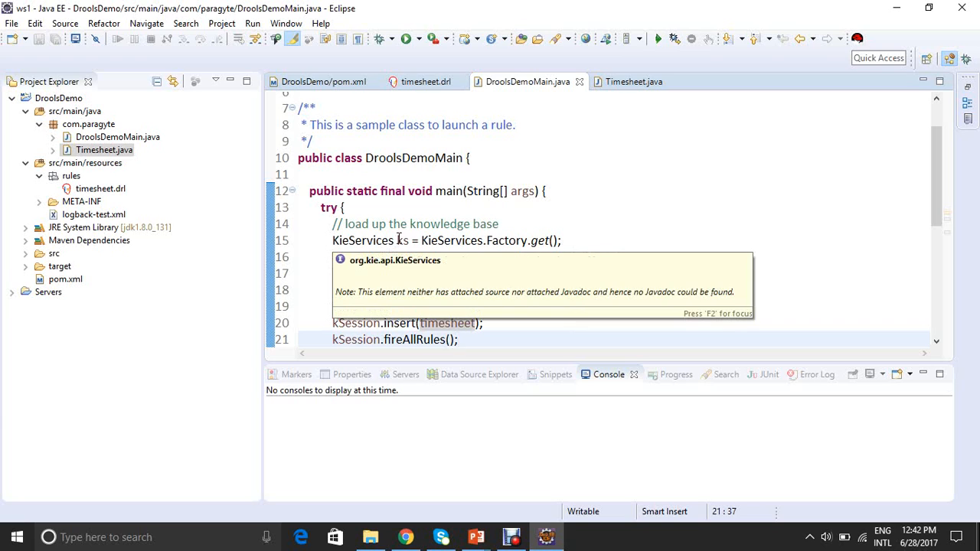
mouse_move(358, 241)
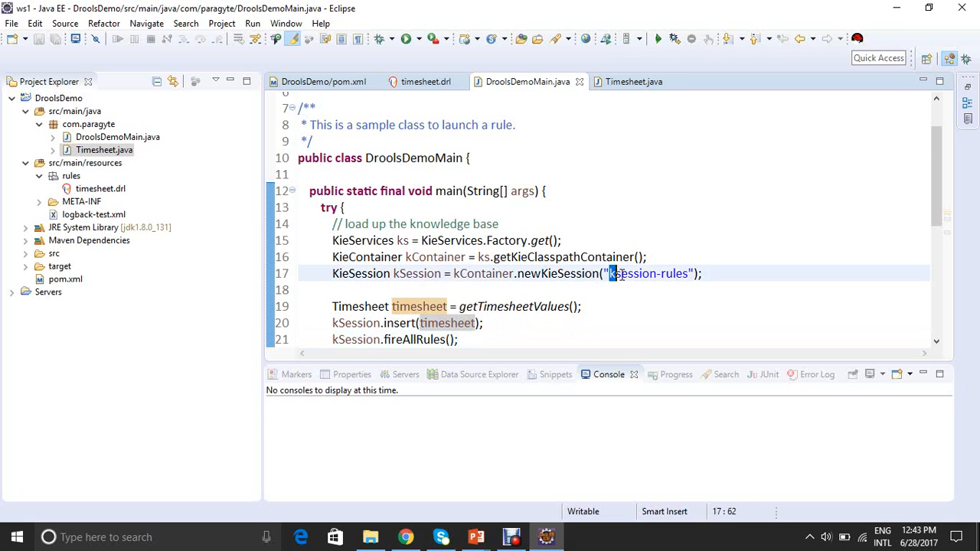
Step: Open META-INF/kmodule.xml and inspect the kbase packages and ksession-rules attributes
double_click(649, 273)
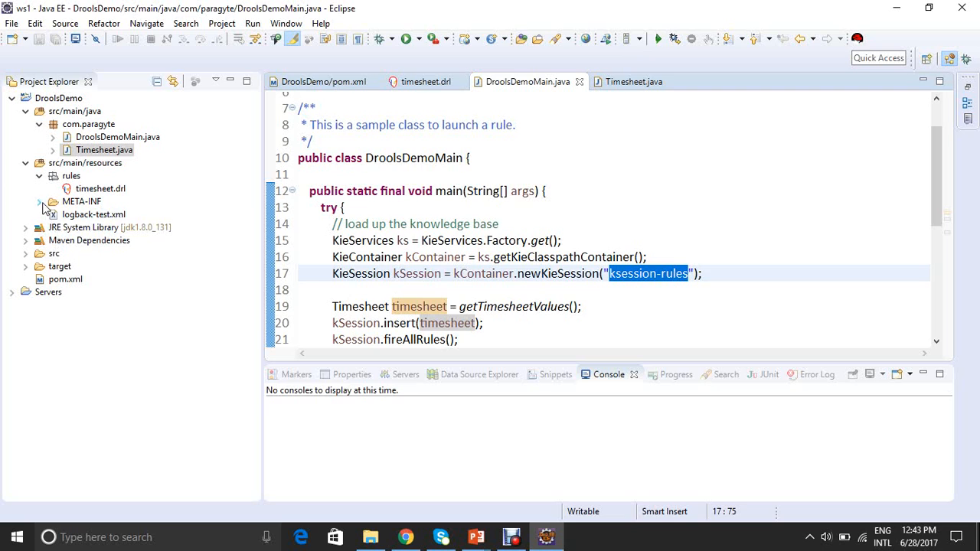
left_click(40, 202)
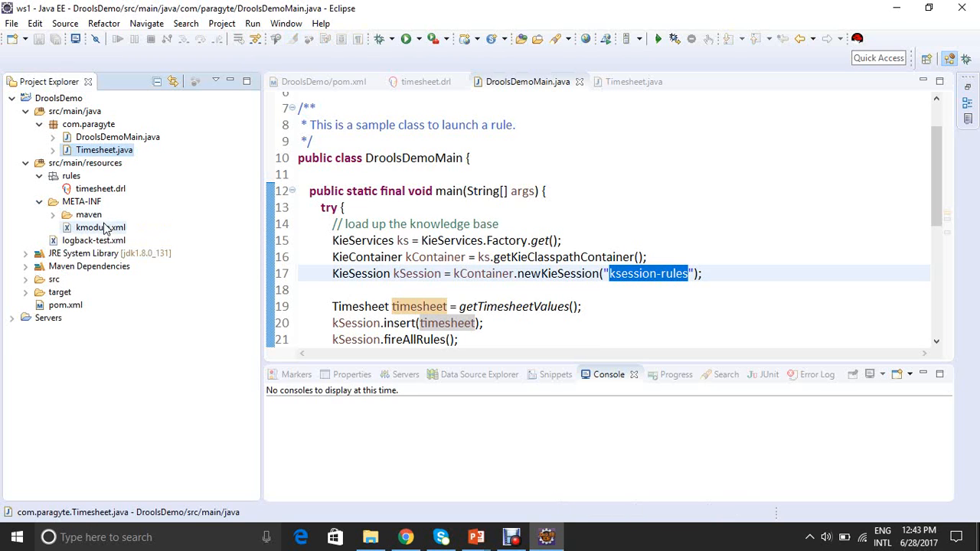
double_click(100, 226)
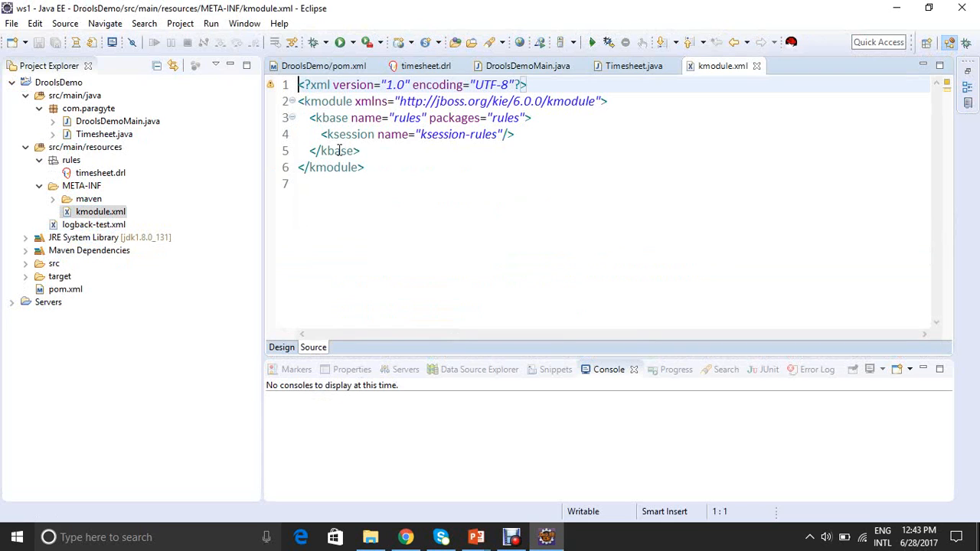
left_click(475, 117)
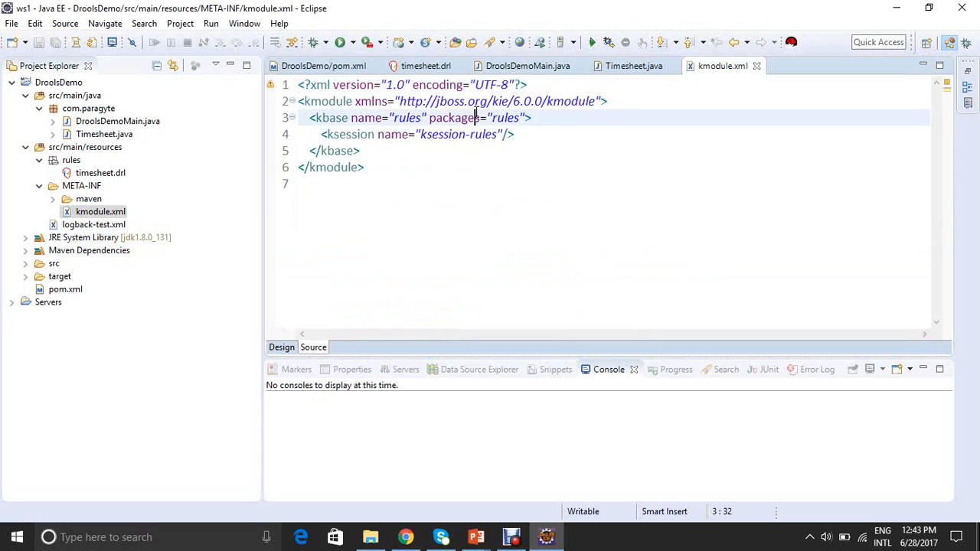
double_click(406, 117)
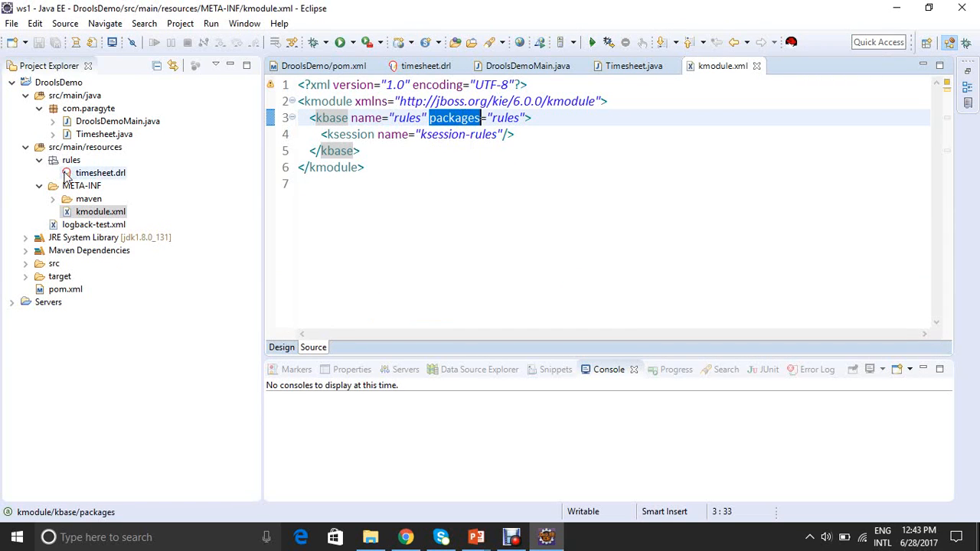
left_click(71, 159)
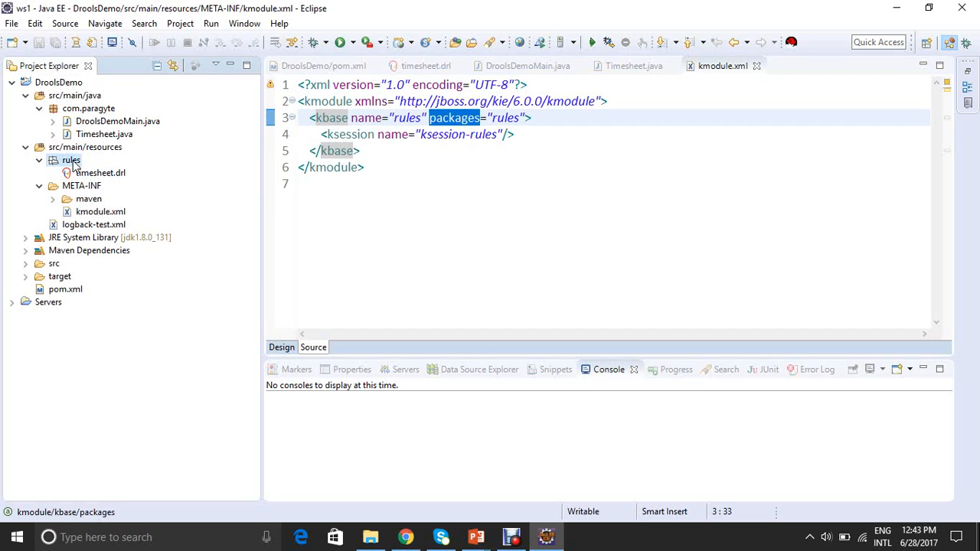
left_click(85, 146)
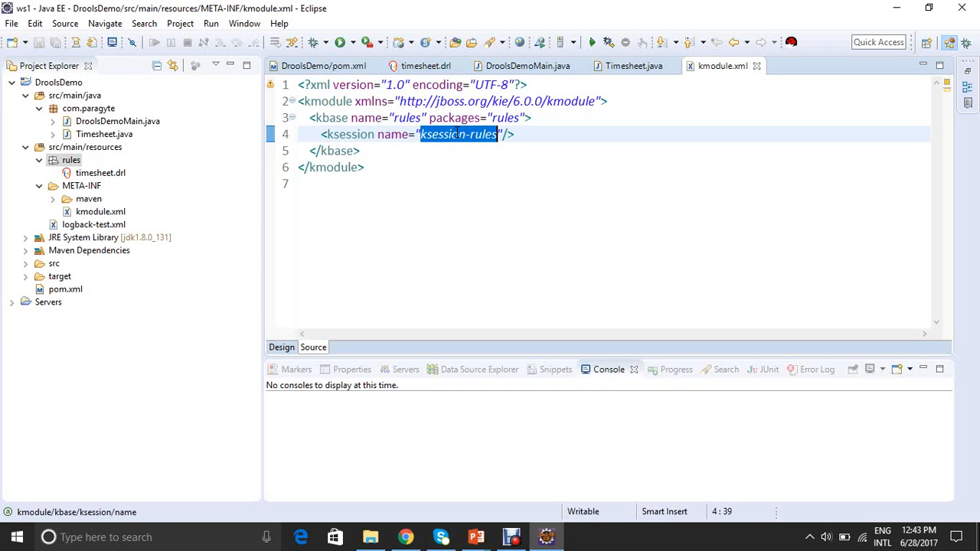
mouse_move(458, 134)
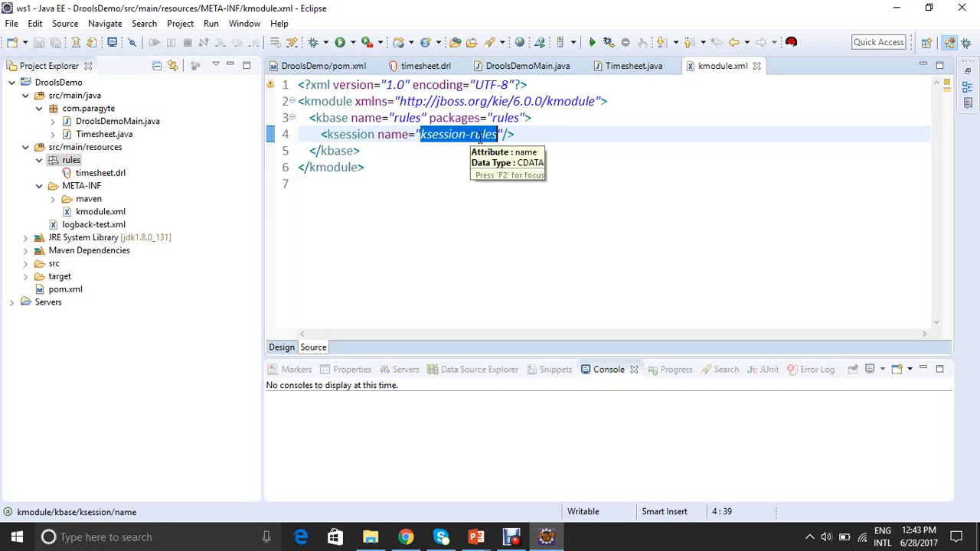
Step: Return to the DroolsDemoMain.java editor tab
left_click(528, 66)
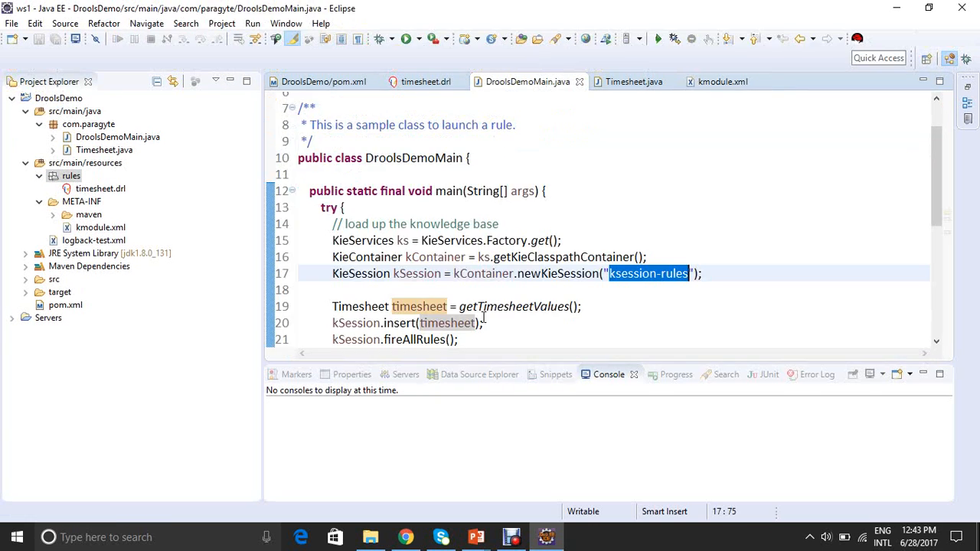
mouse_move(511, 289)
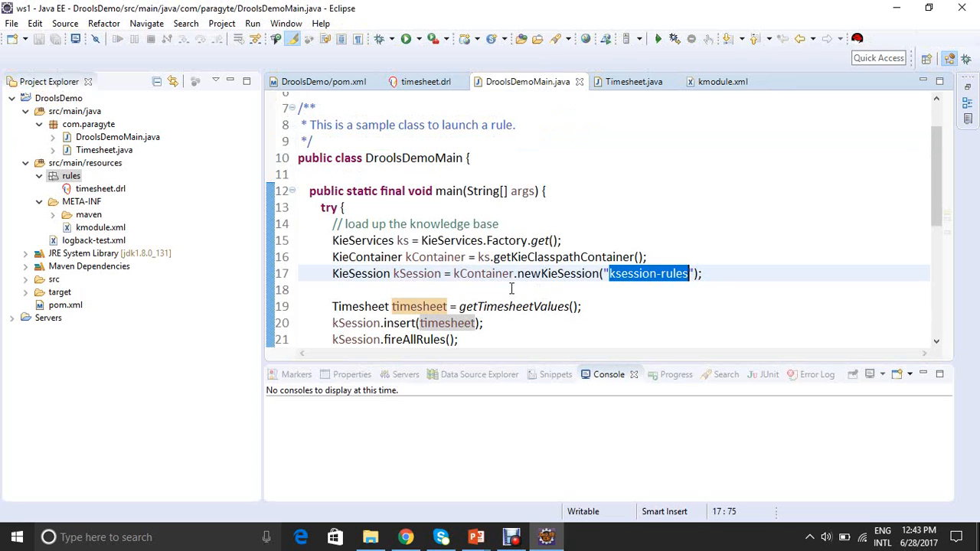
mouse_move(560, 283)
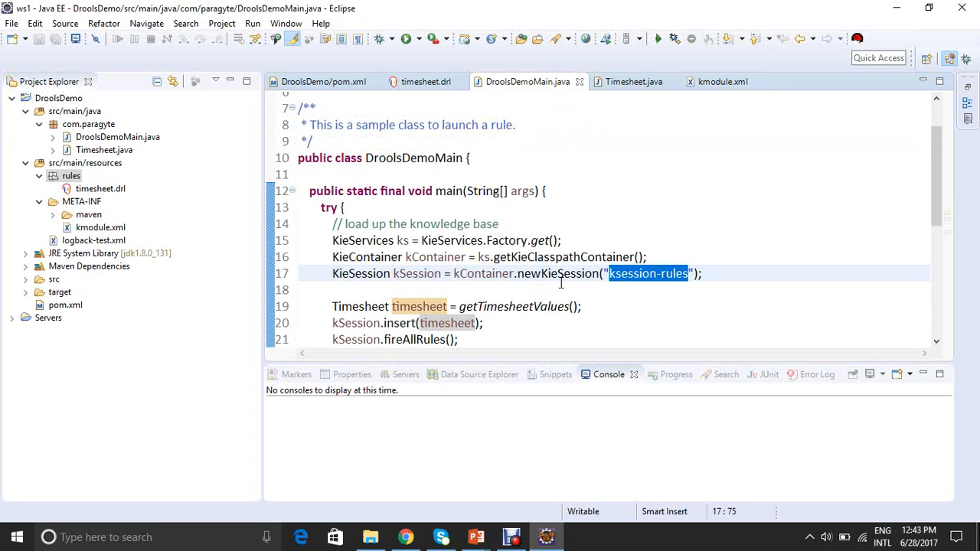
mouse_move(532, 322)
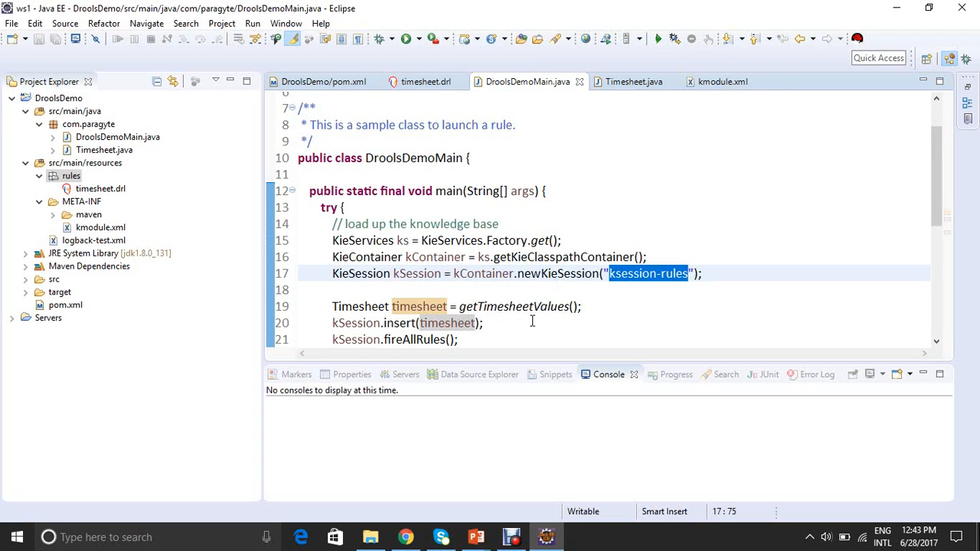
mouse_move(398, 306)
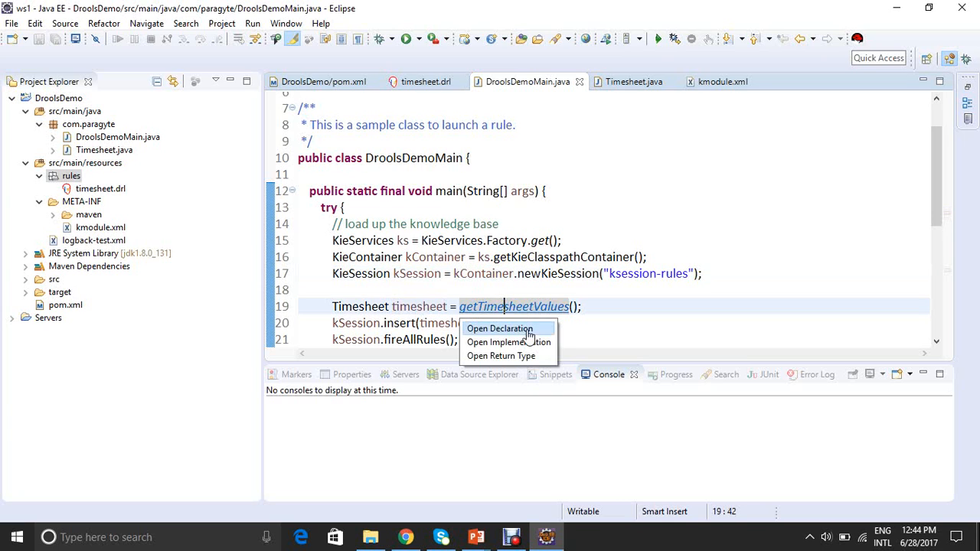
left_click(499, 328)
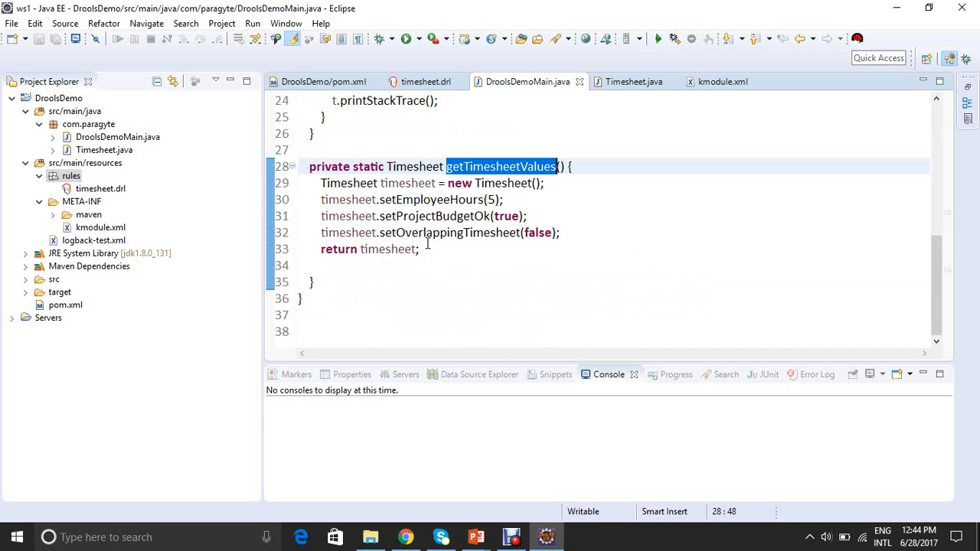
mouse_move(349, 183)
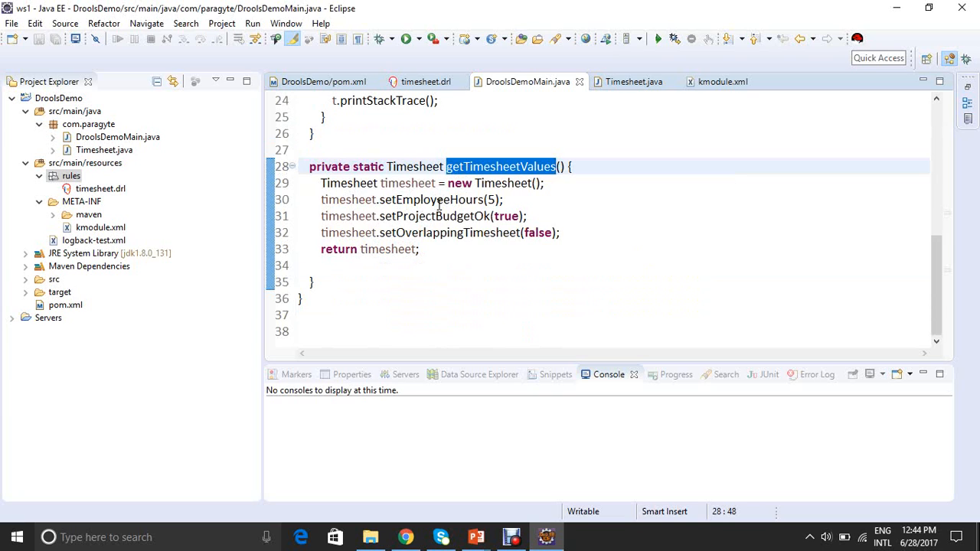
left_click_drag(450, 183, 450, 200)
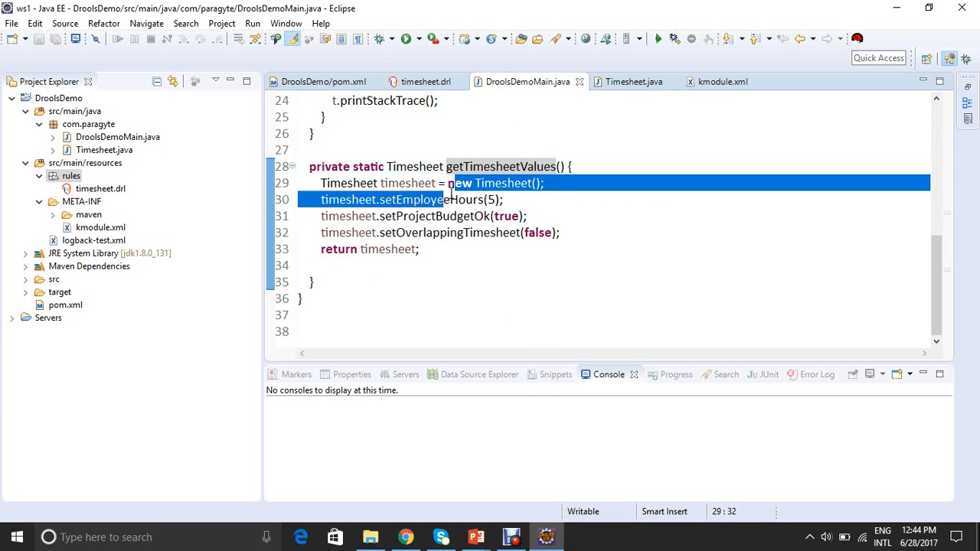
double_click(431, 200)
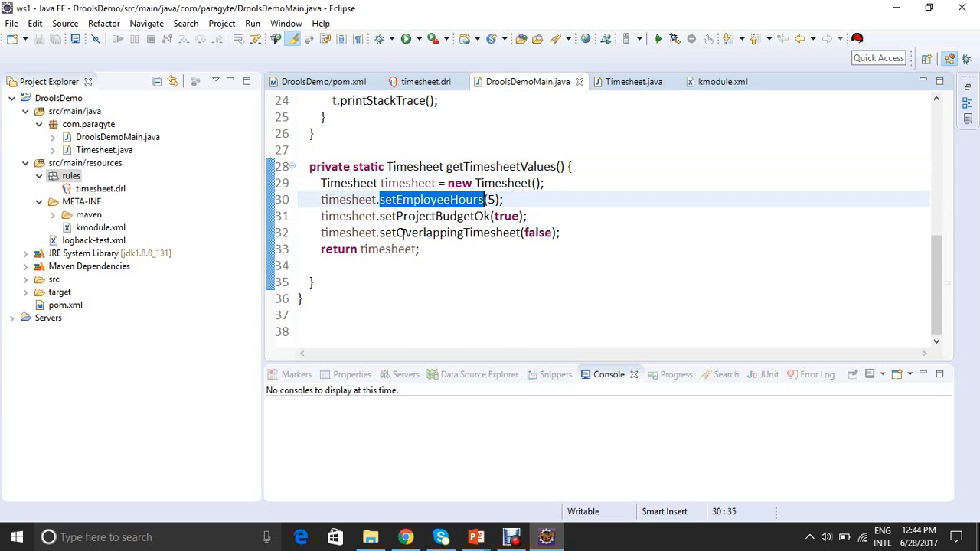
left_click(437, 216)
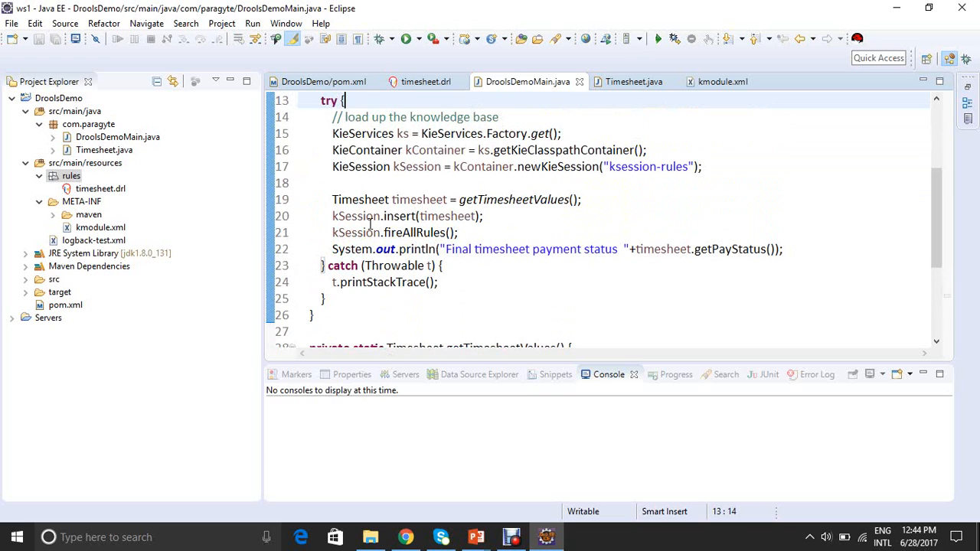
left_click(430, 199)
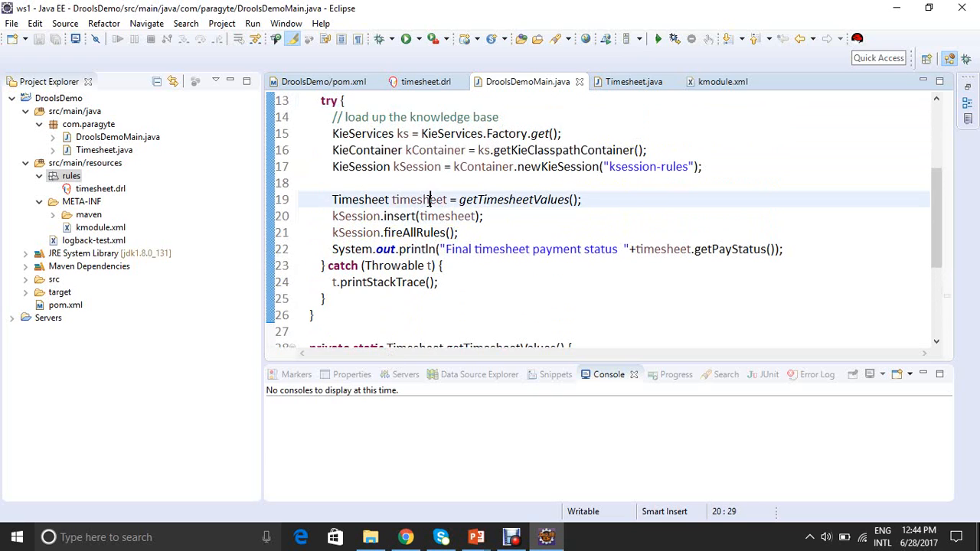
double_click(448, 216)
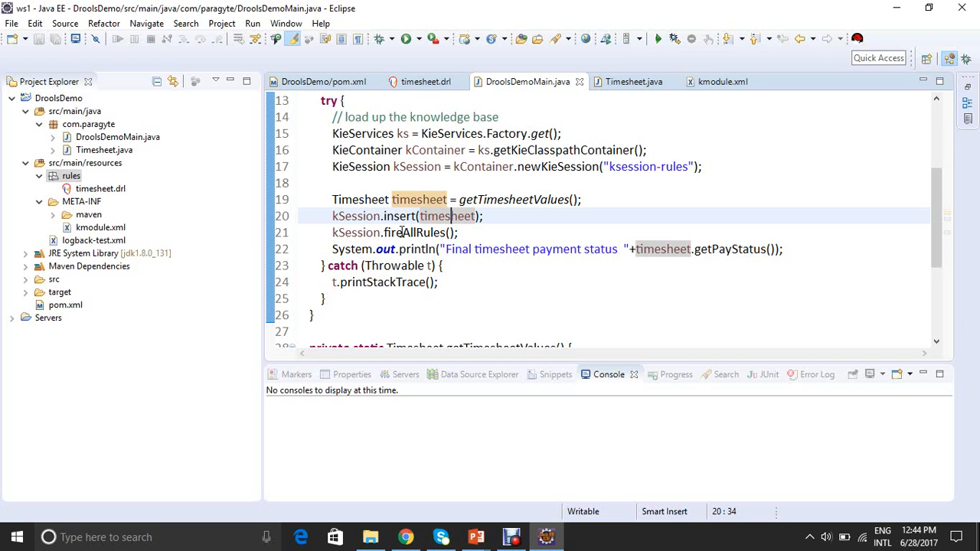
mouse_move(417, 232)
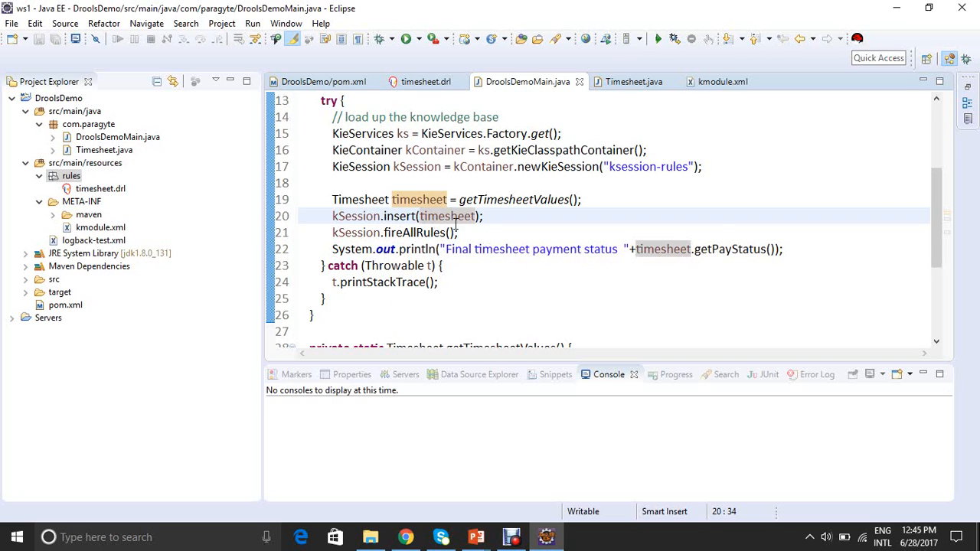
left_click(453, 233)
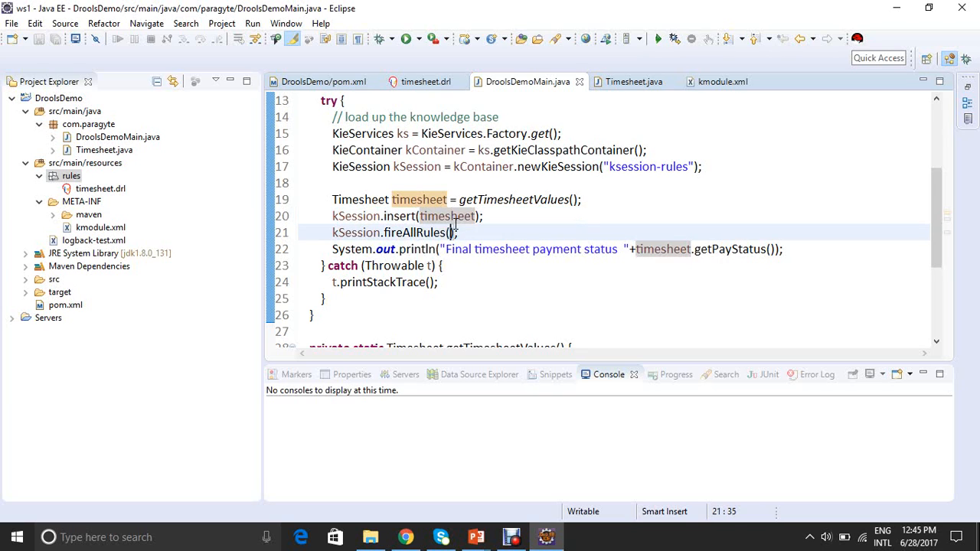
scroll("down", 3)
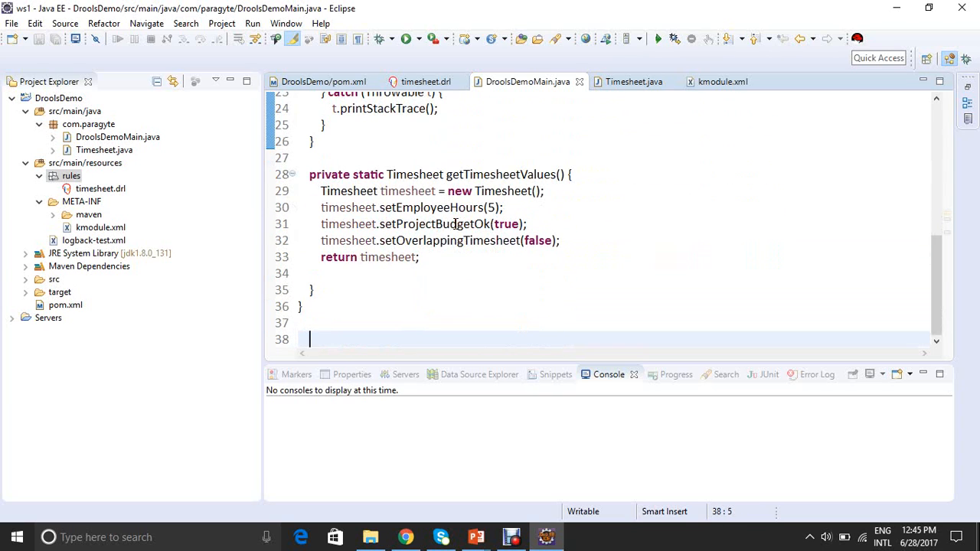
scroll("up", 3)
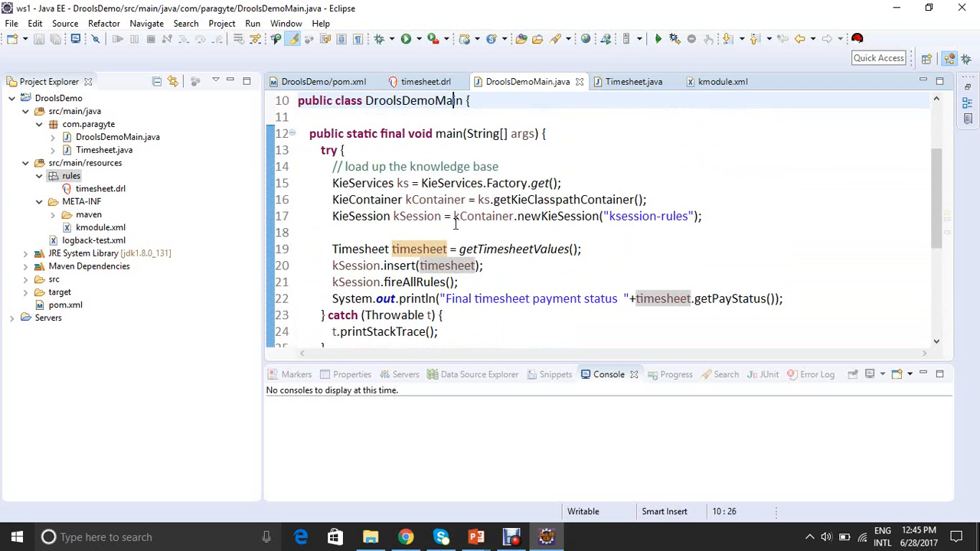
mouse_move(409, 282)
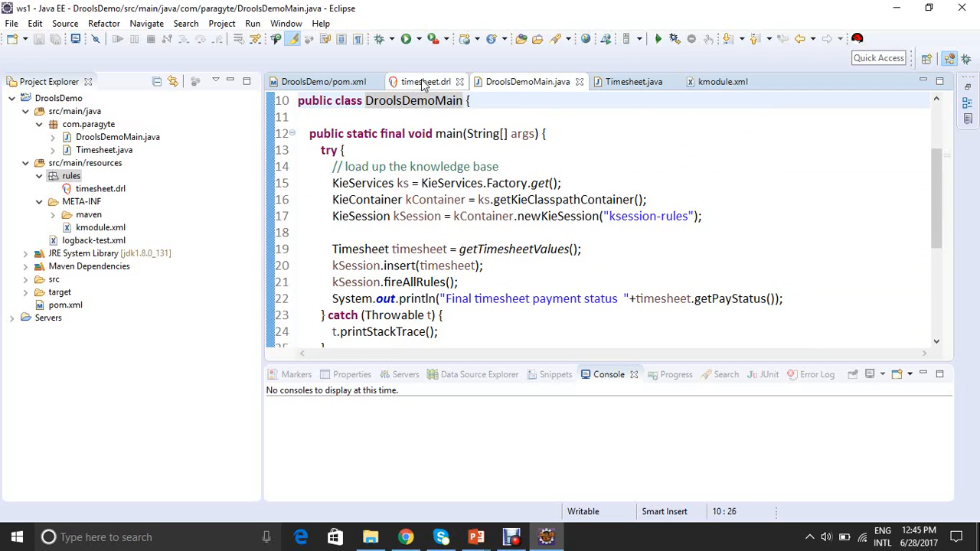
mouse_move(423, 81)
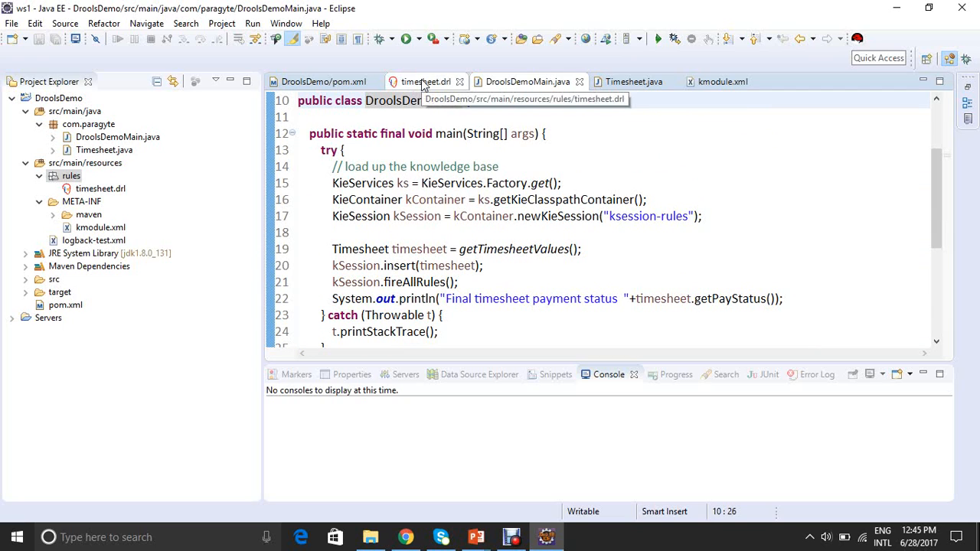
mouse_move(439, 54)
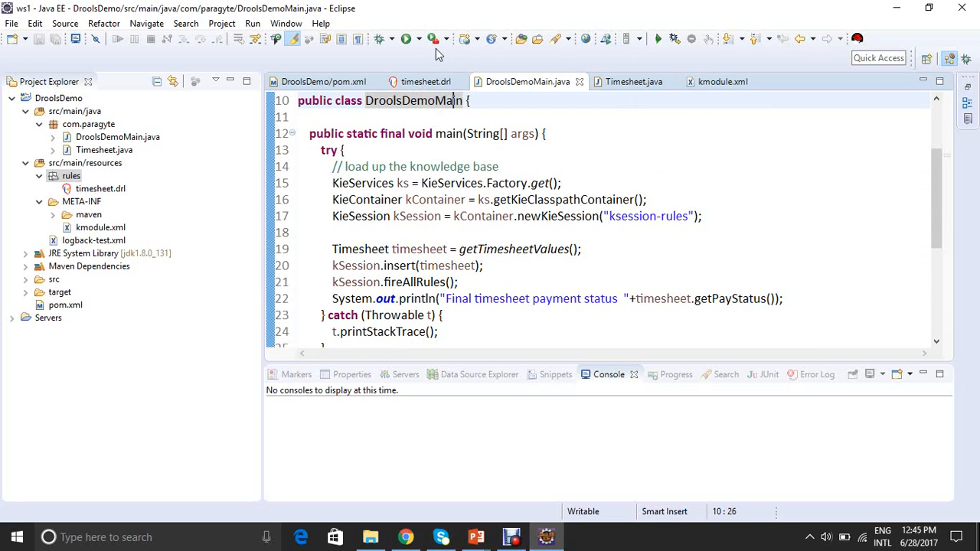
Step: Review timesheet.drl's Hours Less rule denying payment and the Hours more rule marking Paid
left_click(425, 81)
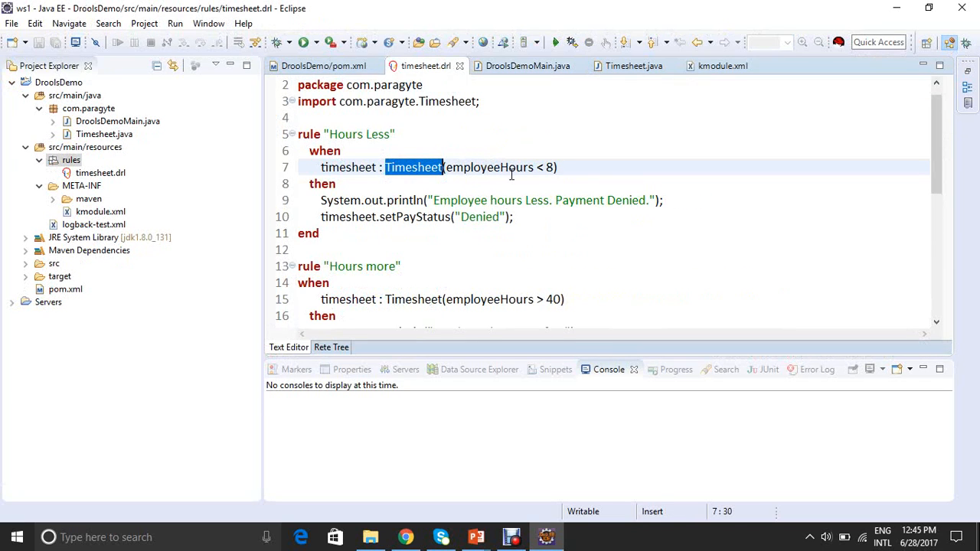
mouse_move(402, 290)
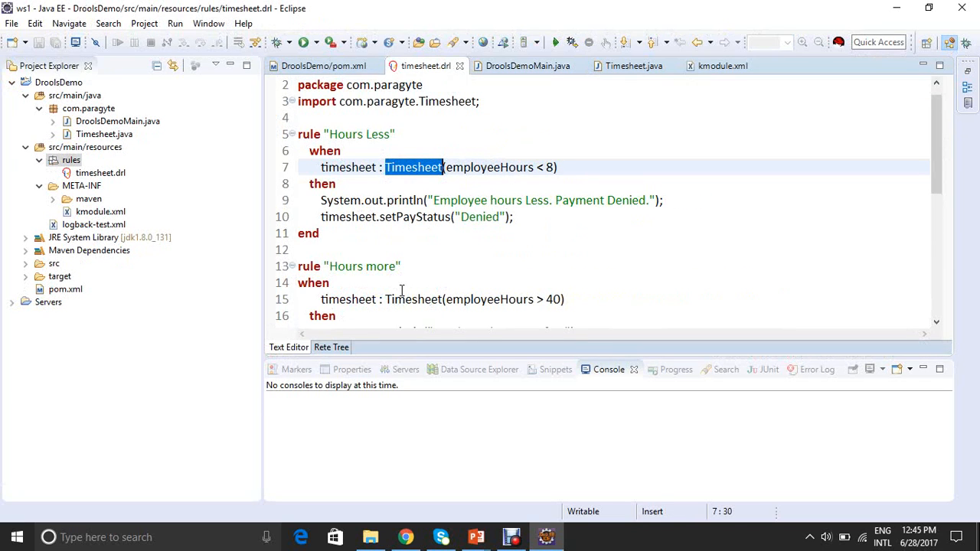
left_click(400, 266)
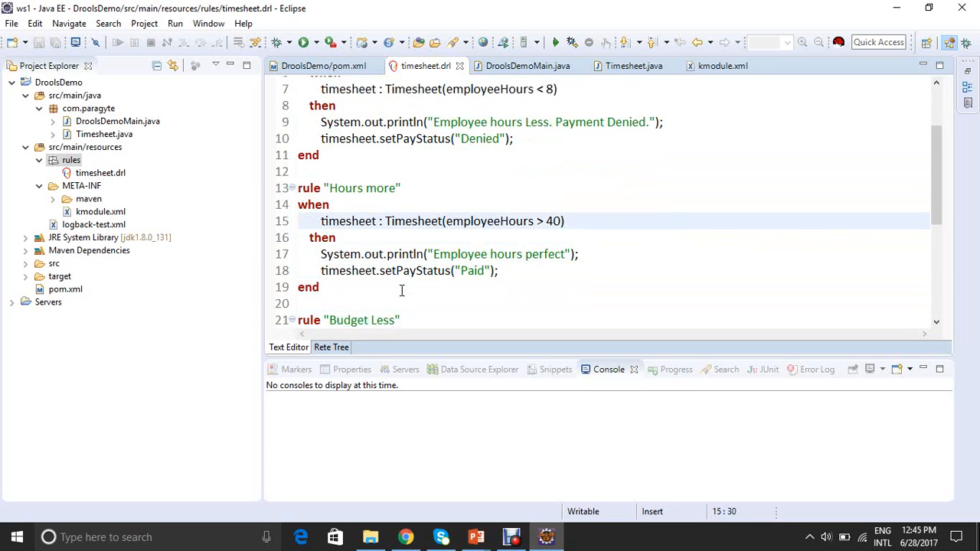
left_click(490, 122)
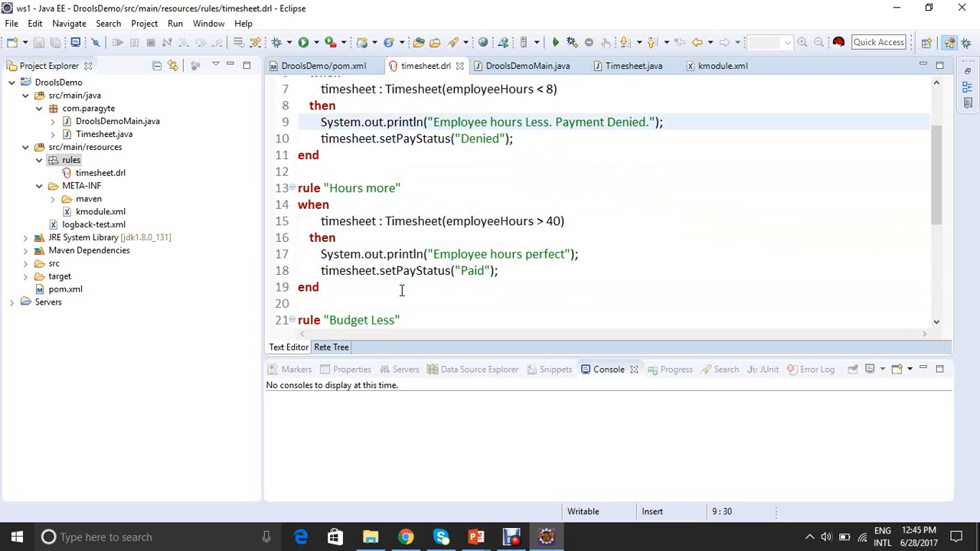
scroll("up", 3)
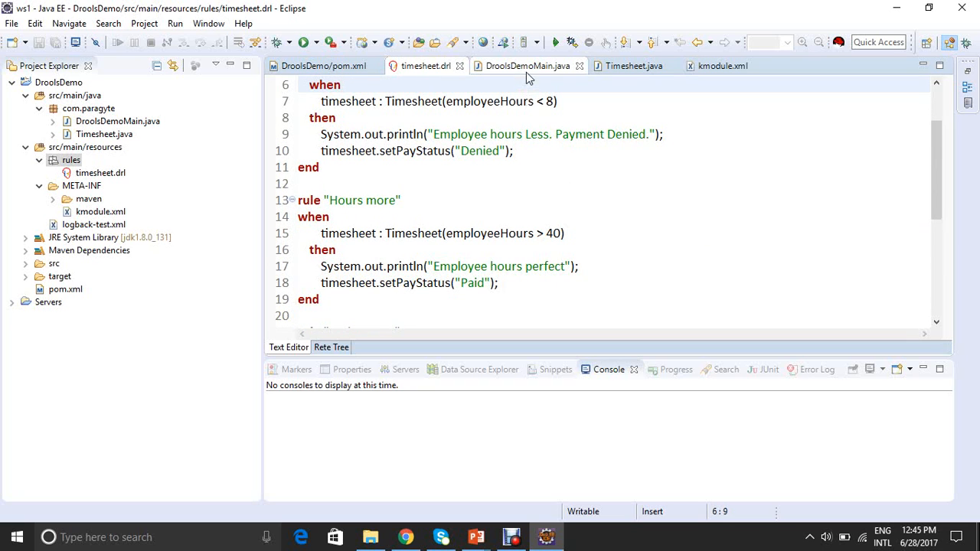
Step: Run DroolsDemoMain as a Java application and enlarge the Console showing status Denied
left_click(527, 65)
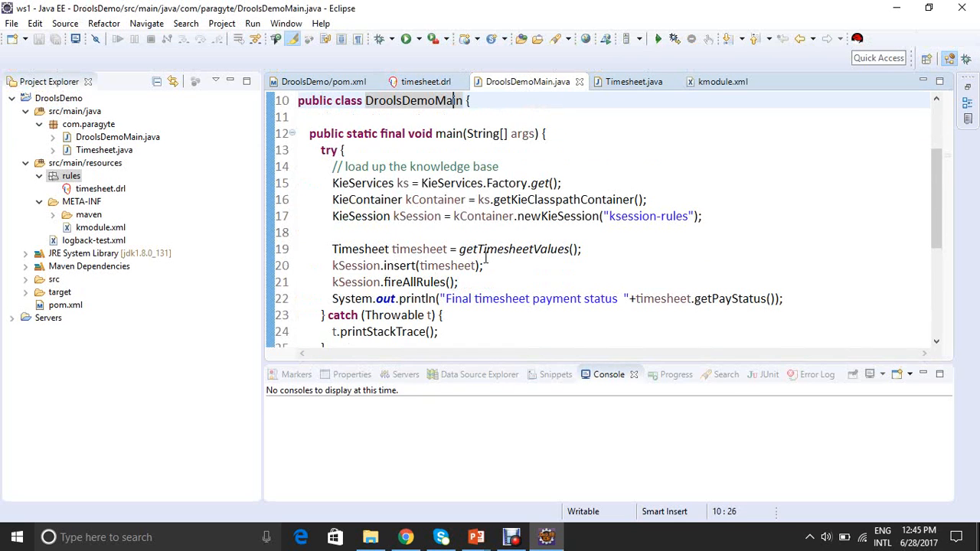
mouse_move(455, 156)
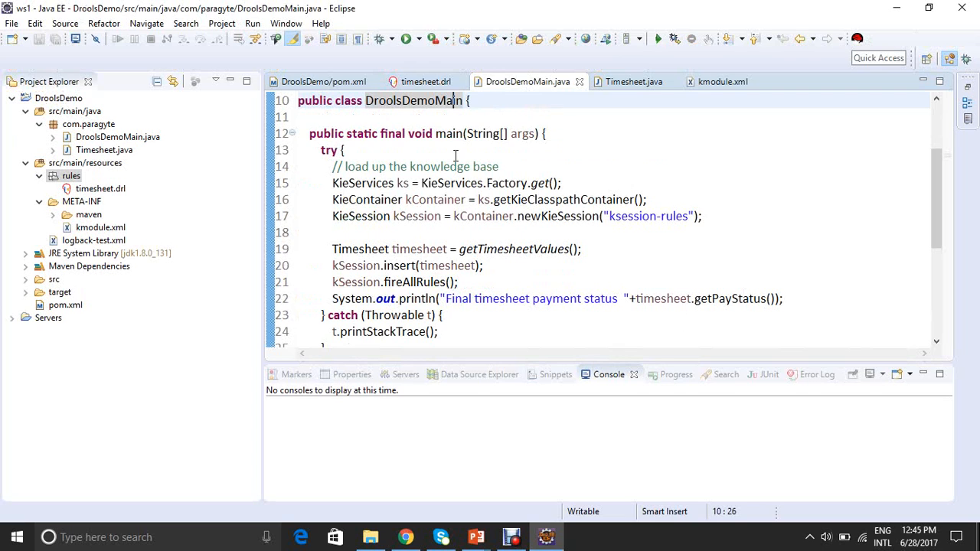
right_click(456, 156)
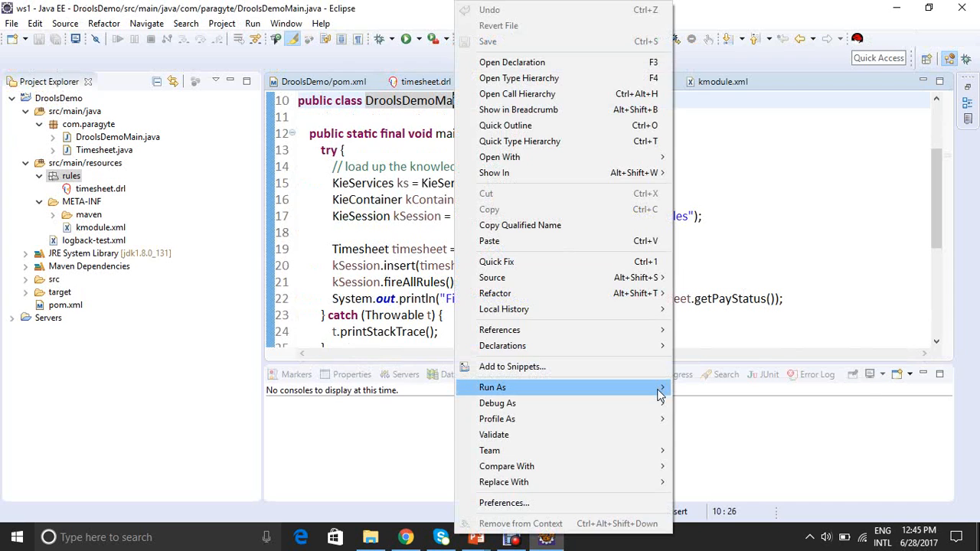
left_click(492, 387)
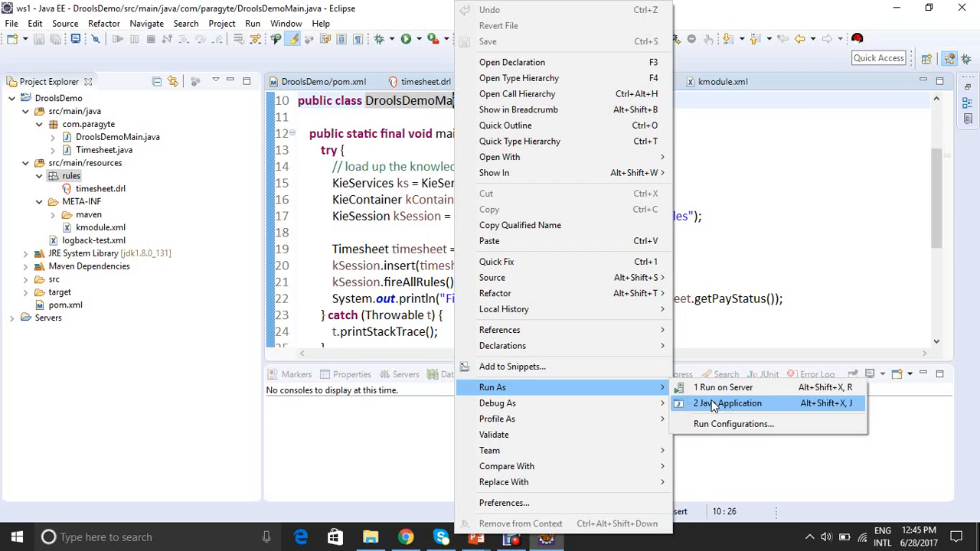
left_click(727, 403)
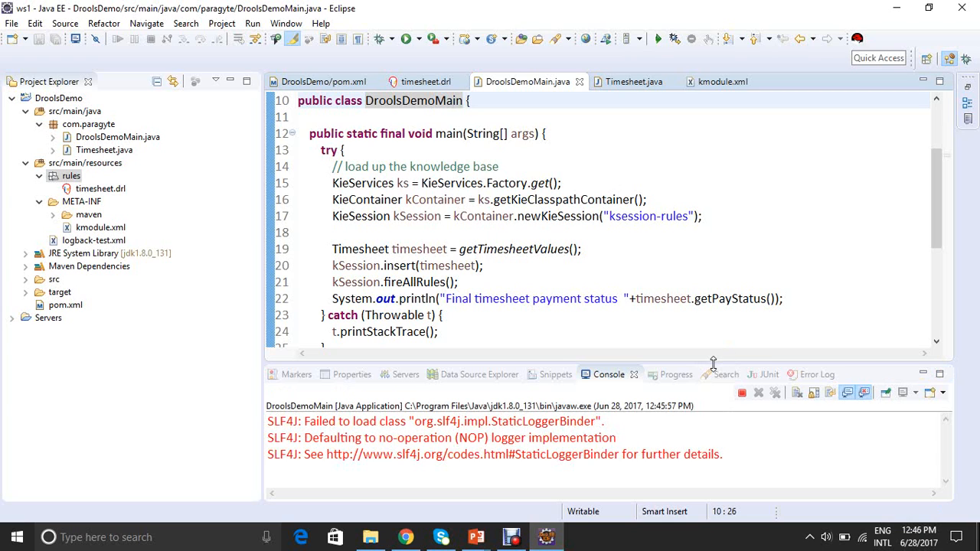
left_click_drag(712, 363, 706, 324)
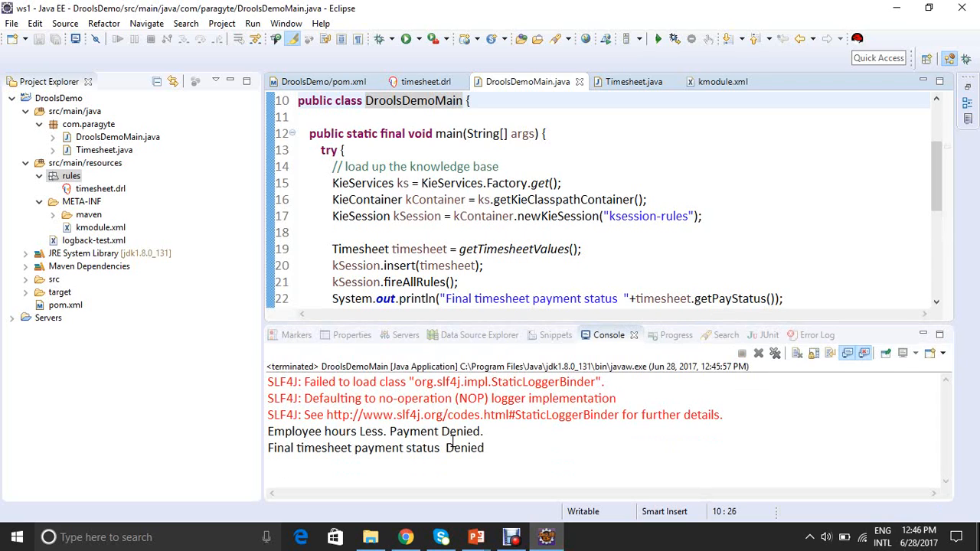
mouse_move(445, 459)
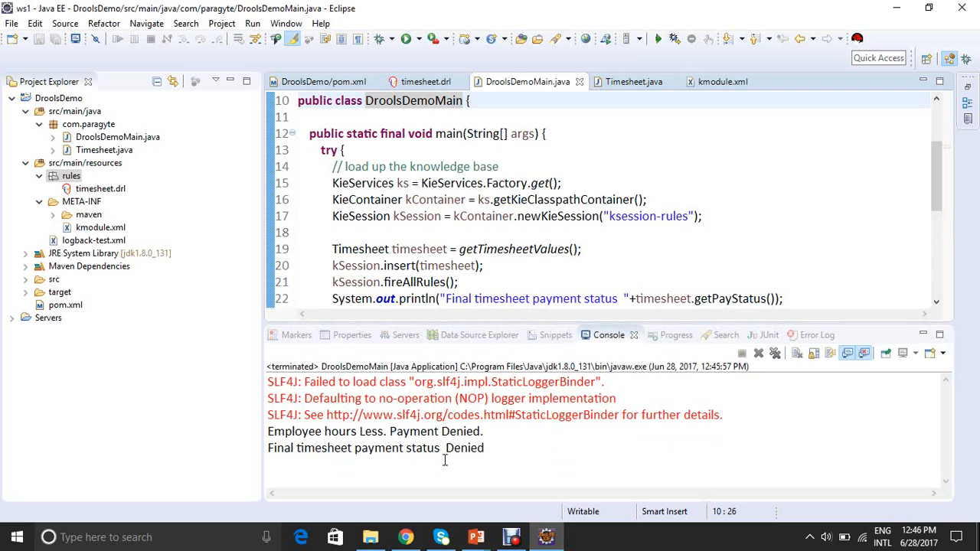
mouse_move(423, 81)
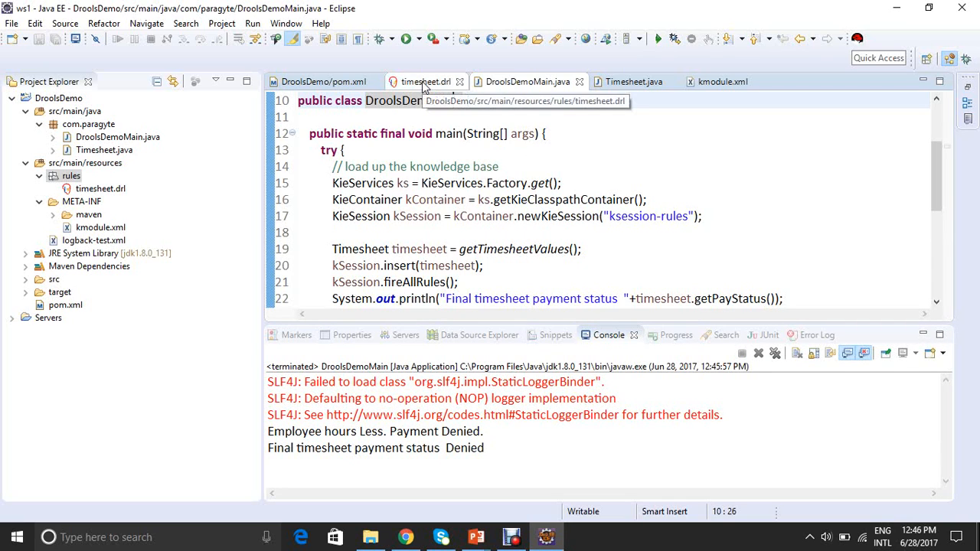
left_click(426, 81)
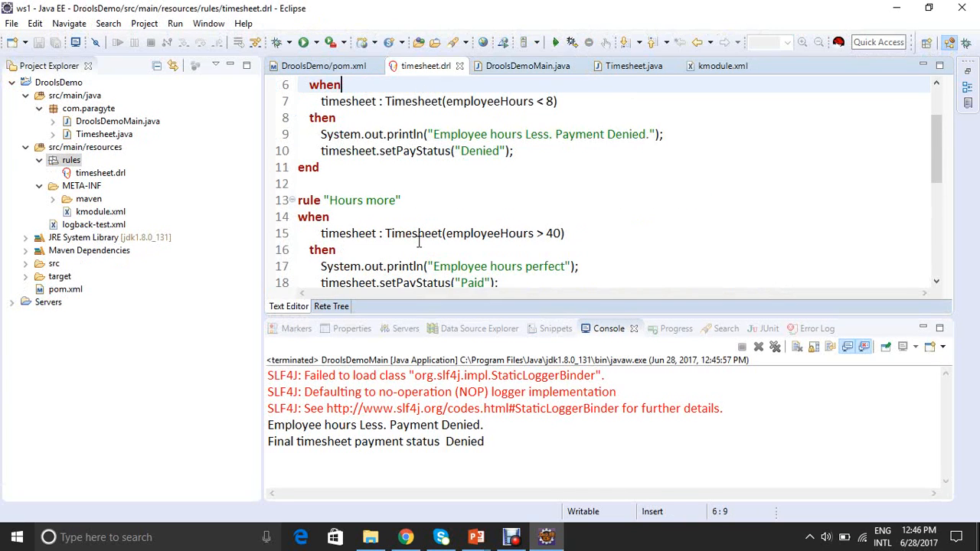
scroll("up", 3)
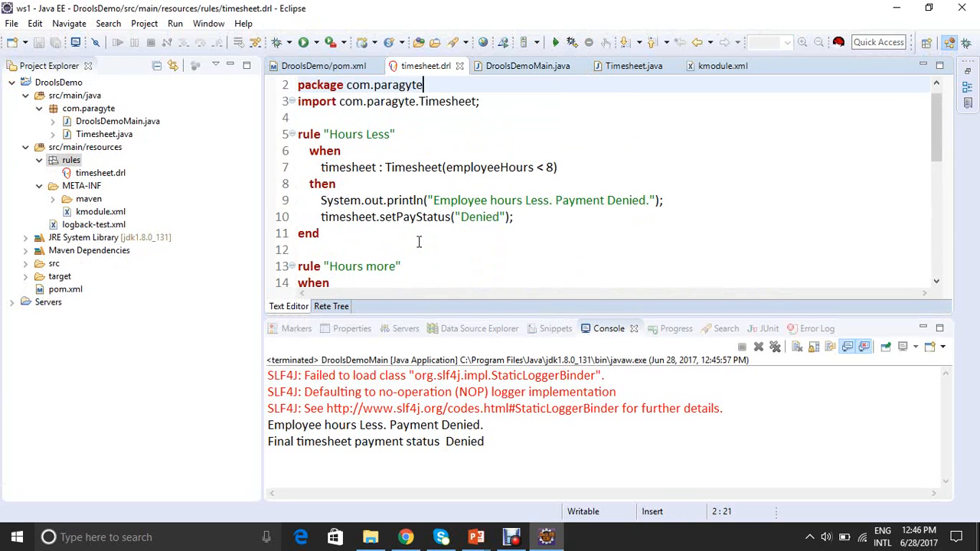
left_click(343, 150)
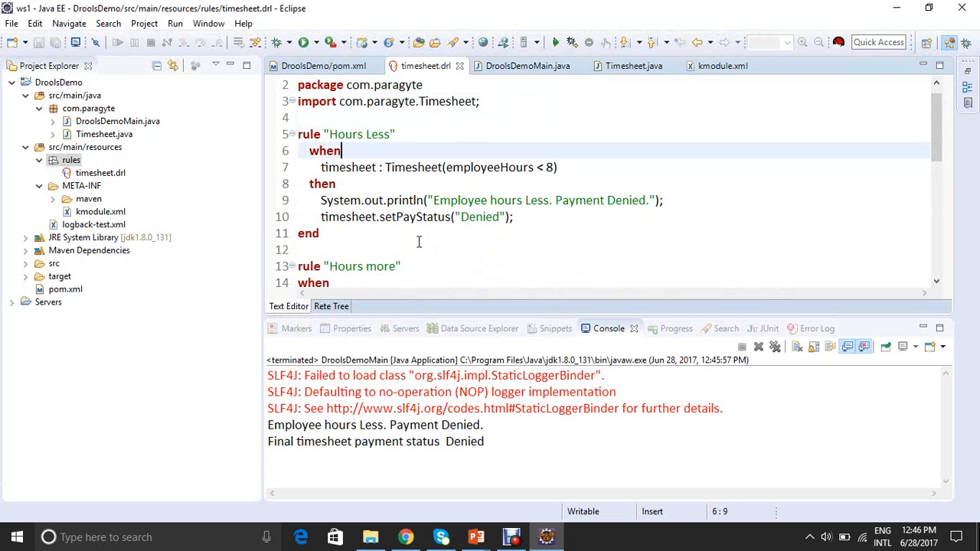
left_click(336, 183)
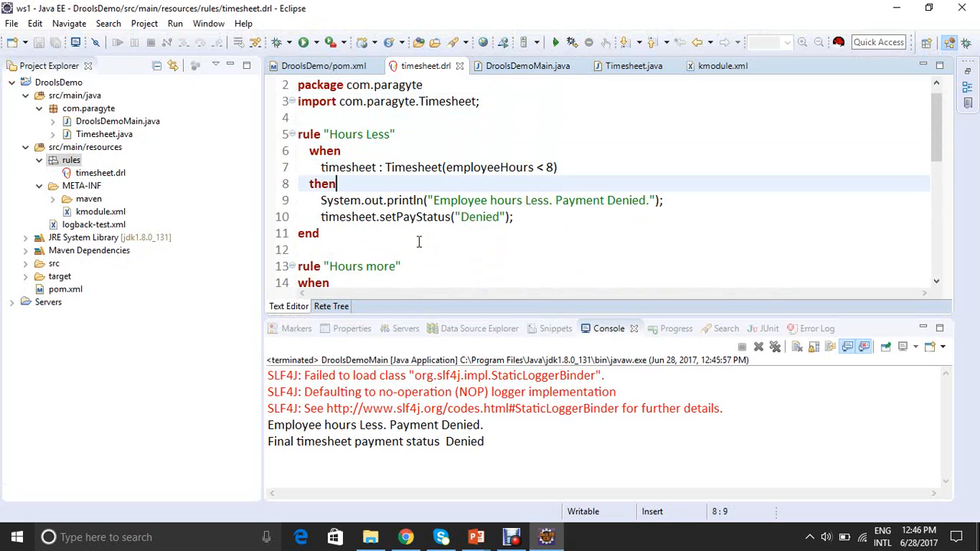
left_click(435, 200)
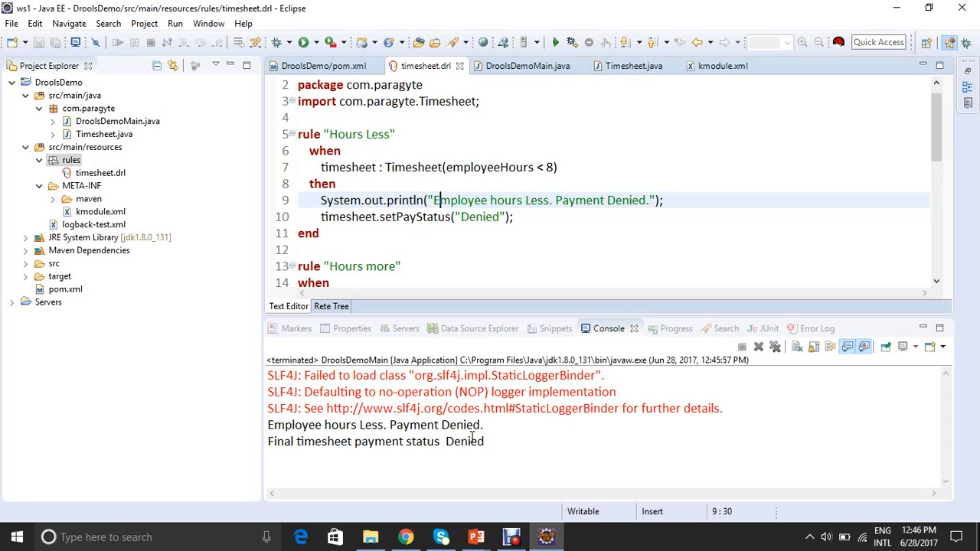
mouse_move(403, 219)
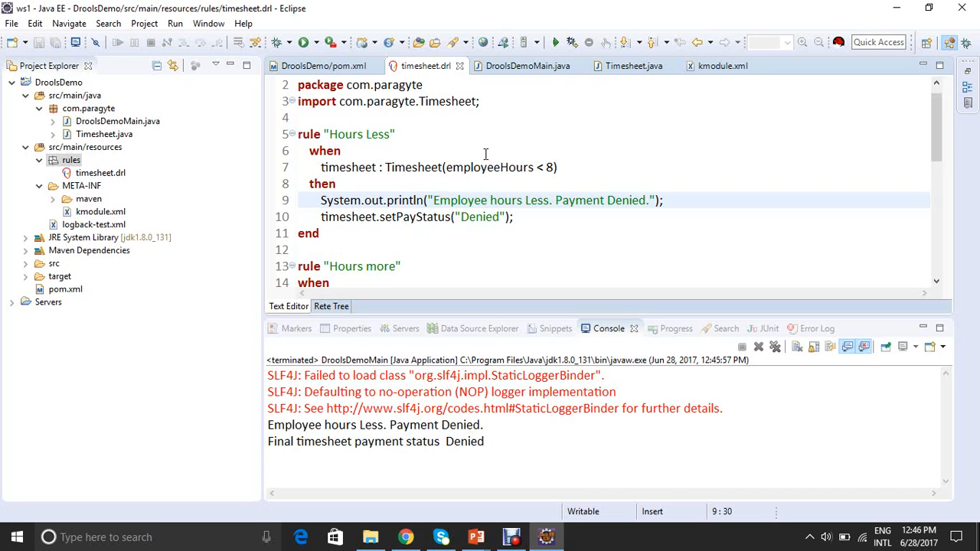
mouse_move(528, 66)
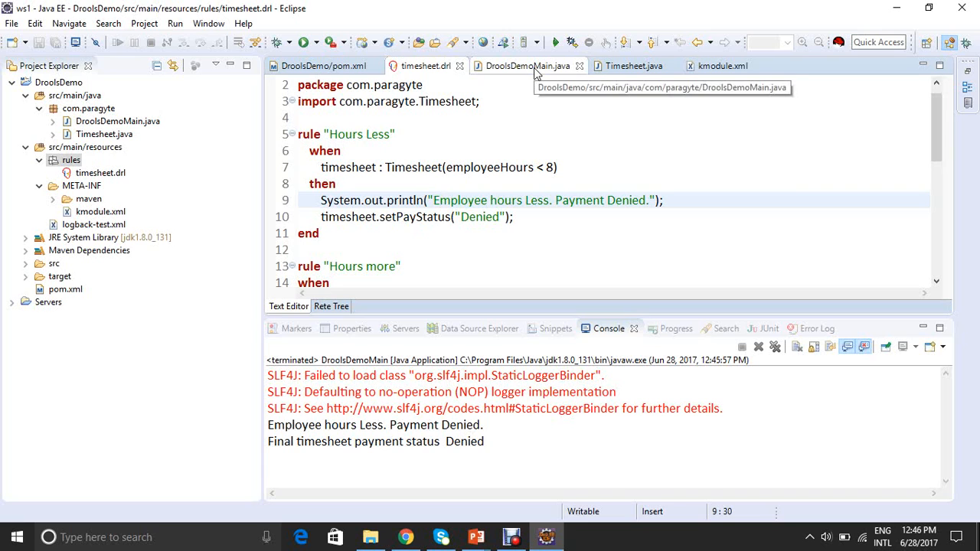
mouse_move(551, 72)
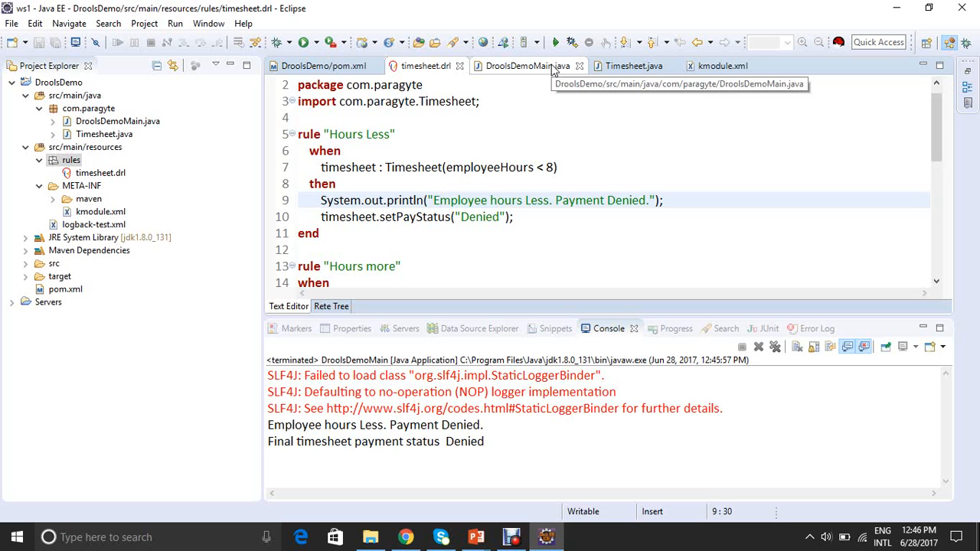
Step: In DroolsDemoMain.java, change setEmployeeHours from 5 to 50
left_click(523, 66)
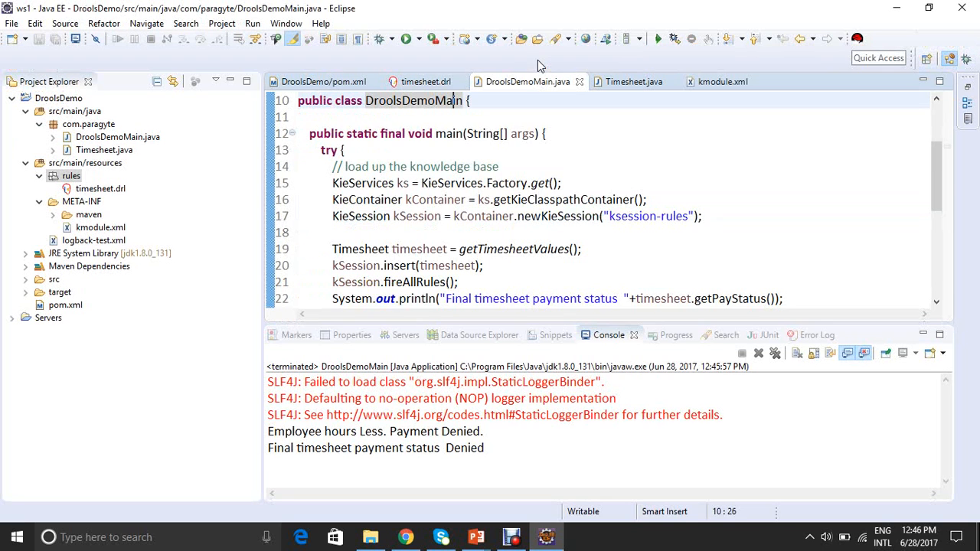
left_click(436, 166)
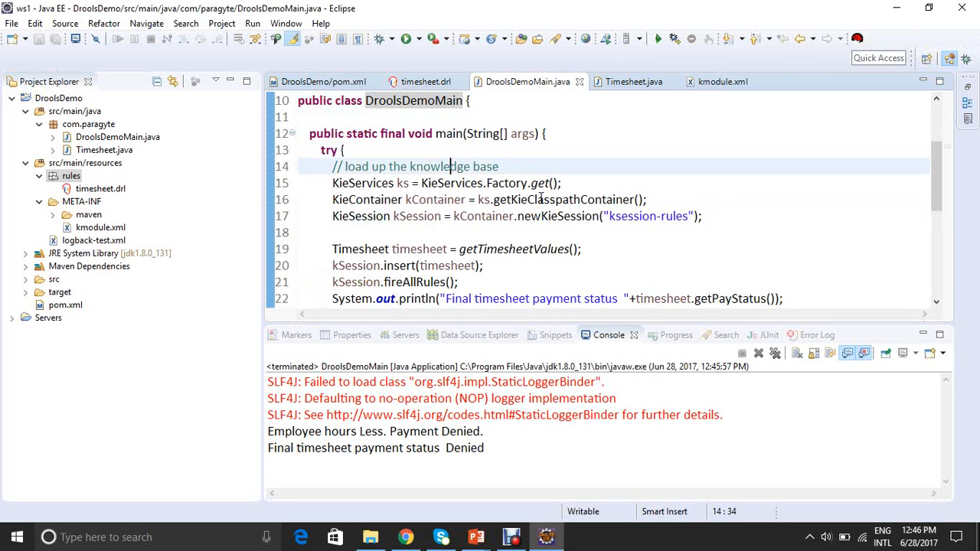
scroll("down", 3)
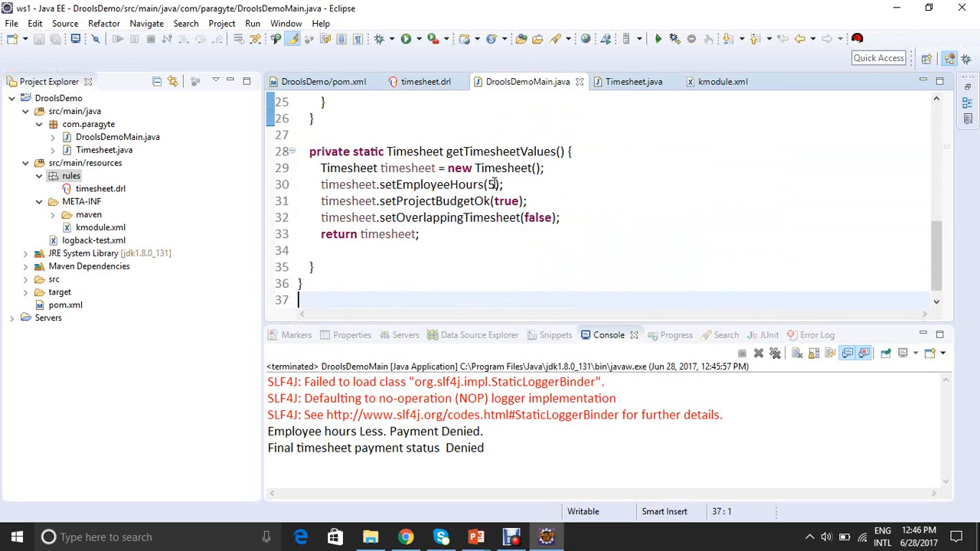
left_click(497, 184)
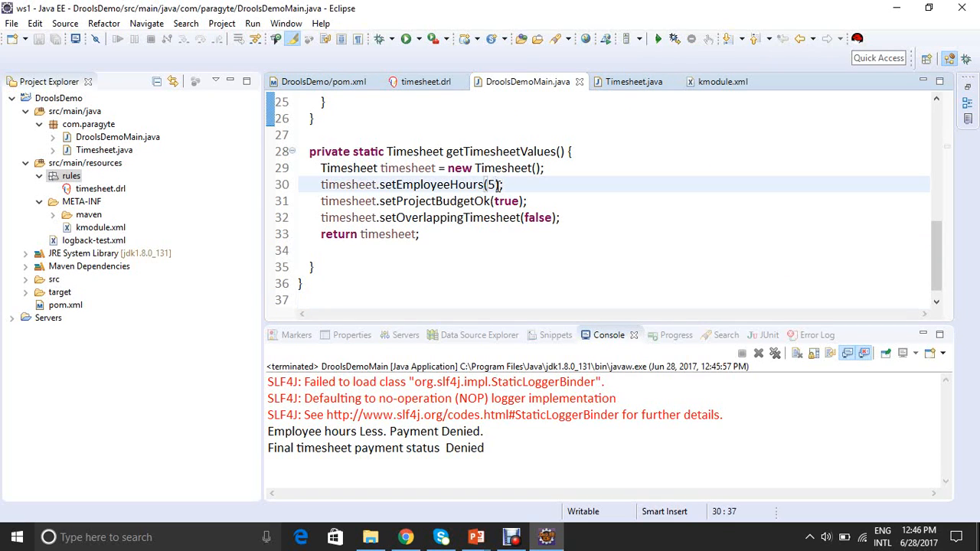
type("0")
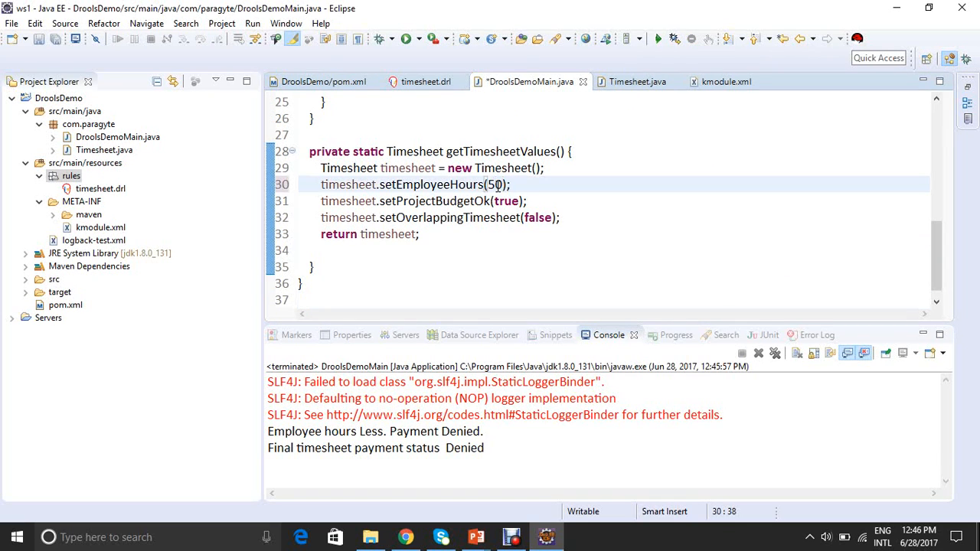
Step: Rerun DroolsDemoMain as a Java application for status Paid, then return to timesheet.drl
left_click(802, 335)
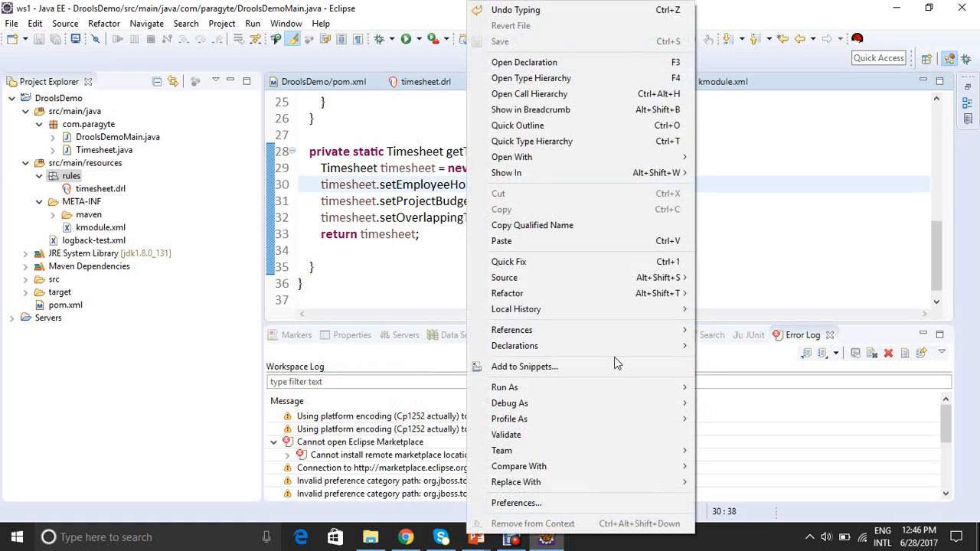
mouse_move(505, 387)
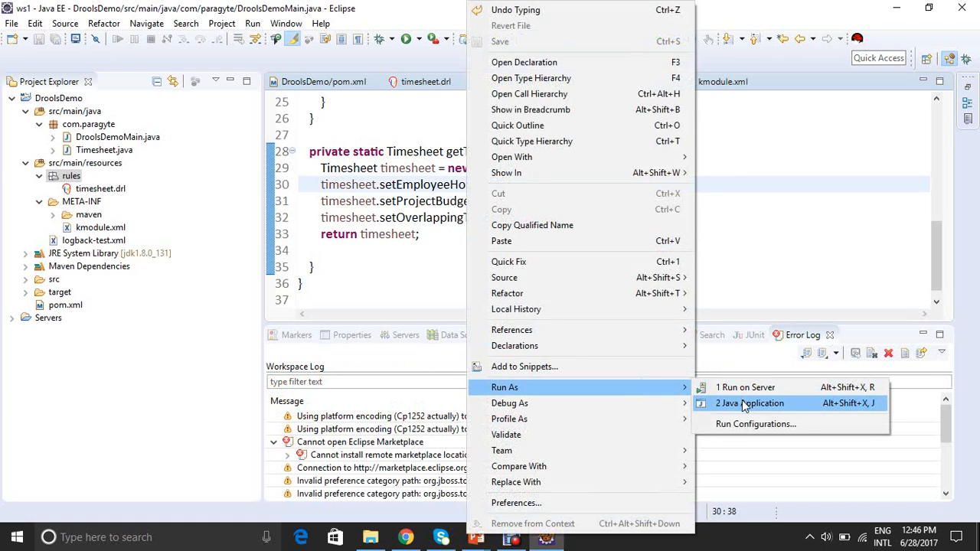
left_click(749, 403)
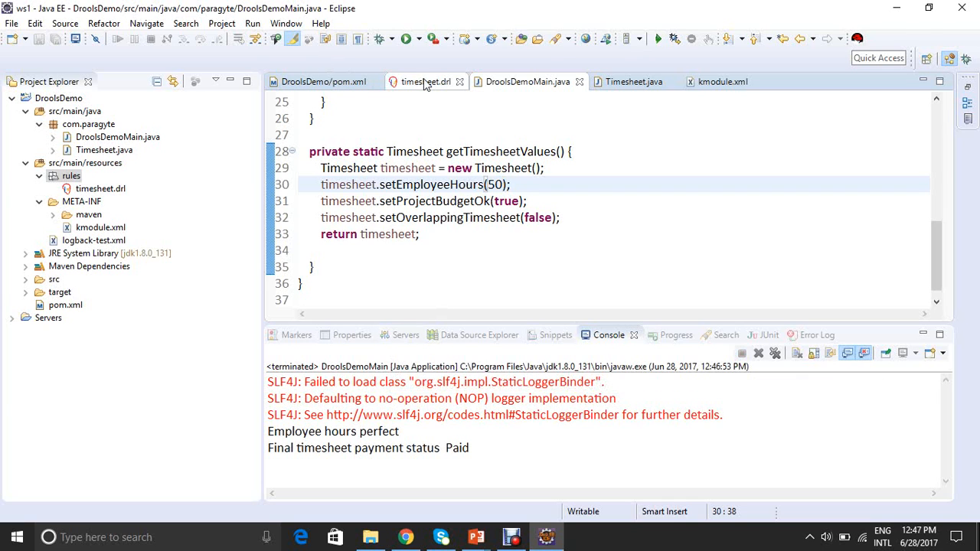
left_click(425, 82)
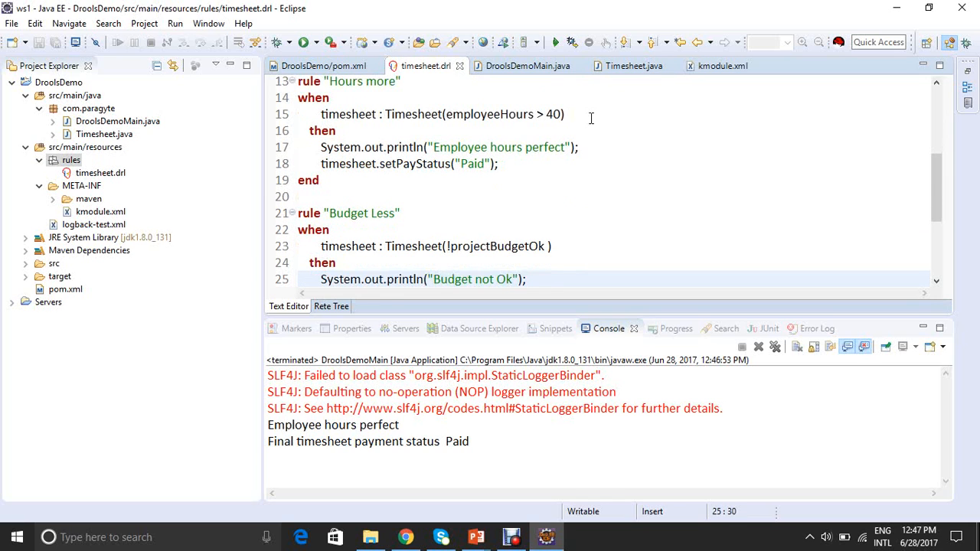
Step: Set setProjectBudgetOk to false and rerun DroolsDemoMain, showing 'Budget not Ok' and denied
left_click(528, 66)
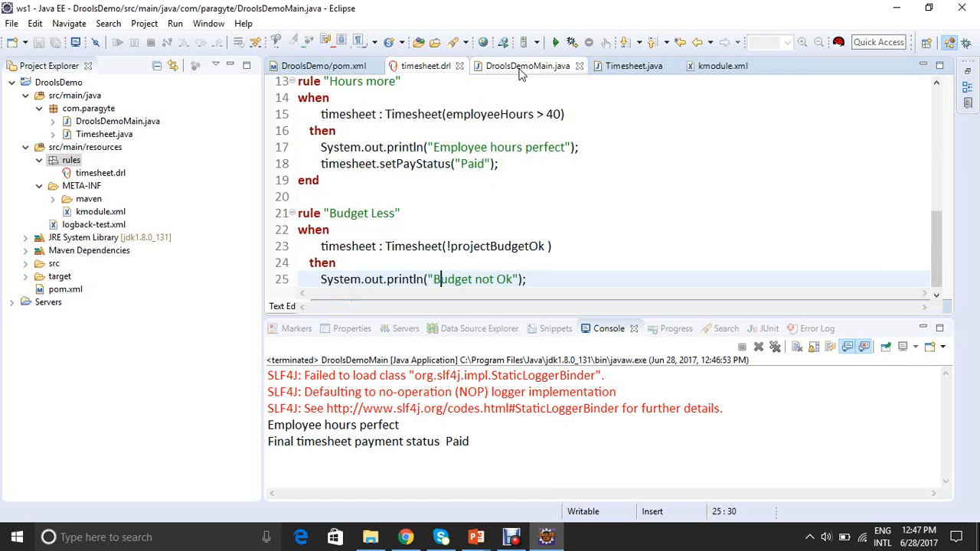
left_click(527, 66)
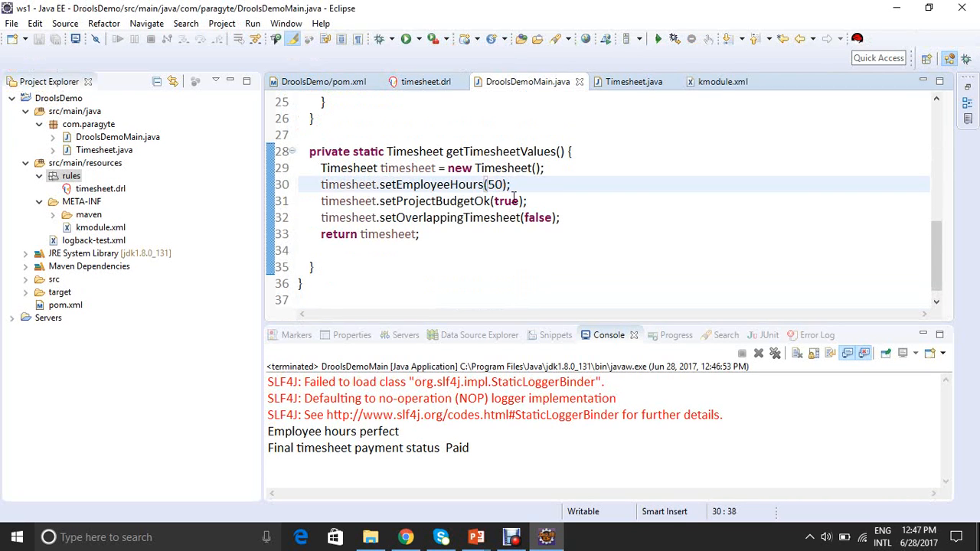
double_click(506, 200)
type("fals")
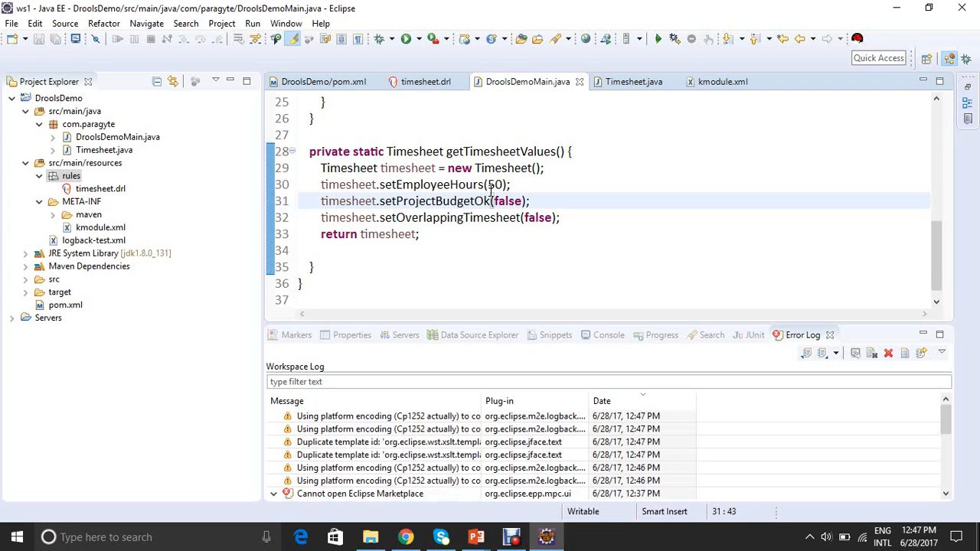
mouse_move(469, 151)
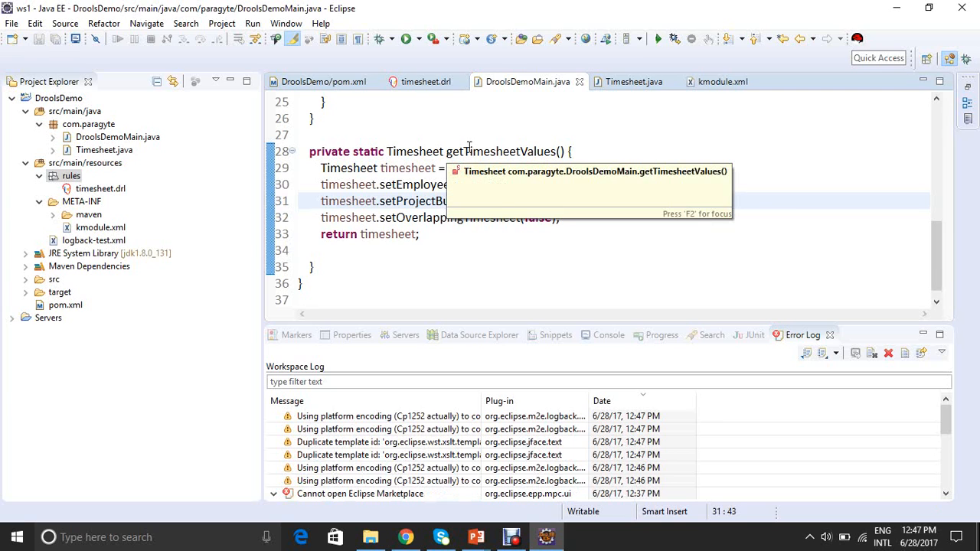
right_click(421, 200)
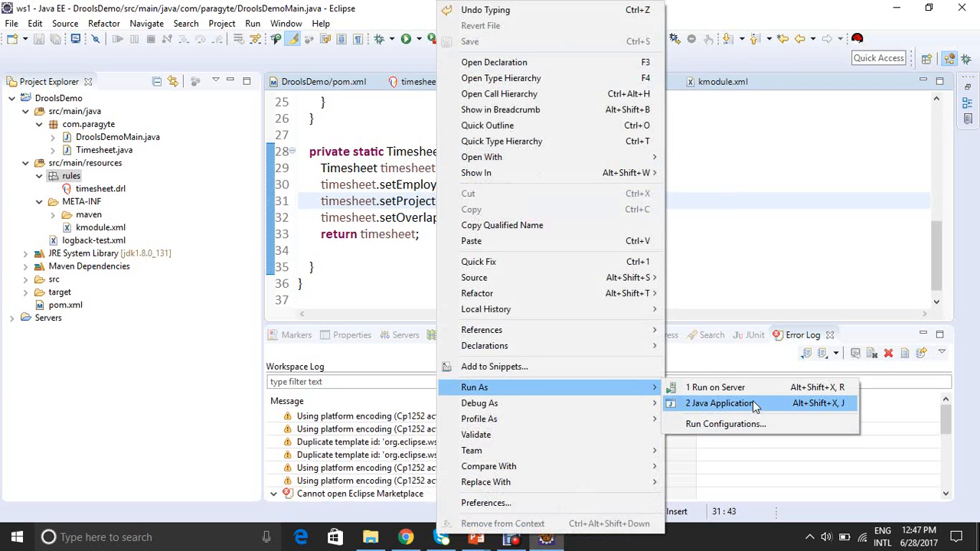
left_click(718, 404)
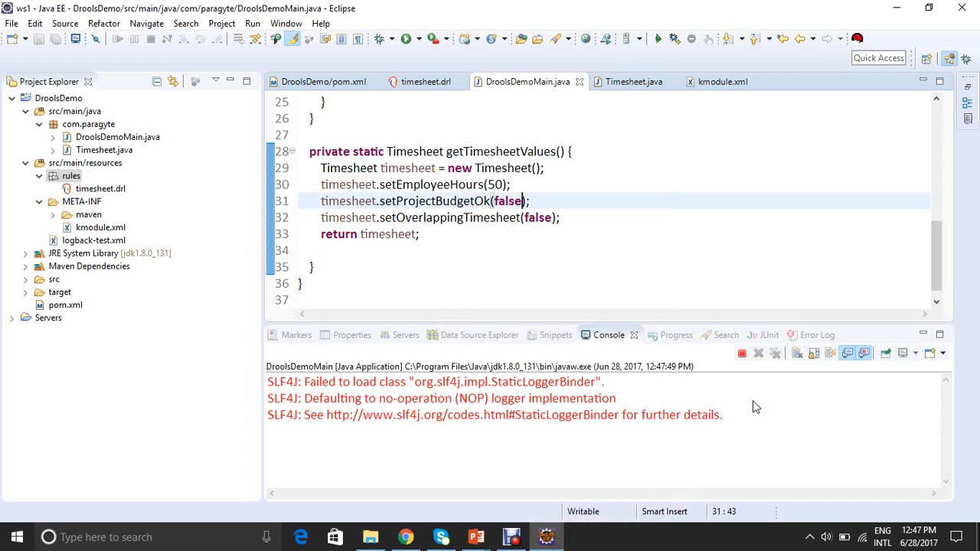
left_click(657, 38)
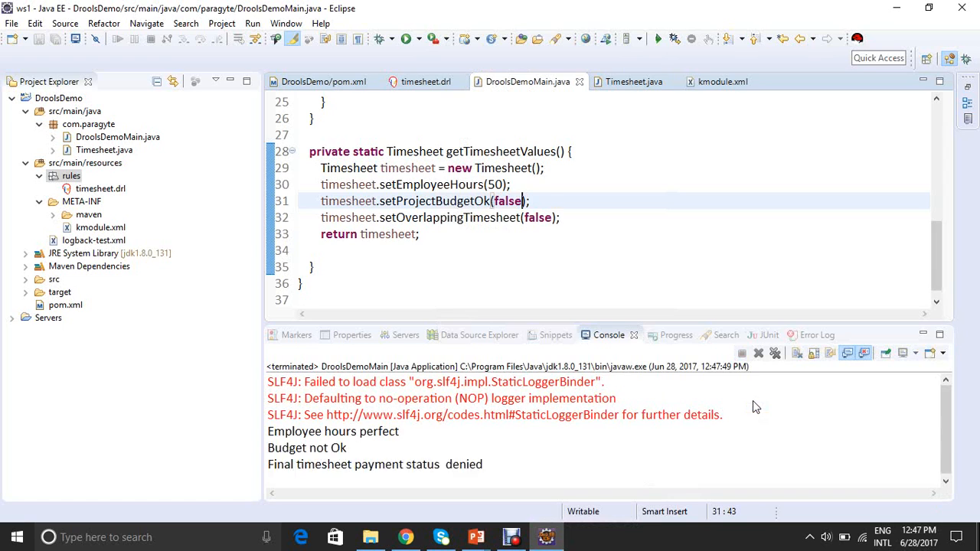
scroll("down", 3)
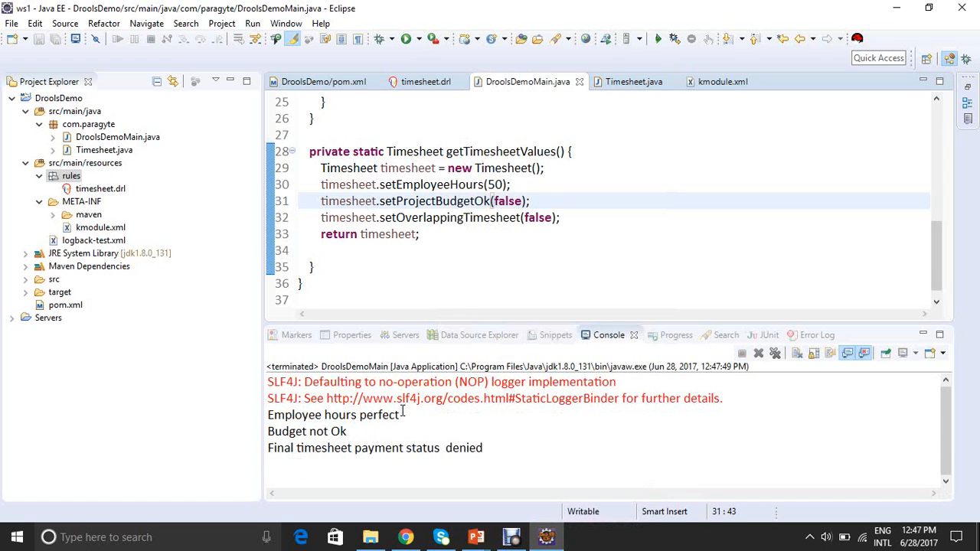
mouse_move(363, 435)
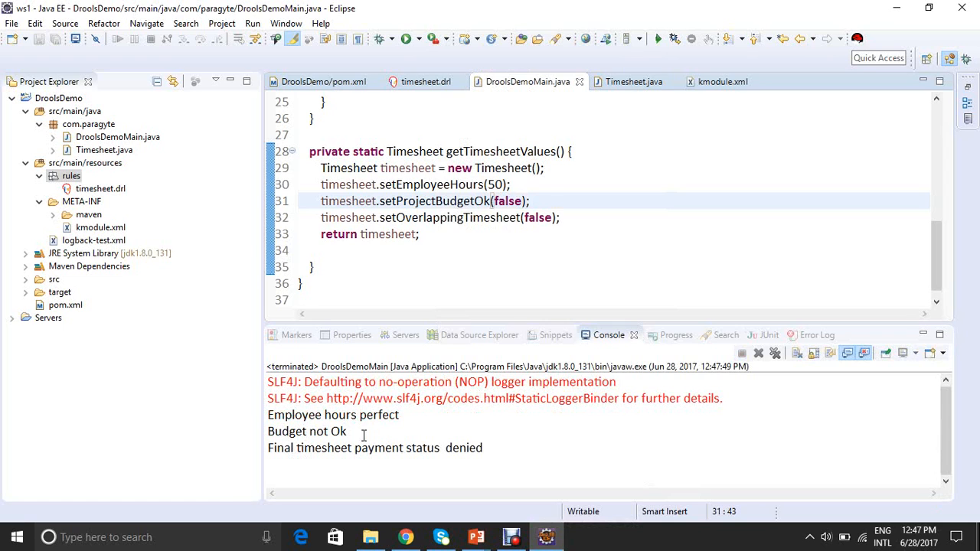
mouse_move(417, 111)
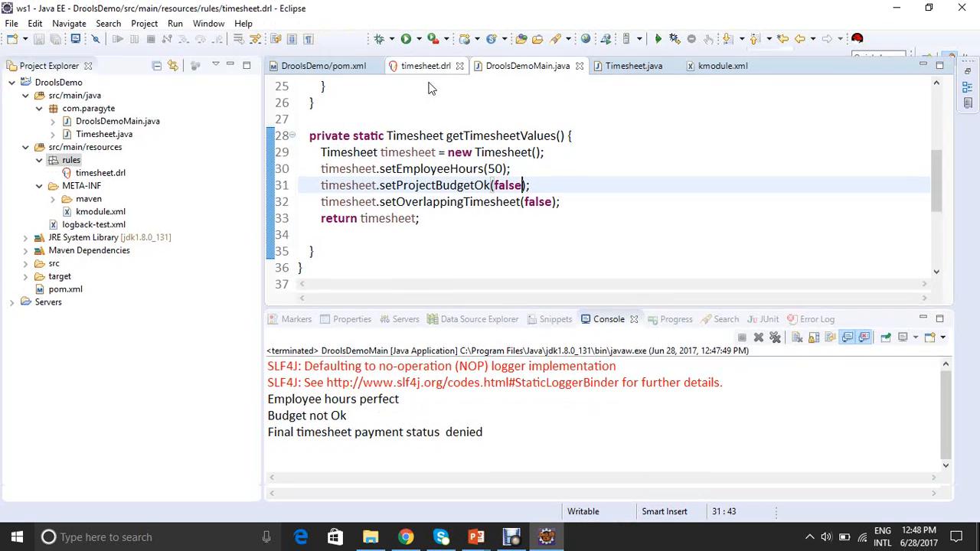
Step: Scroll timesheet.drl from the Hours more rule down to the Budget Less rule
left_click(425, 65)
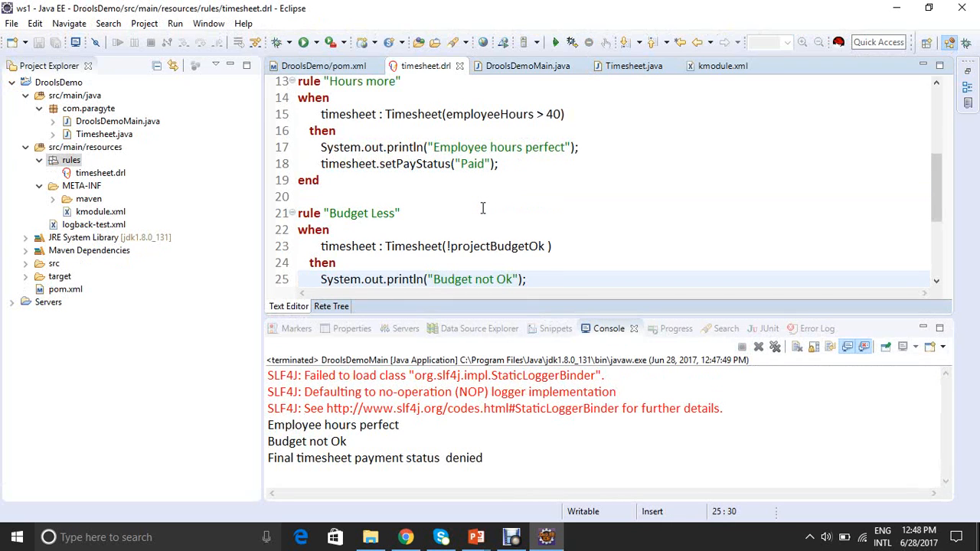
scroll("up", 3)
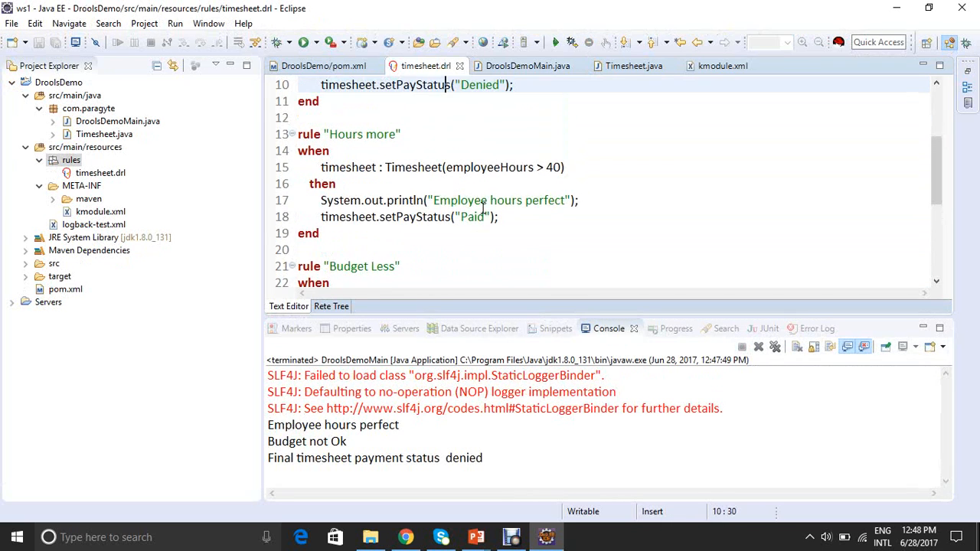
scroll("up", 3)
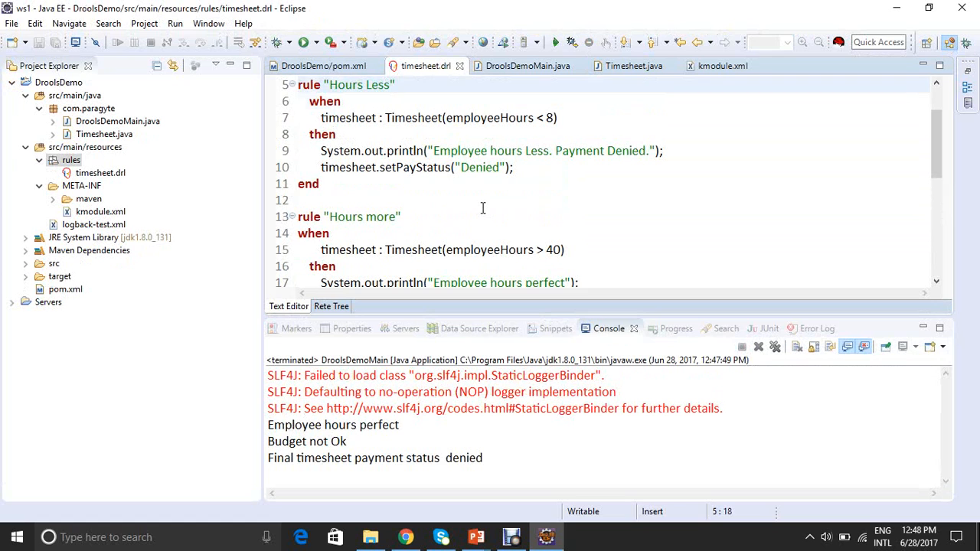
left_click(401, 217)
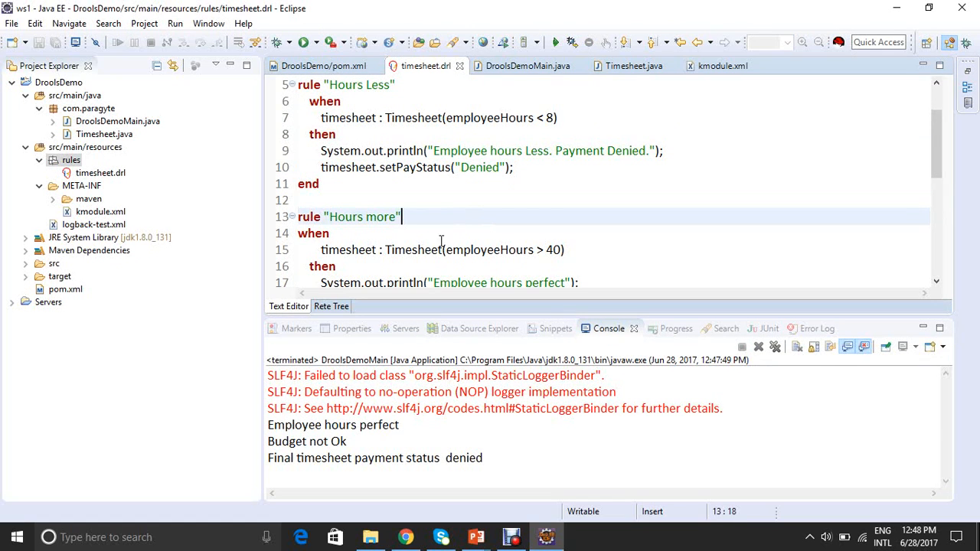
mouse_move(487, 249)
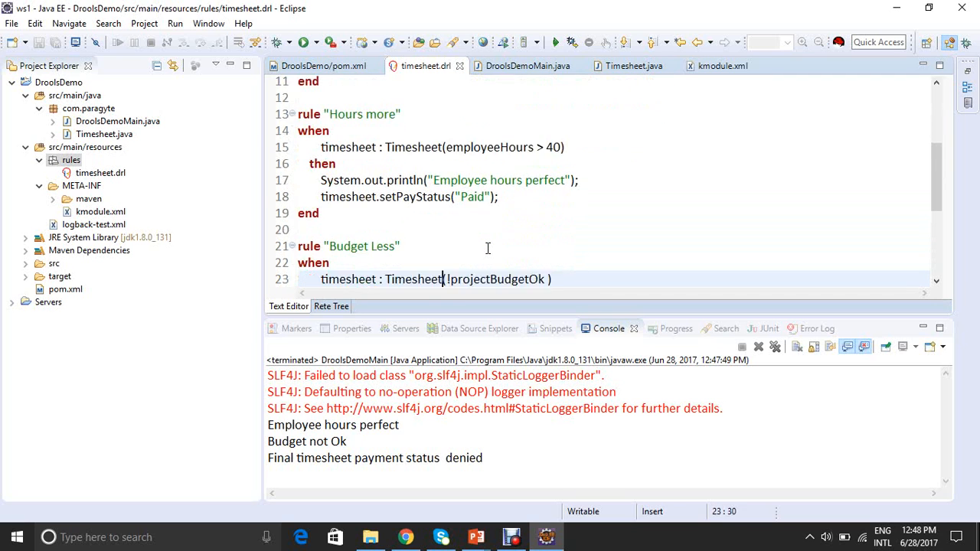
scroll("down", 3)
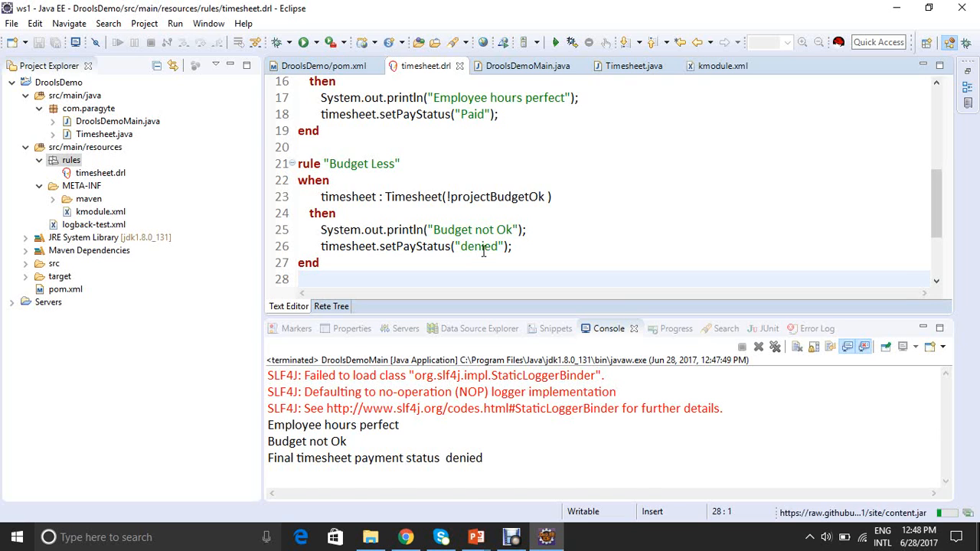
left_click(803, 328)
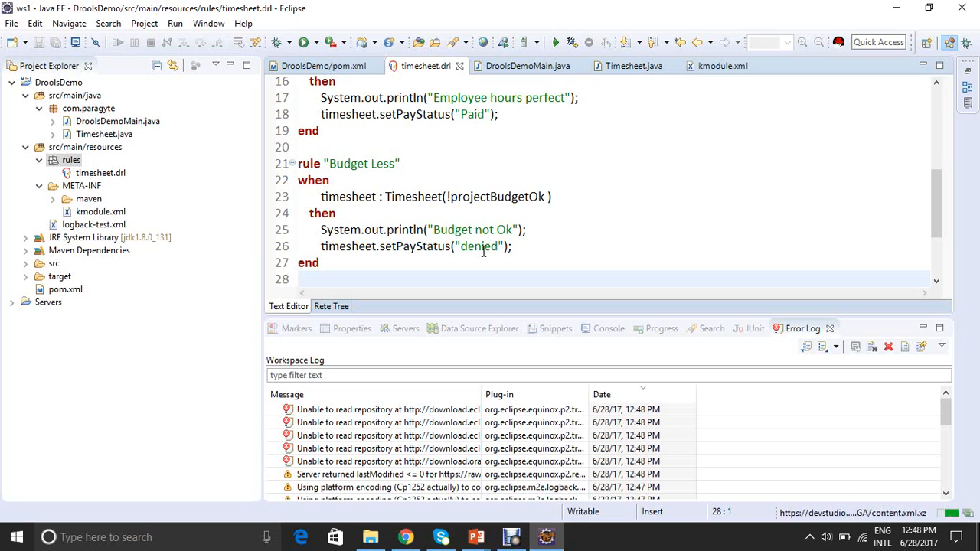
left_click(301, 279)
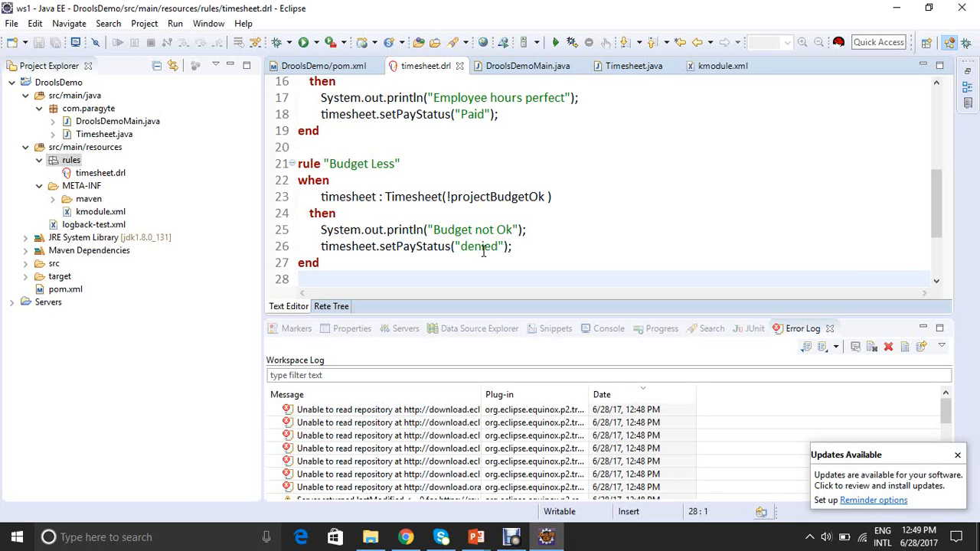
left_click(303, 278)
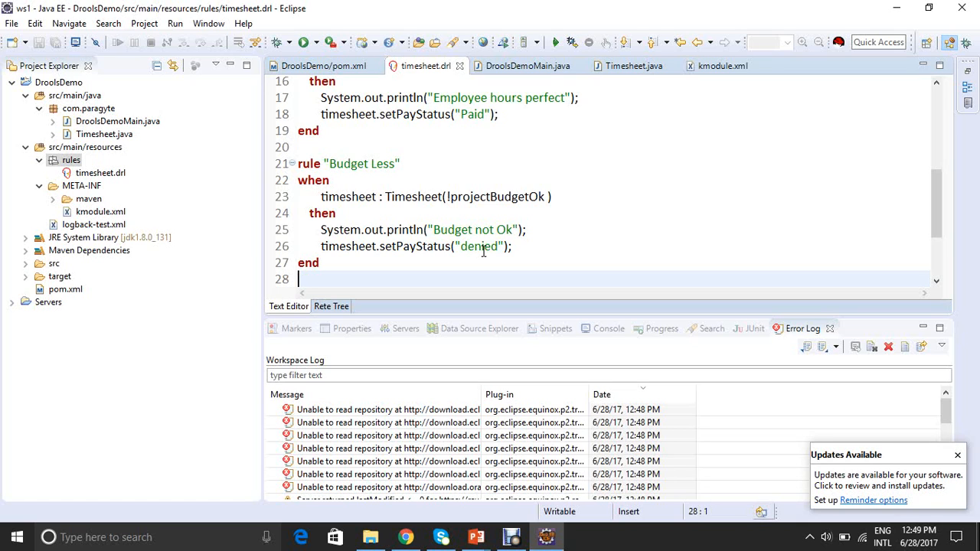
mouse_move(528, 66)
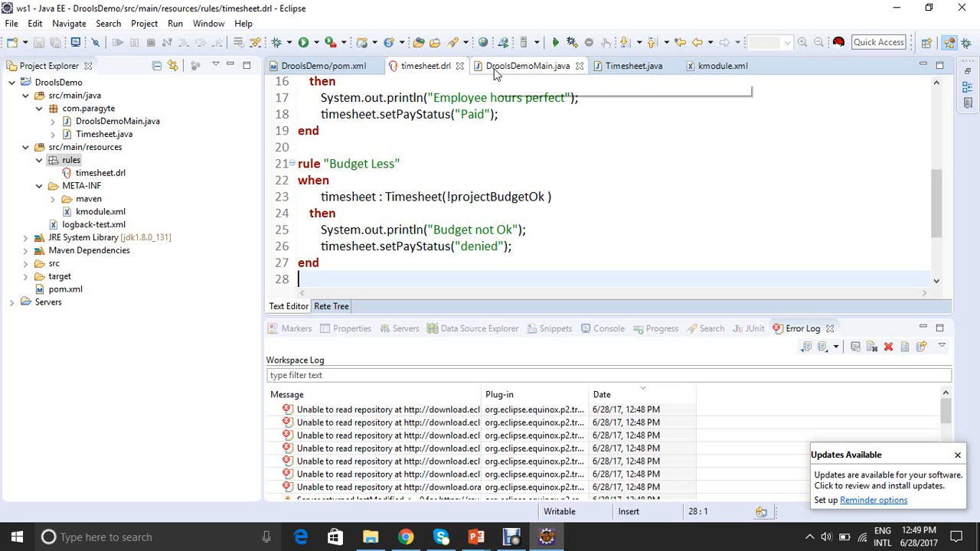
Step: Set project budget and overlapping timesheet flags to true, save, and rerun DroolsDemoMain
left_click(528, 65)
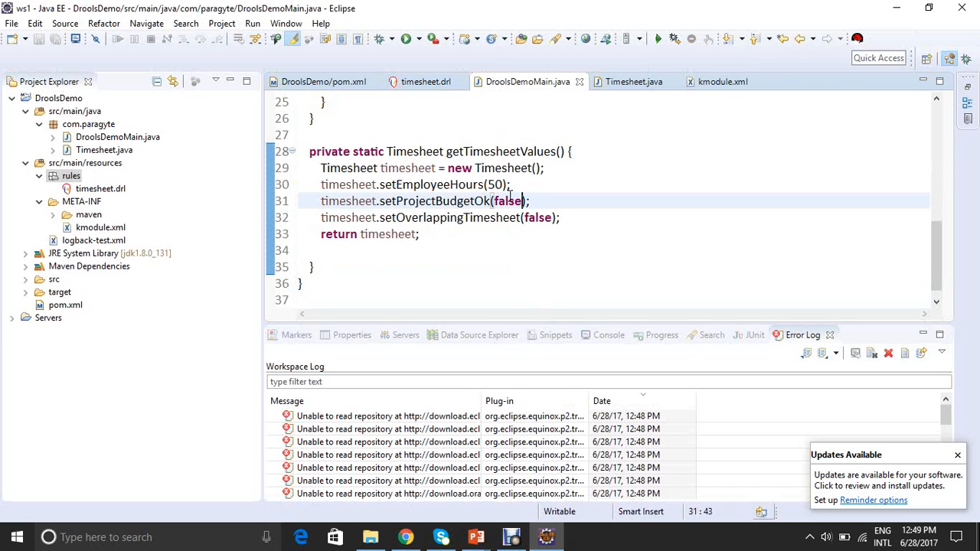
type("tr")
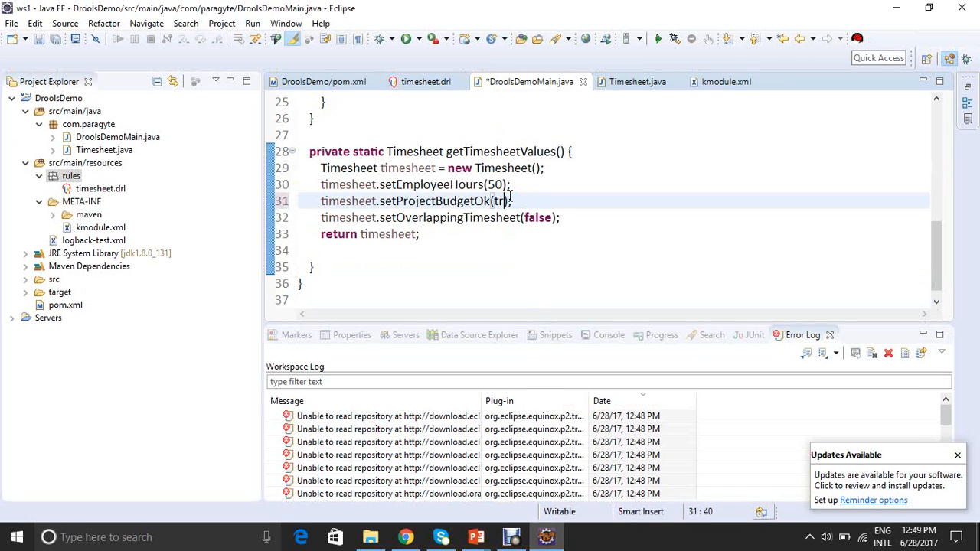
type("ue")
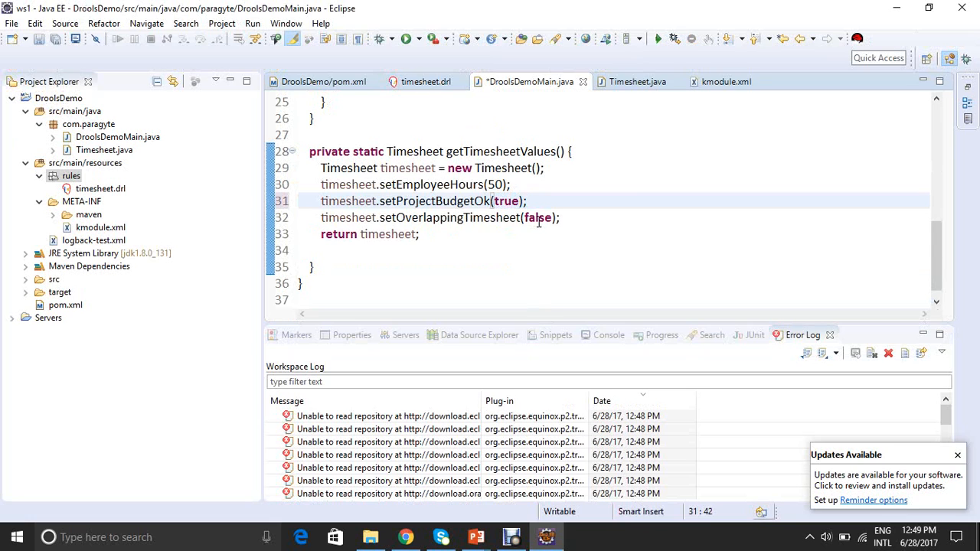
double_click(538, 217)
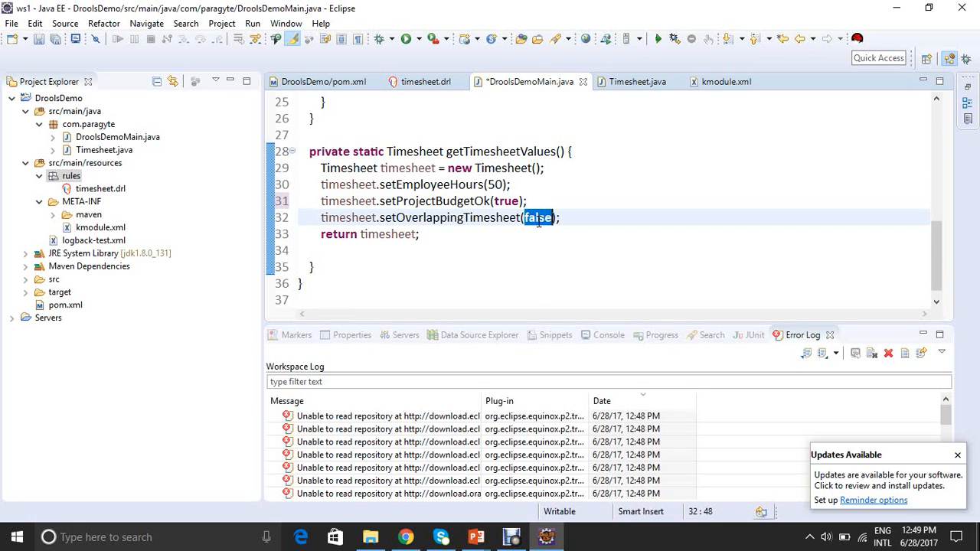
type("true")
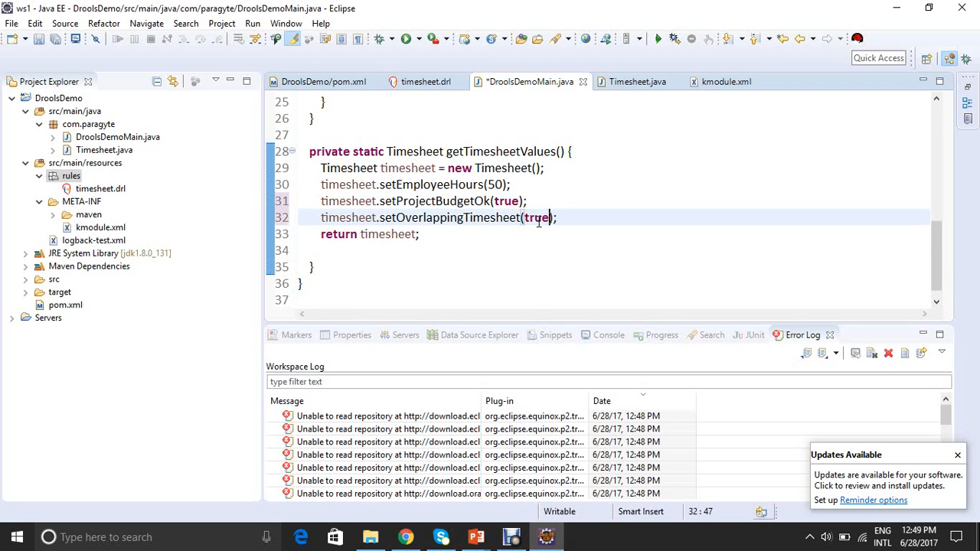
key("ctrl+s")
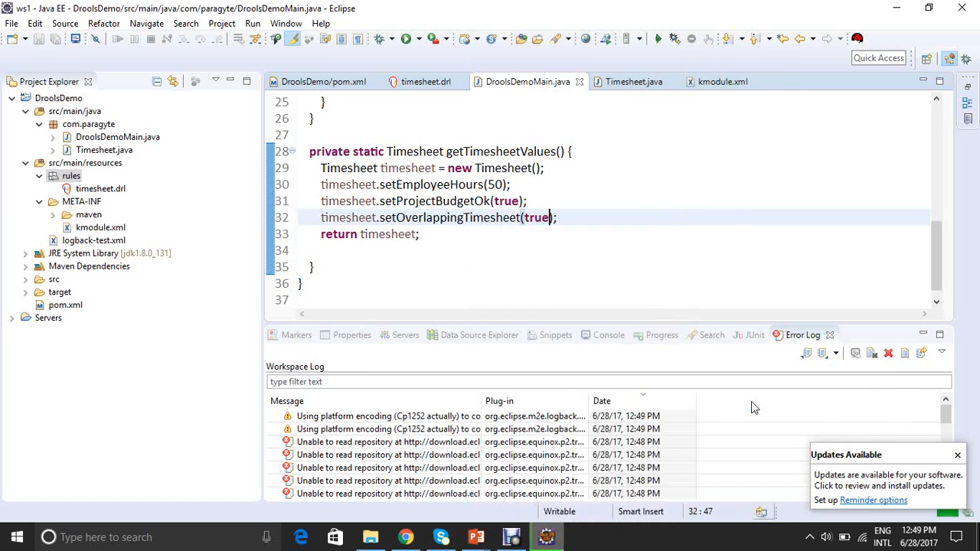
left_click(609, 335)
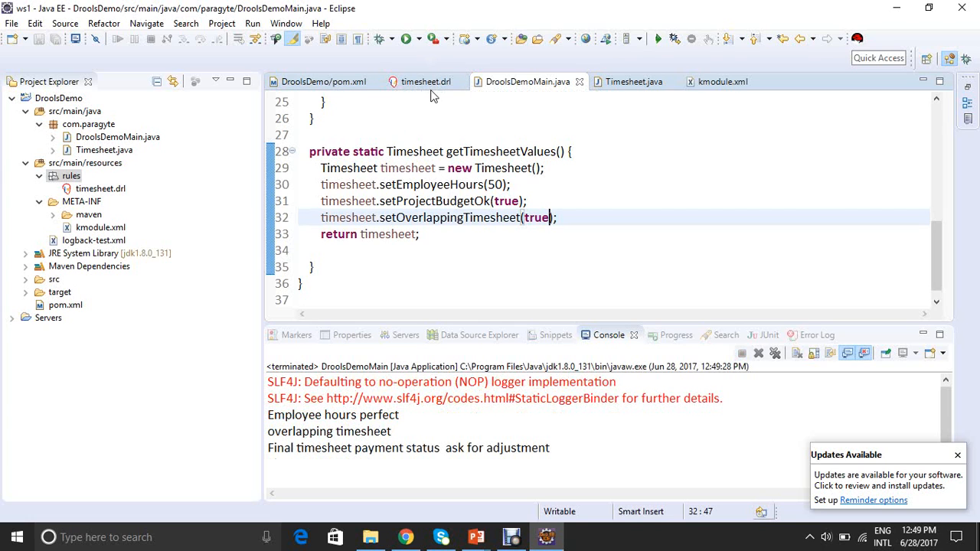
Step: Review the timesheet overlap rule setting 'ask for adjustment', then return to DroolsDemoMain.java
left_click(426, 81)
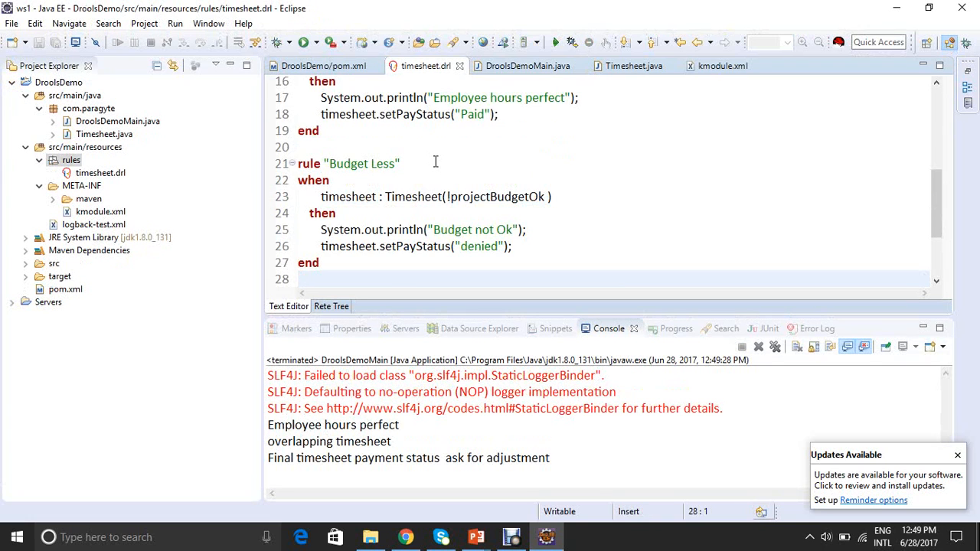
left_click(321, 131)
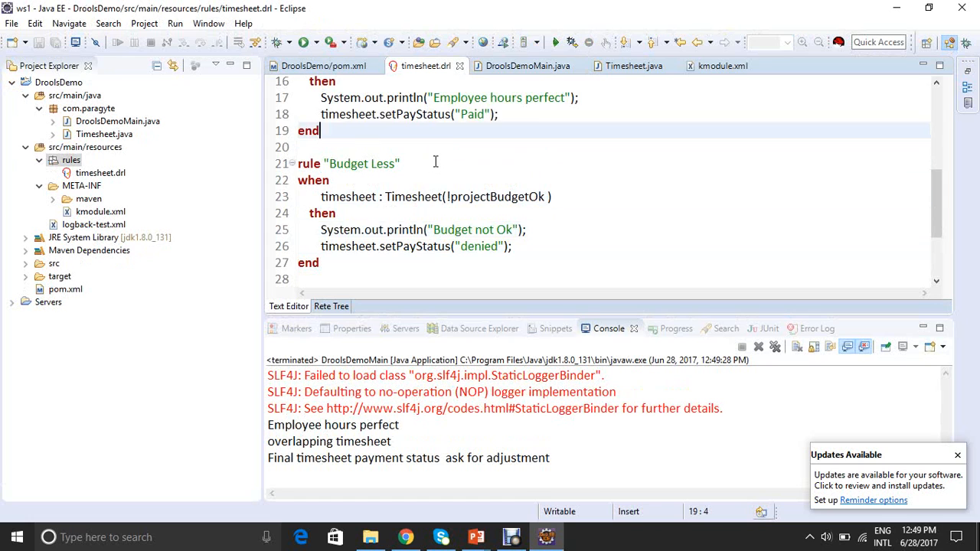
scroll("up", 3)
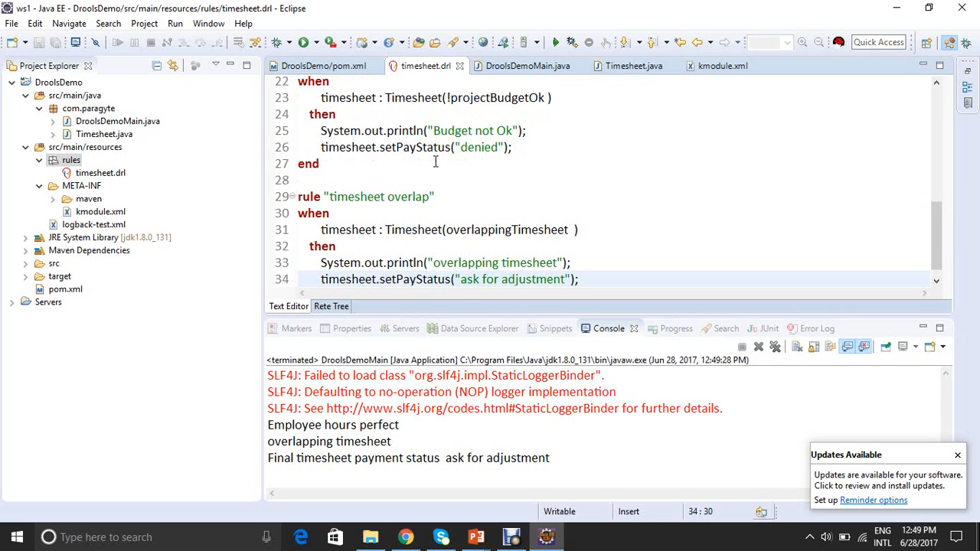
mouse_move(506, 265)
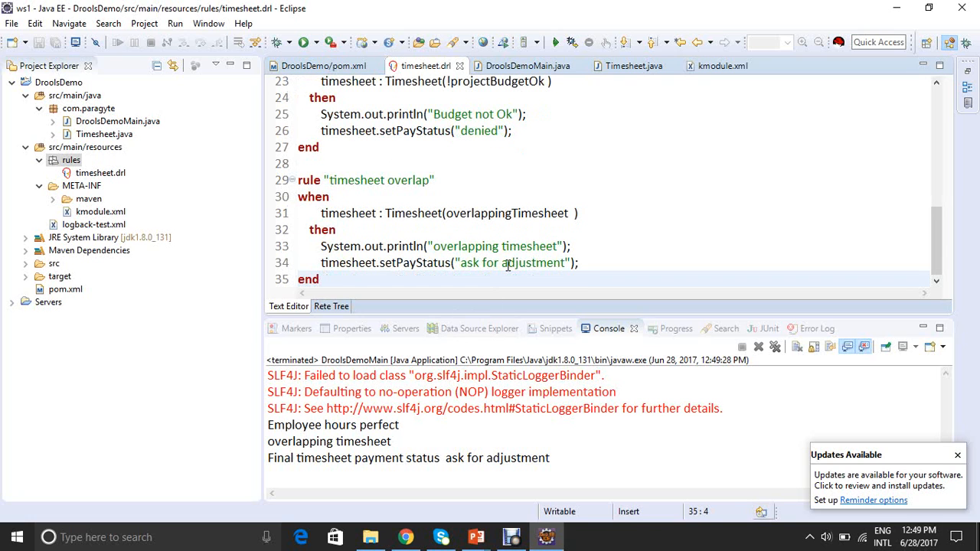
left_click(335, 230)
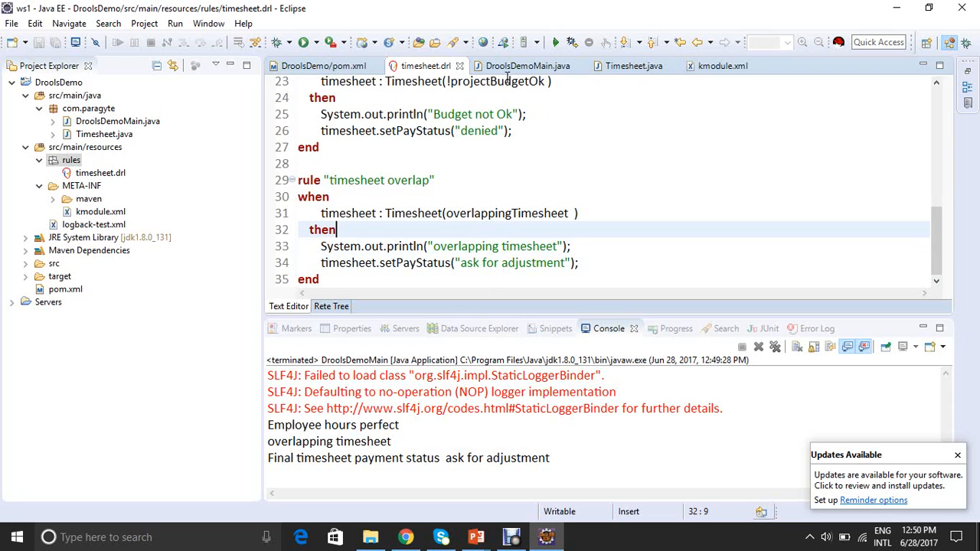
left_click(527, 66)
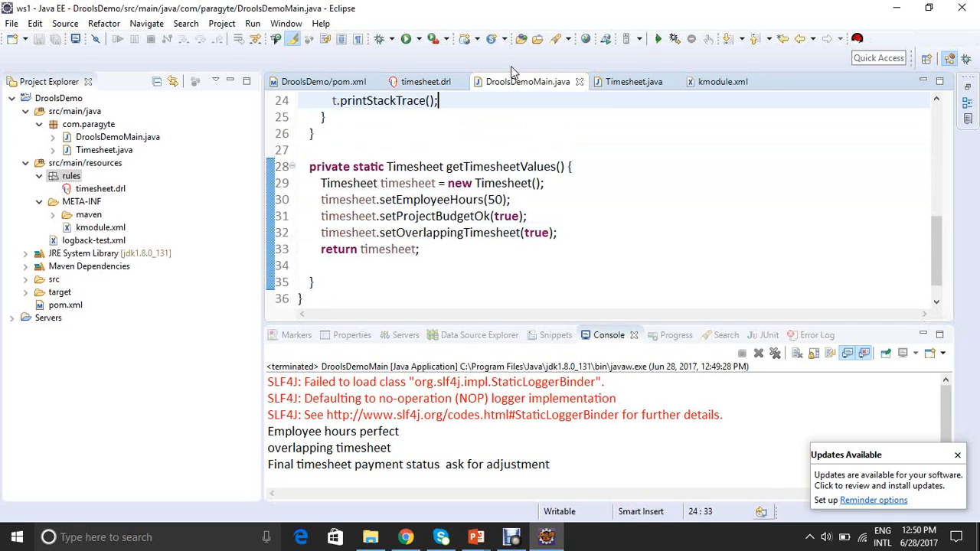
Step: Scroll through the Hours more, Budget Less and overlap rules, then return to DroolsDemoMain.java
scroll("up", 3)
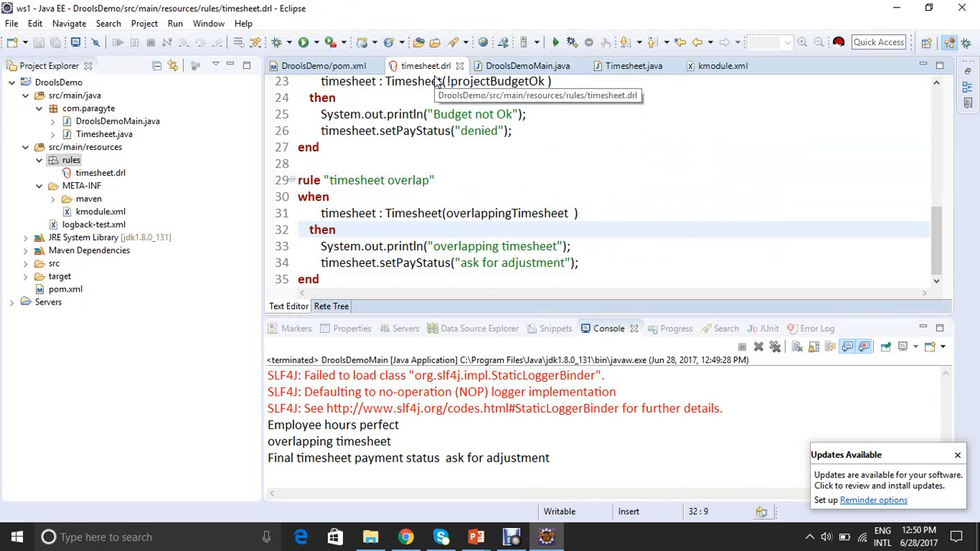
scroll("up", 3)
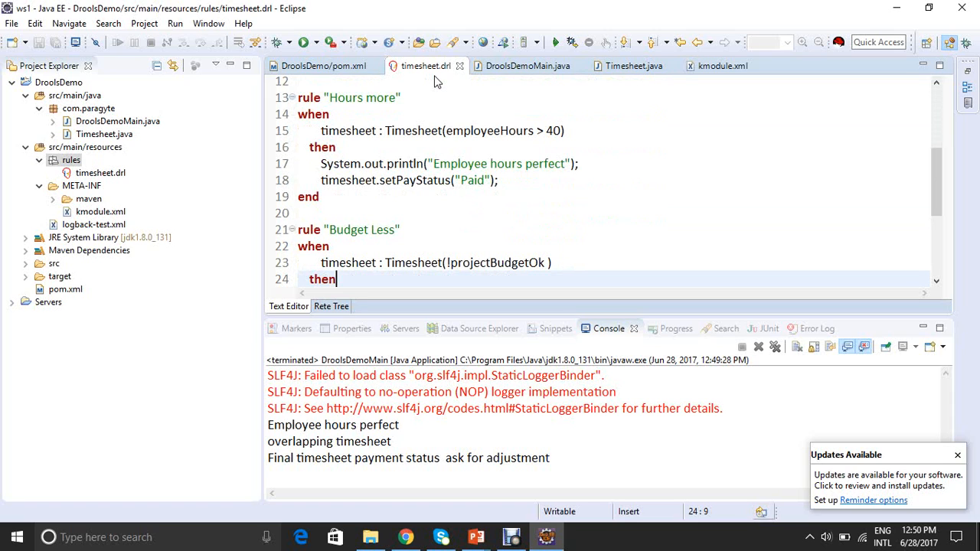
mouse_move(270, 170)
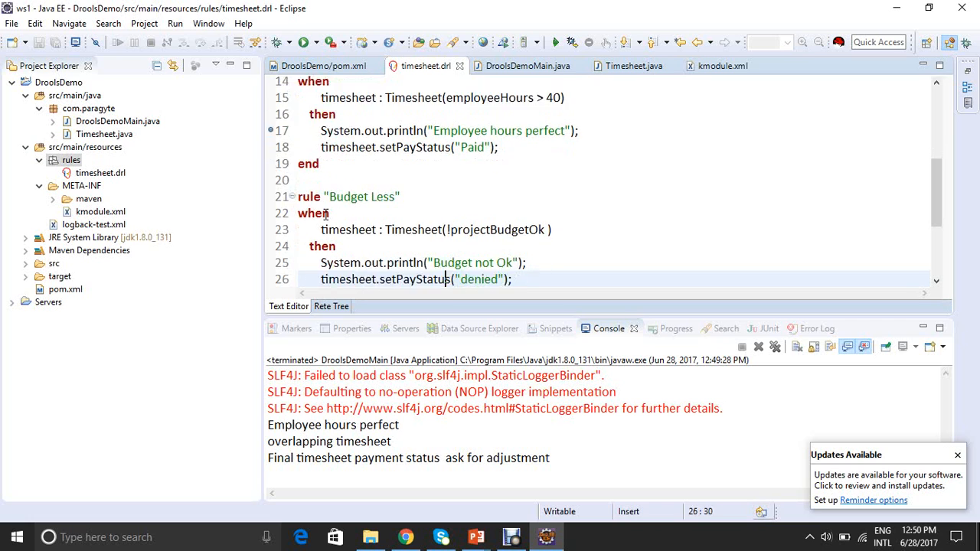
scroll("down", 3)
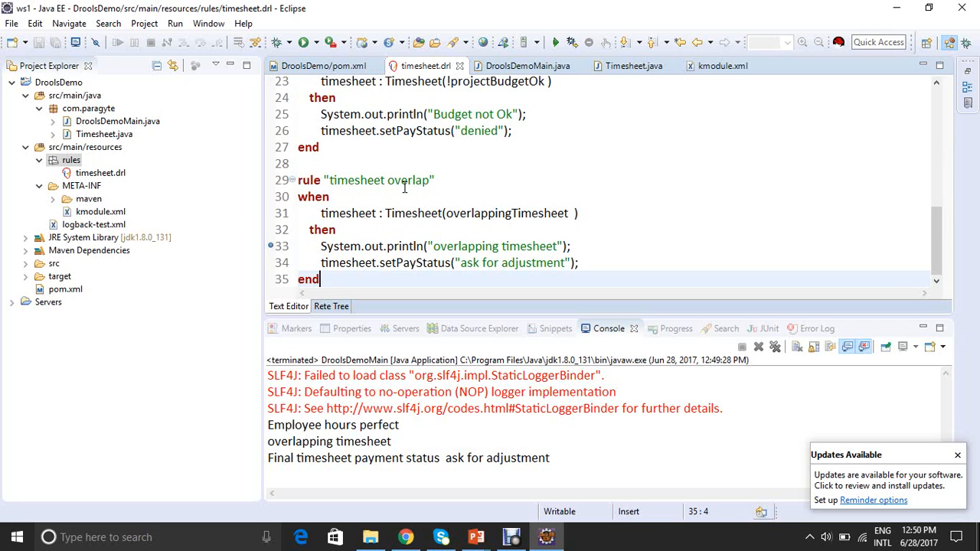
mouse_move(528, 66)
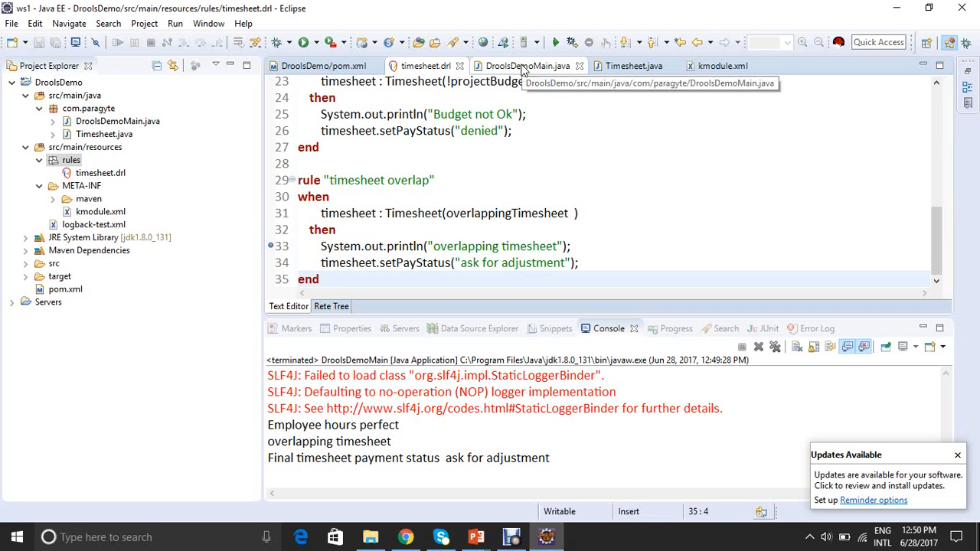
left_click(527, 65)
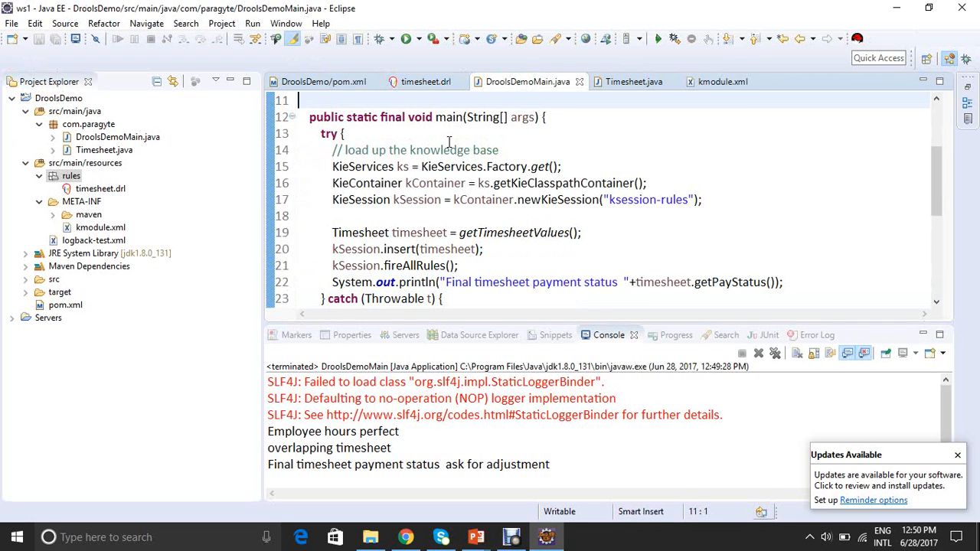
Step: Debug DroolsDemoMain as a Drools Application and accept switching to the Debug perspective
right_click(448, 142)
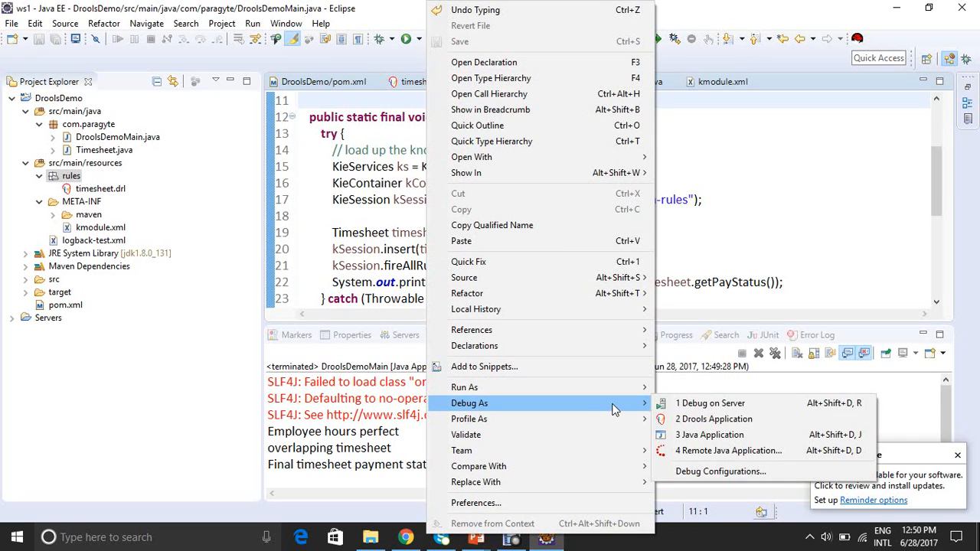
mouse_move(713, 419)
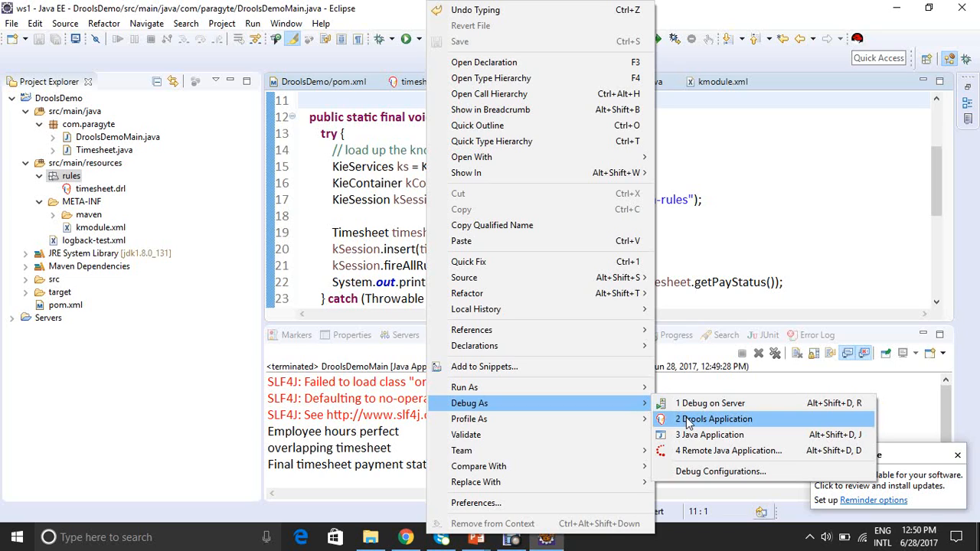
mouse_move(697, 435)
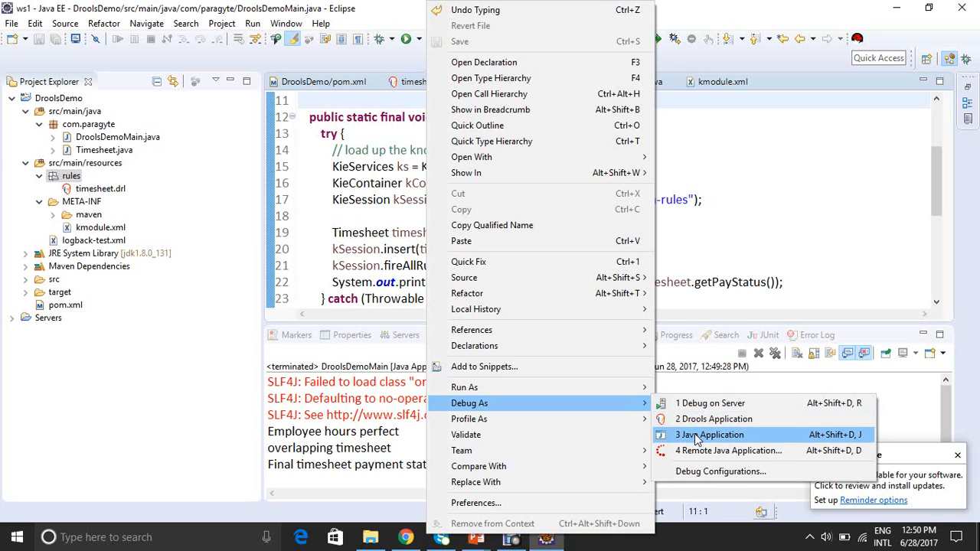
mouse_move(712, 419)
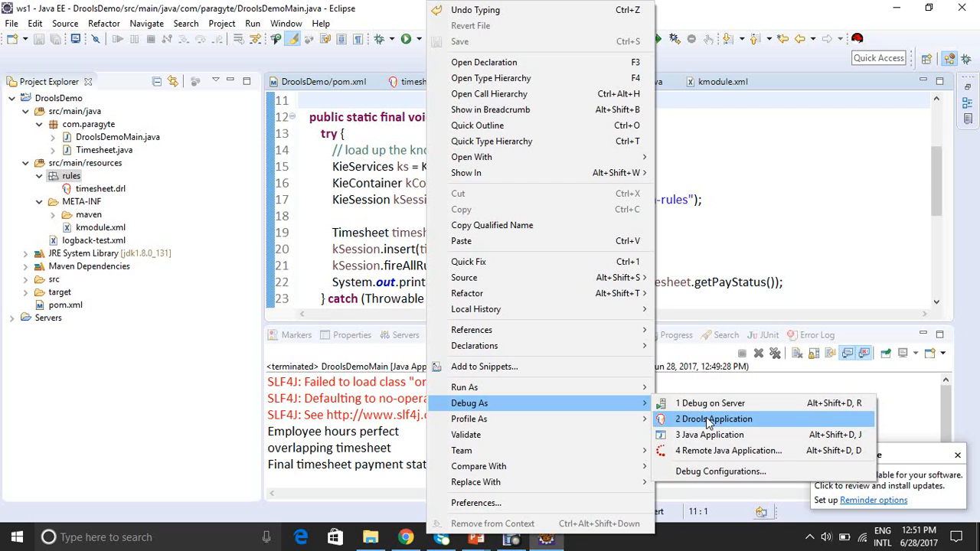
left_click(713, 419)
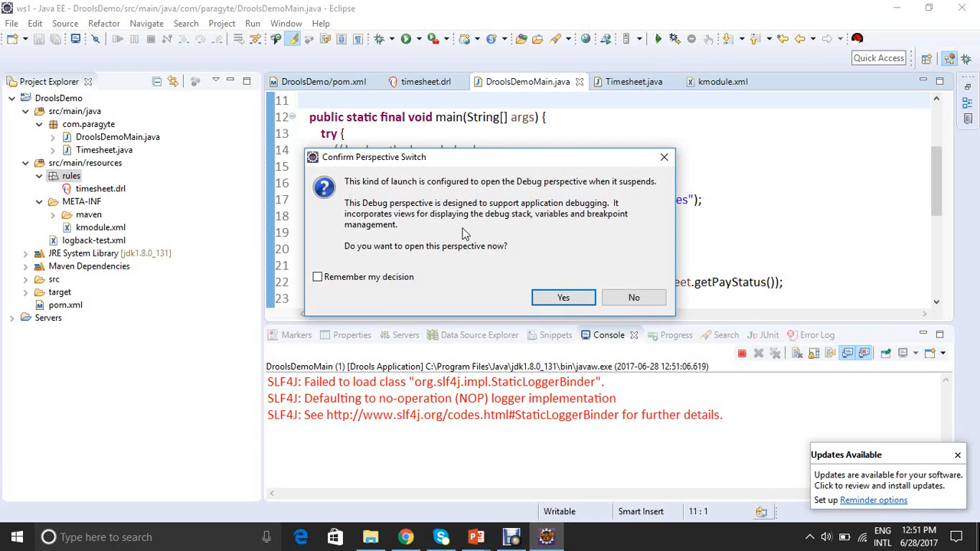
mouse_move(563, 297)
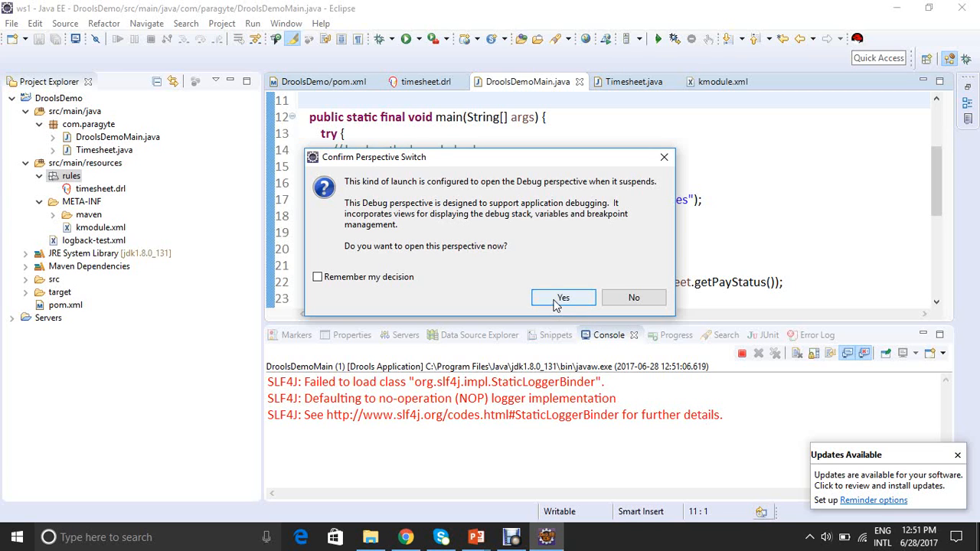
left_click(563, 297)
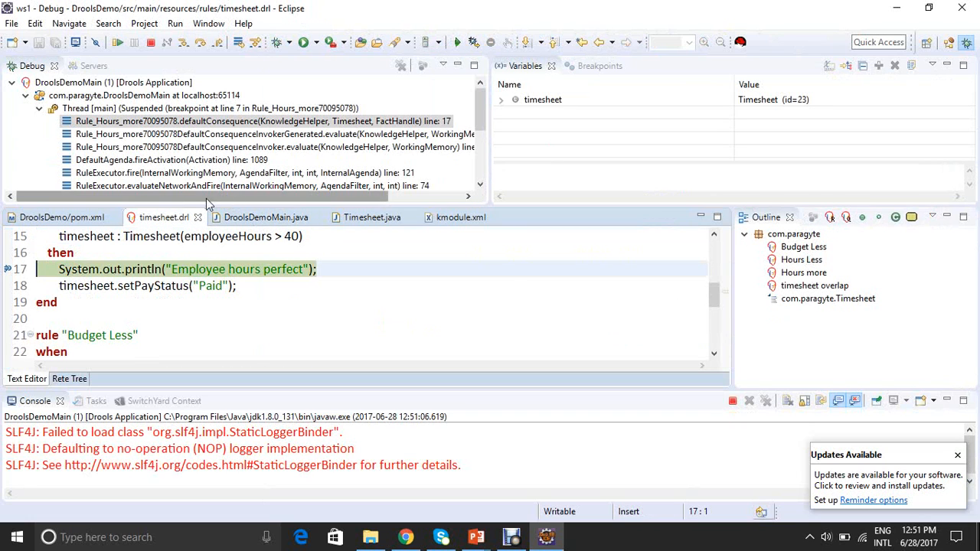
mouse_move(135, 278)
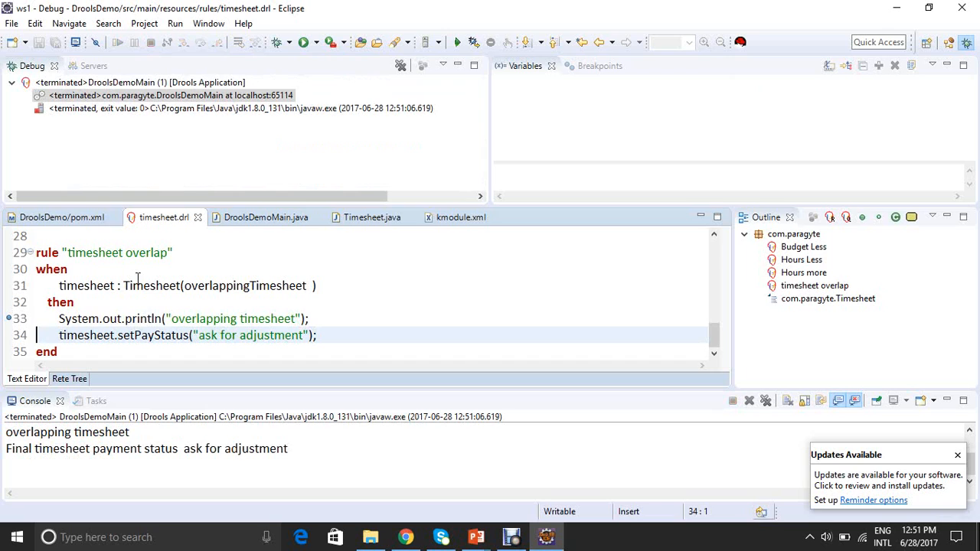
mouse_move(853, 131)
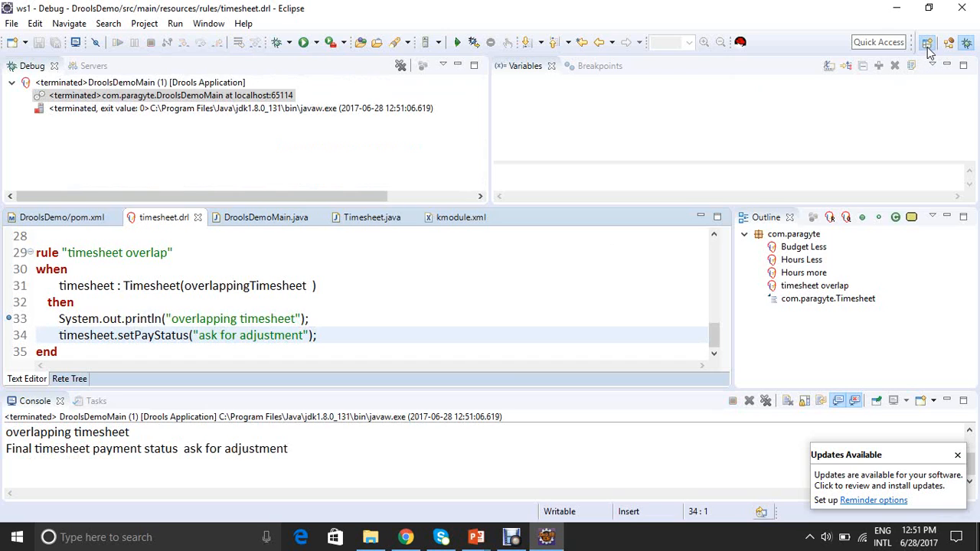
Step: After the debug run prints 'ask for adjustment', switch back to the Java EE perspective
left_click(927, 43)
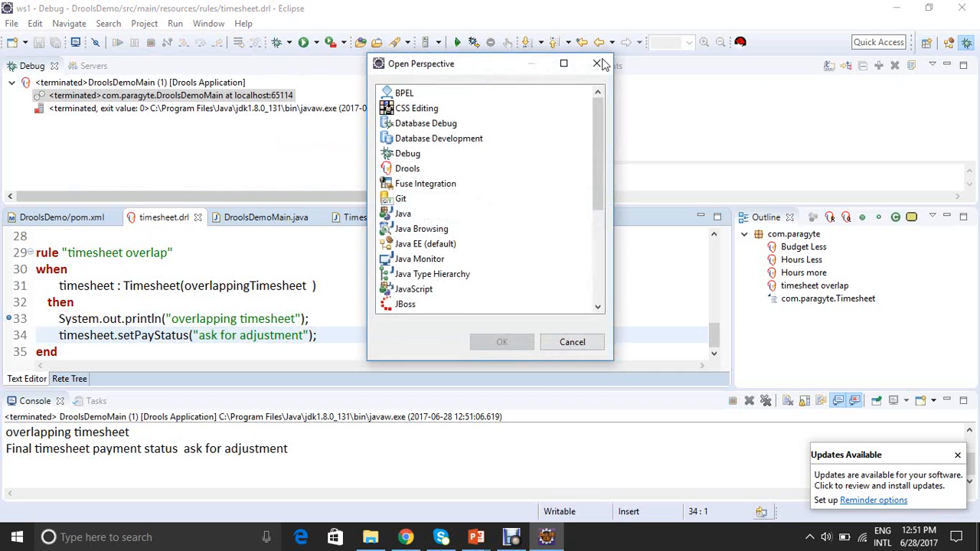
left_click(597, 64)
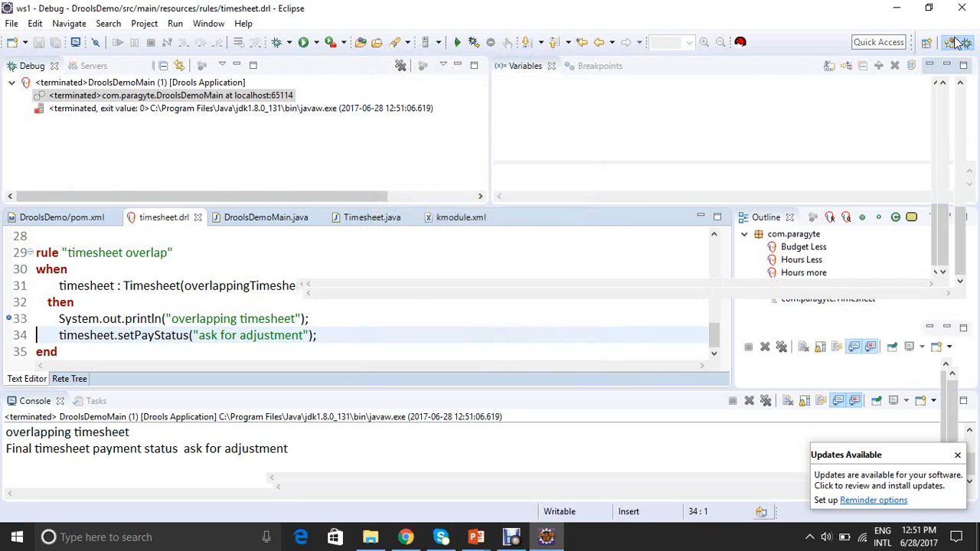
left_click(951, 42)
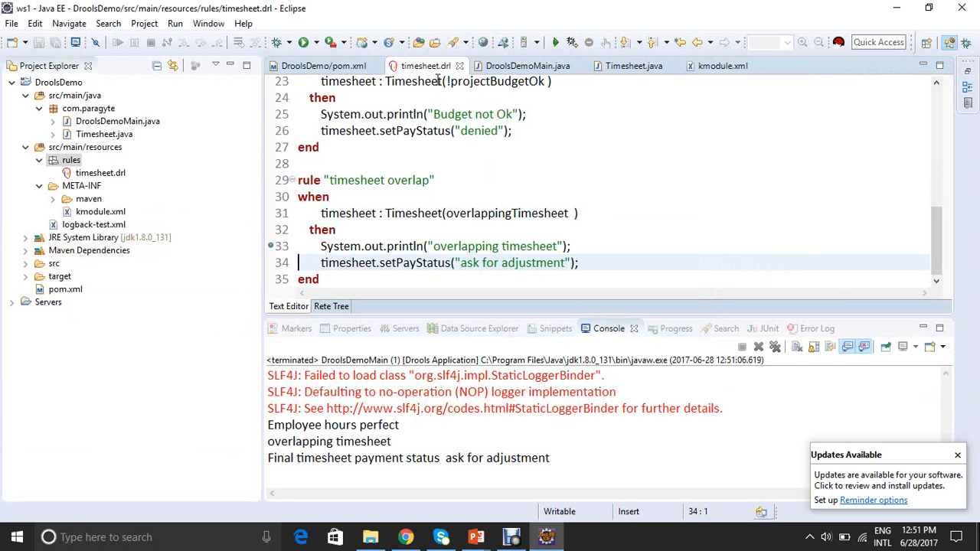
left_click(411, 213)
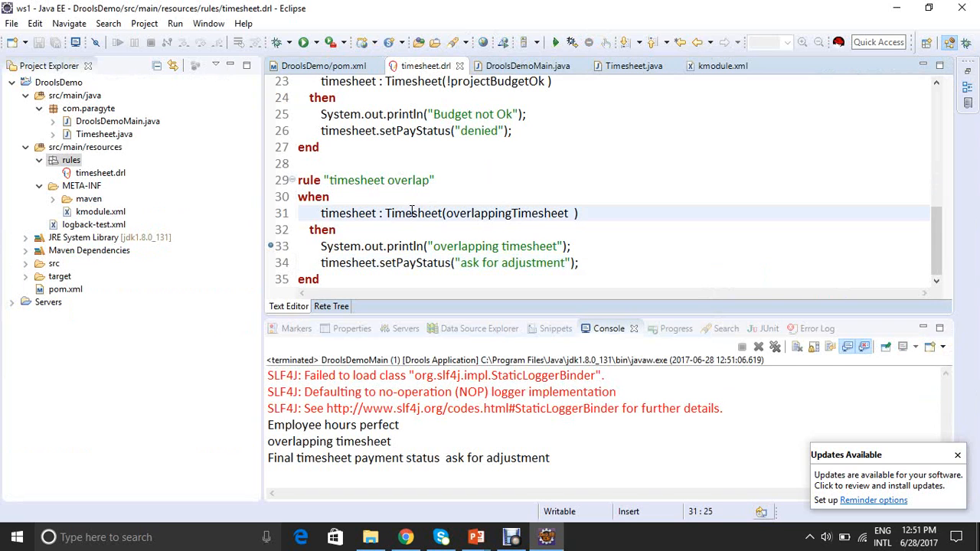
scroll("up", 3)
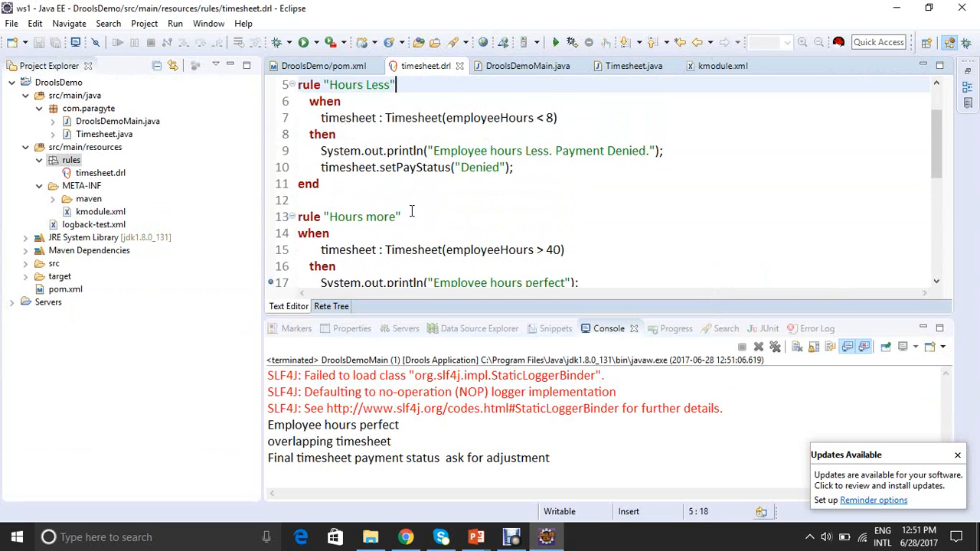
scroll("up", 3)
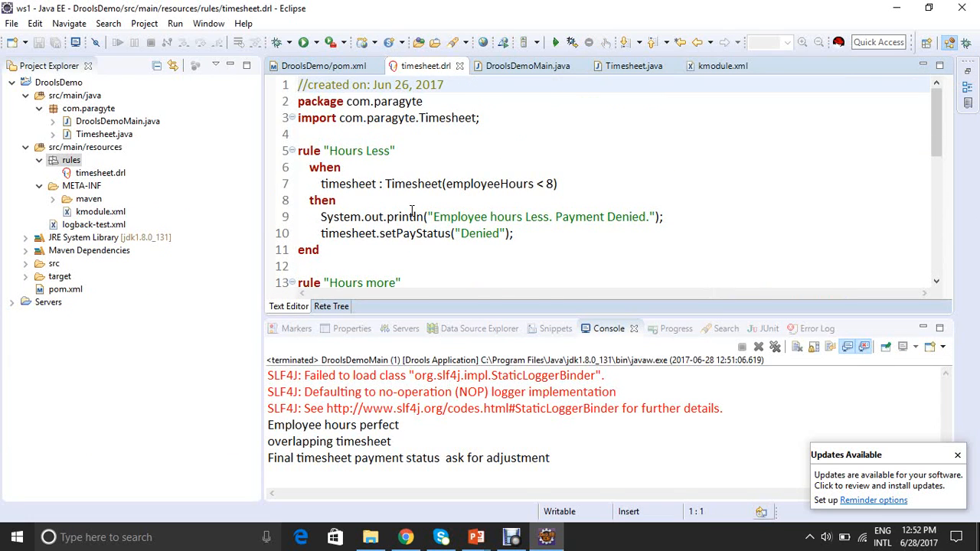
left_click(411, 217)
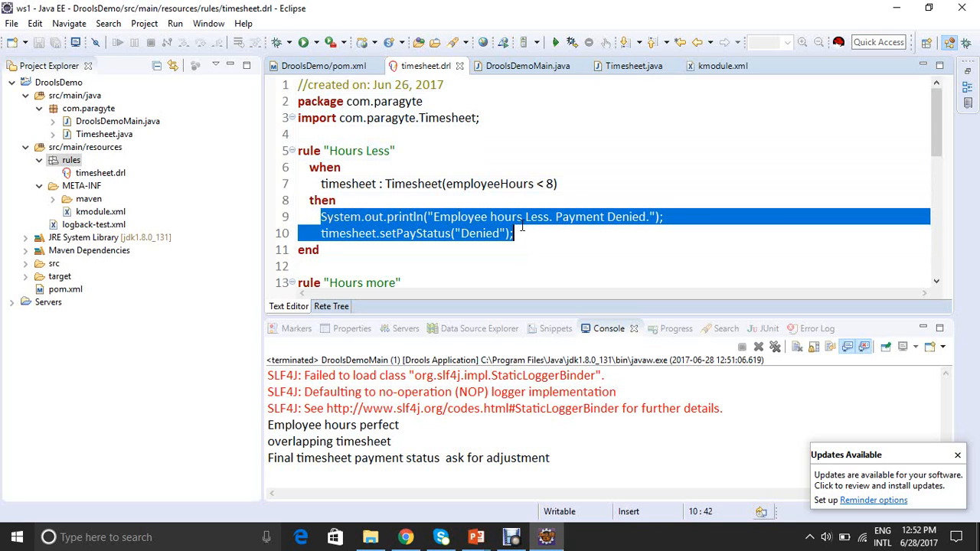
mouse_move(509, 234)
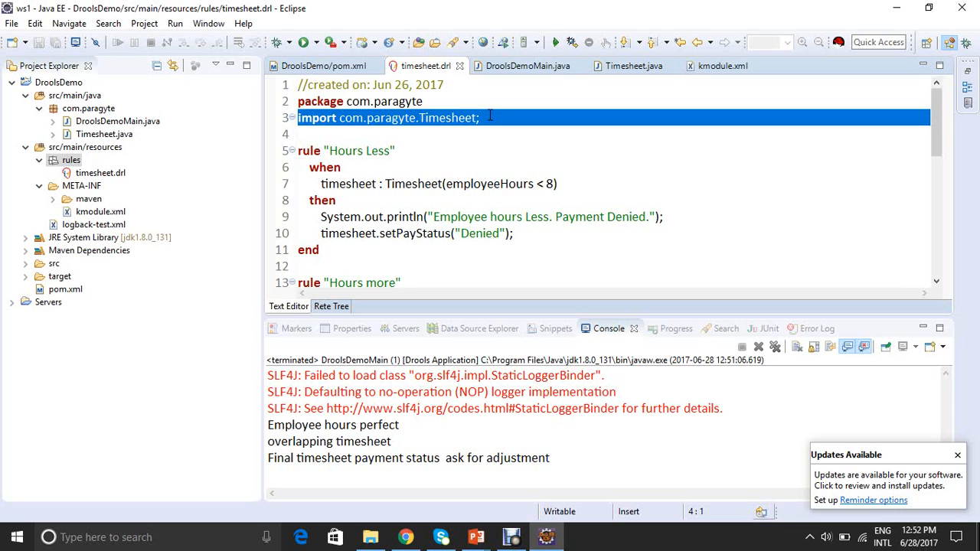
mouse_move(309, 183)
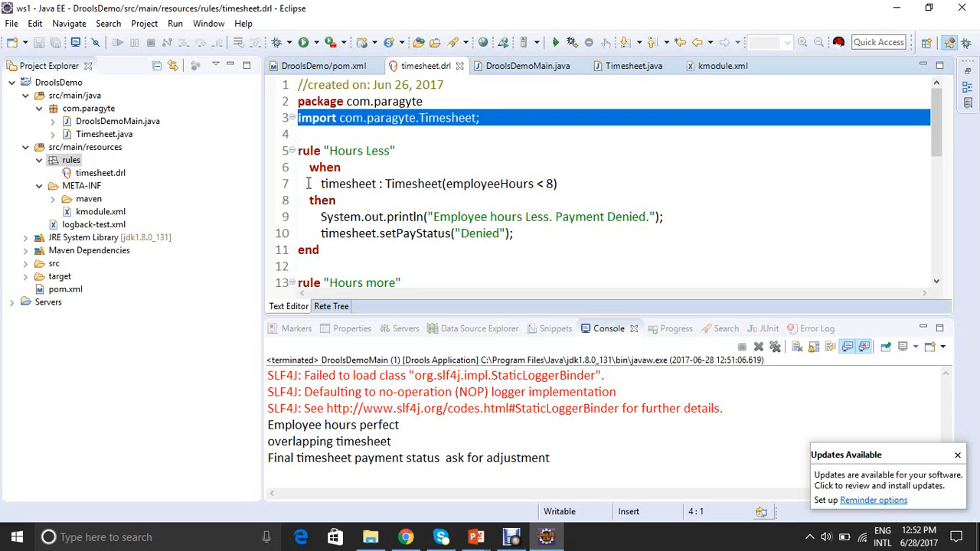
left_click(319, 184)
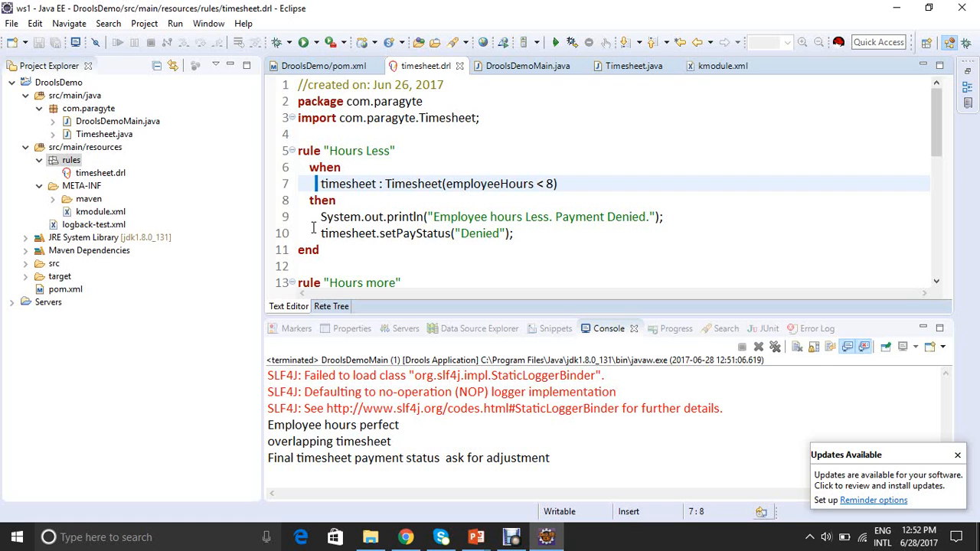
scroll("down", 3)
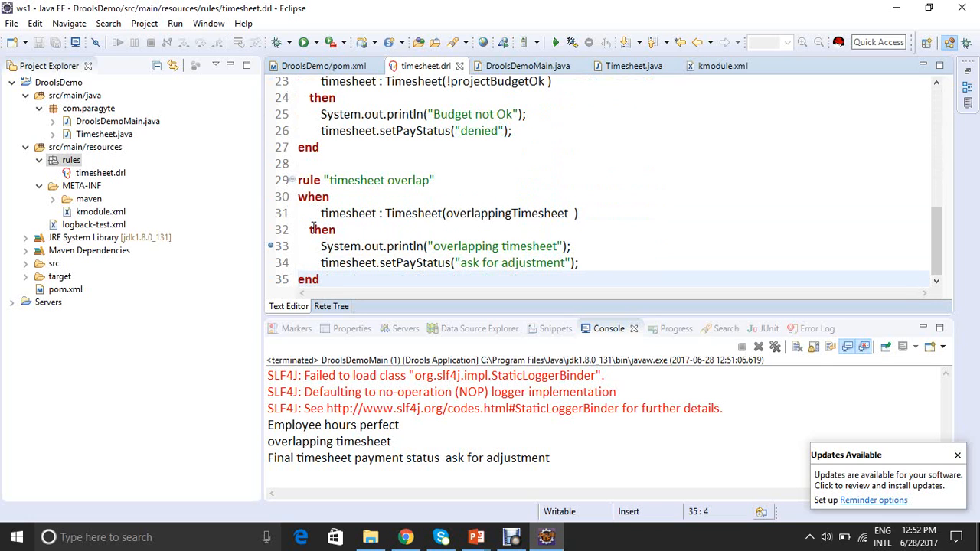
left_click(528, 66)
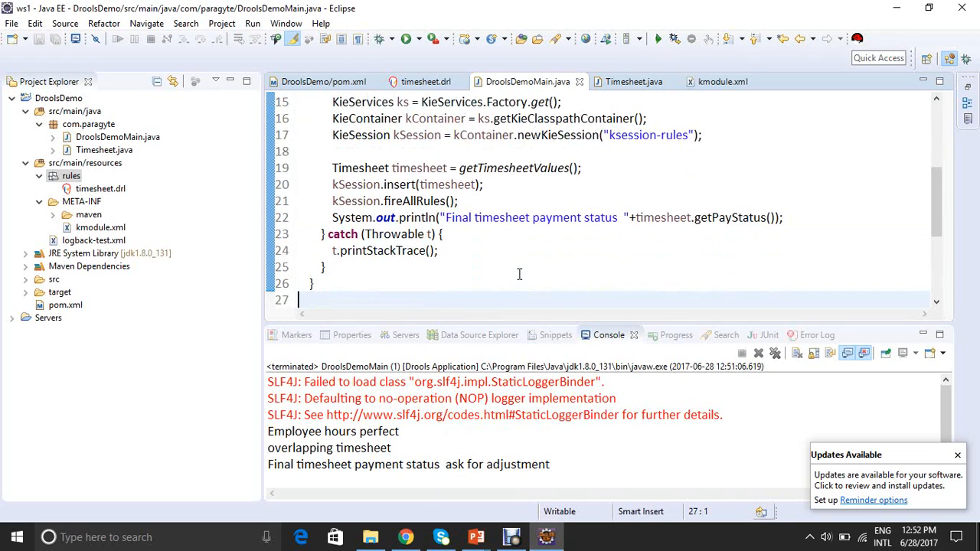
Step: Scroll through DroolsDemoMain's main method, pointing at the getTimesheetValues call, then back up to the class declaration
scroll("down", 3)
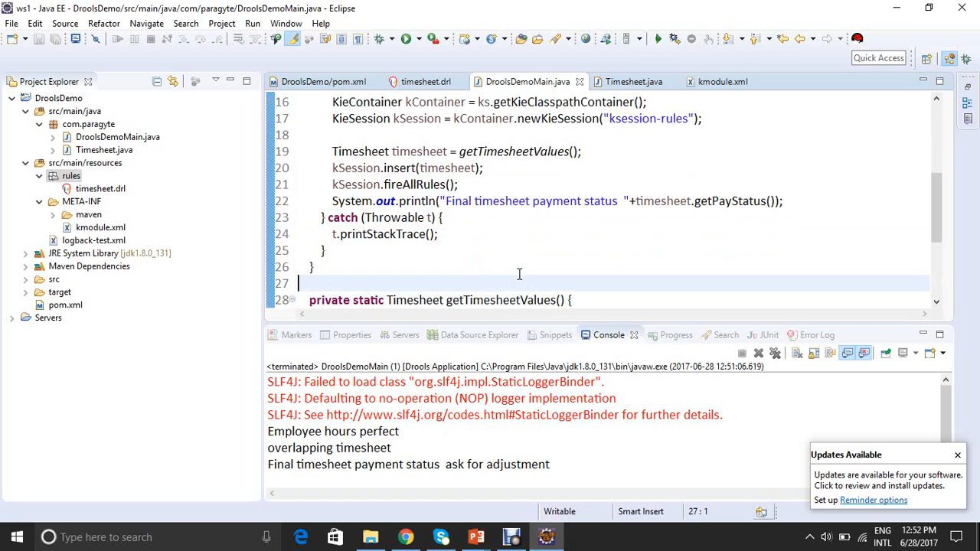
left_click(441, 217)
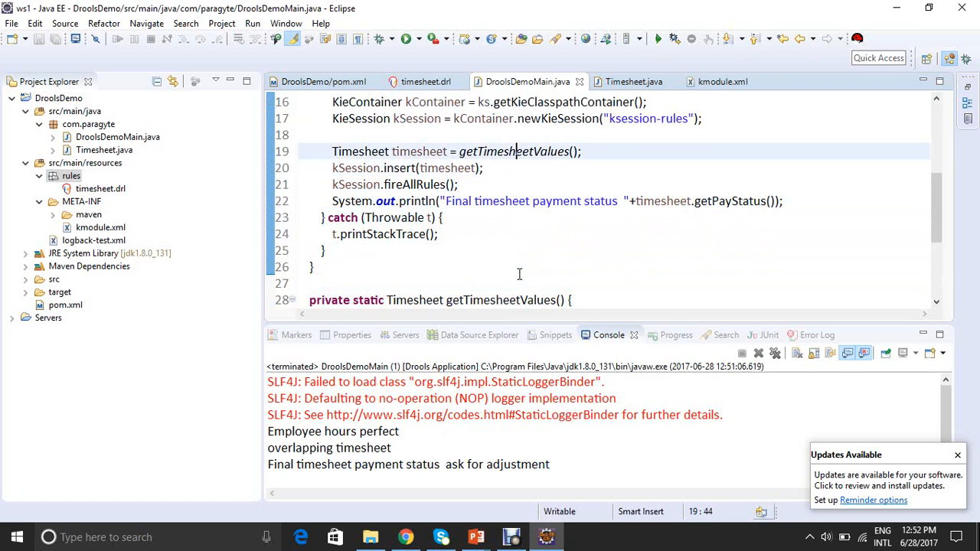
scroll("up", 3)
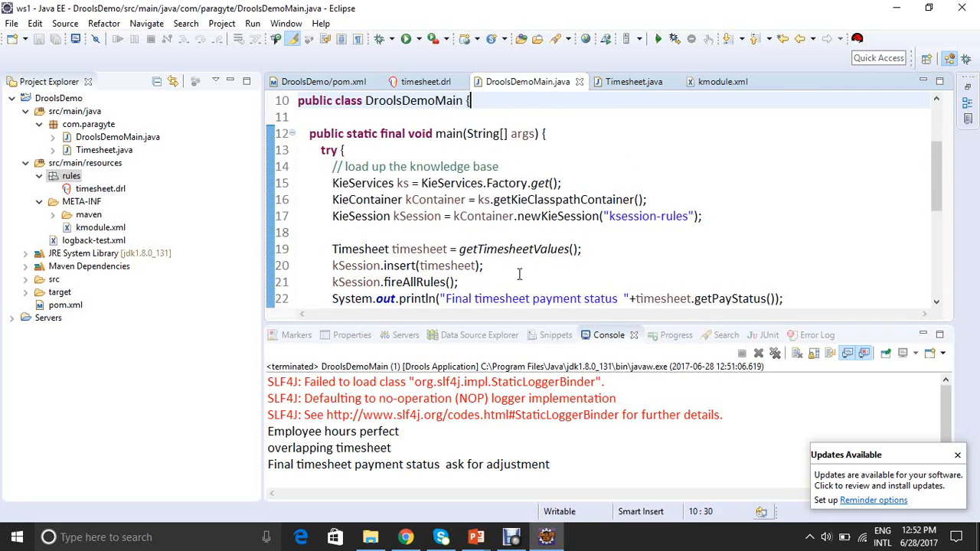
scroll("up", 3)
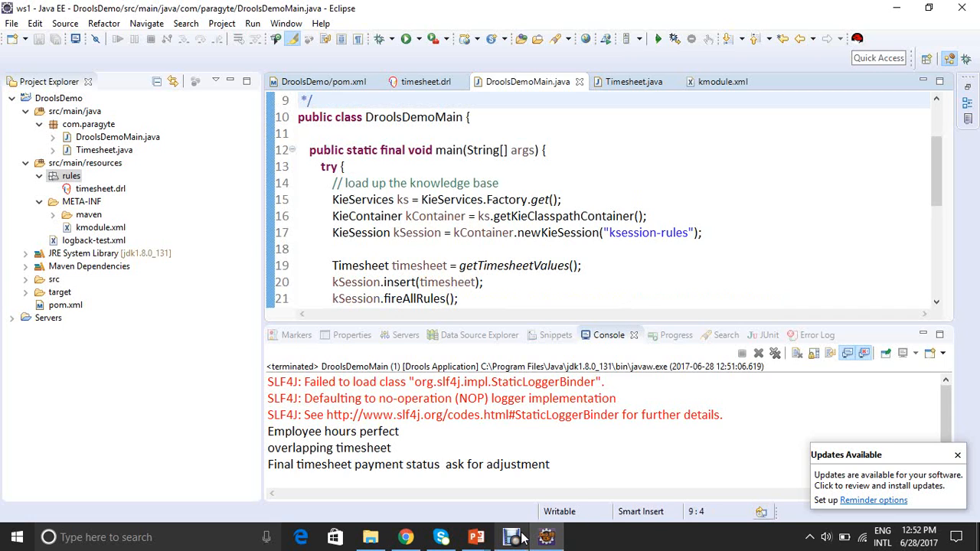
mouse_move(477, 537)
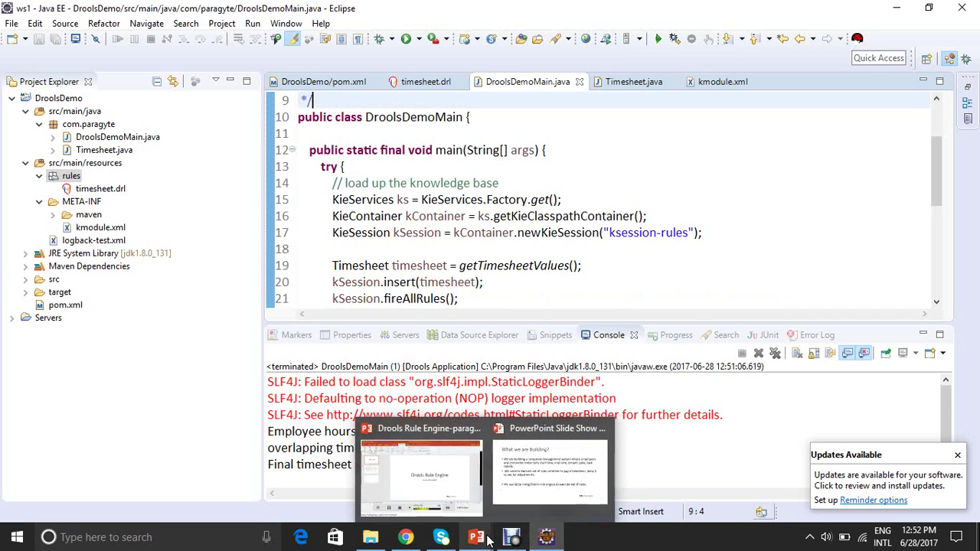